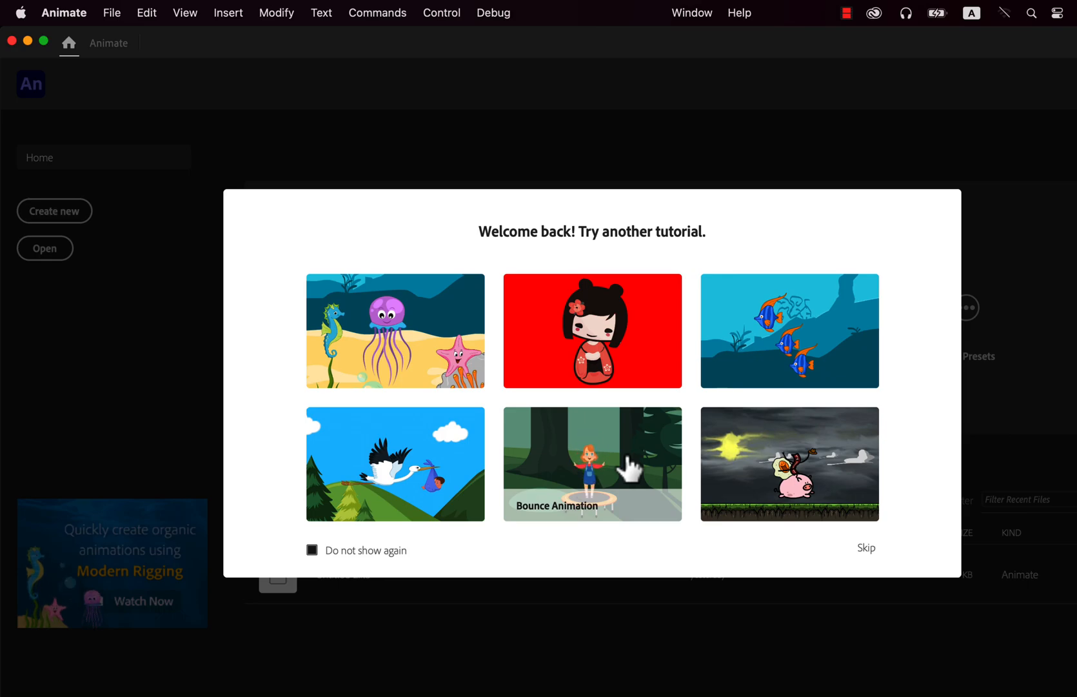
pyautogui.moveTo(873, 560)
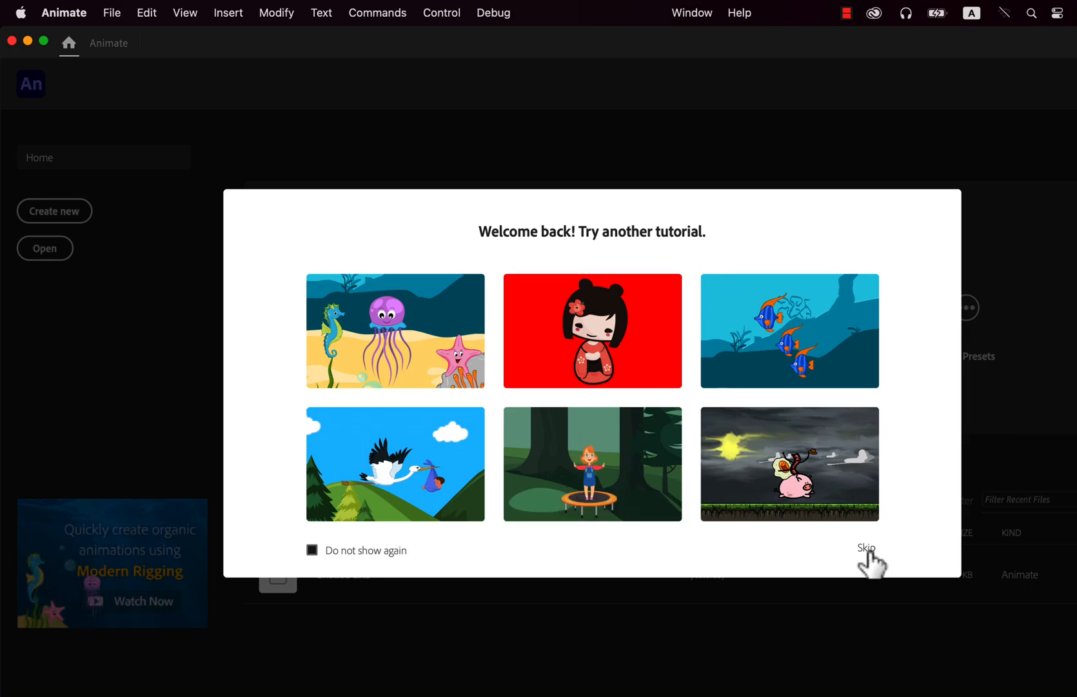
# Skip the 'Welcome back! Try another tutorial' dialog to reach the Home screen.
pyautogui.click(866, 548)
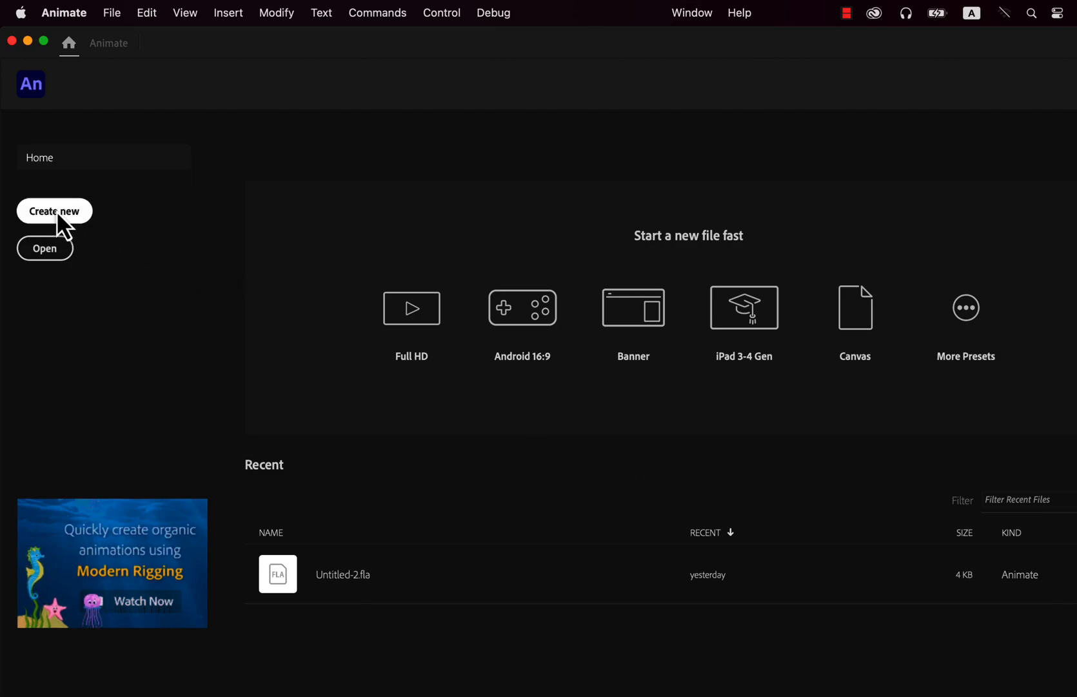
# Choose the HD 1280 × 720 preset and inspect its height and frame rate fields.
pyautogui.click(54, 211)
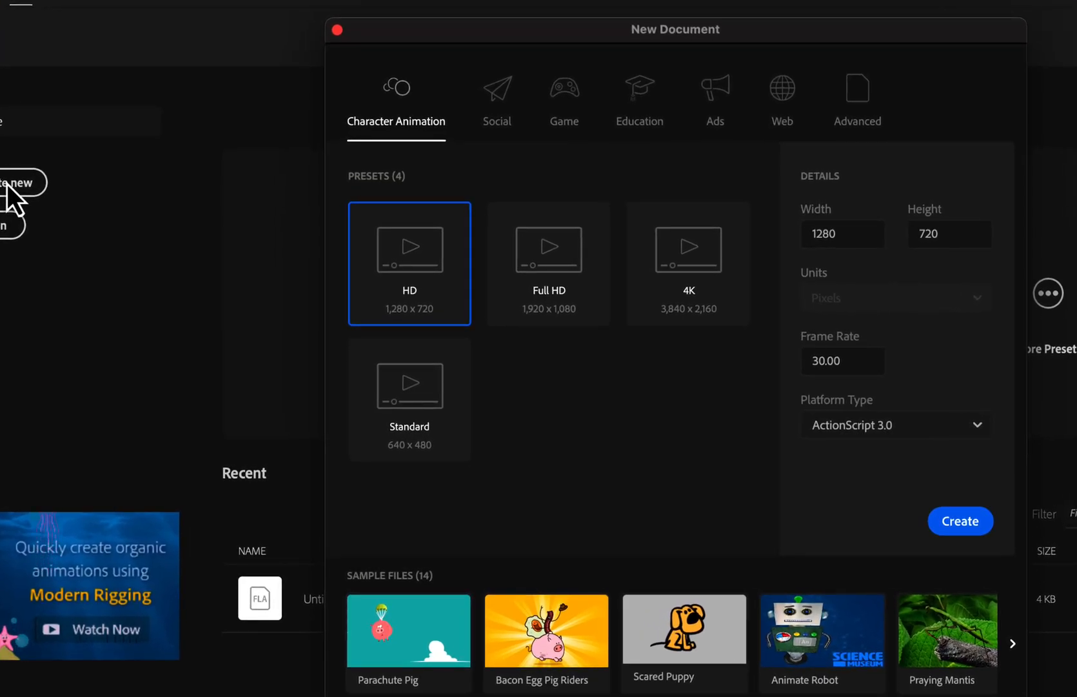
pyautogui.moveTo(120, 243)
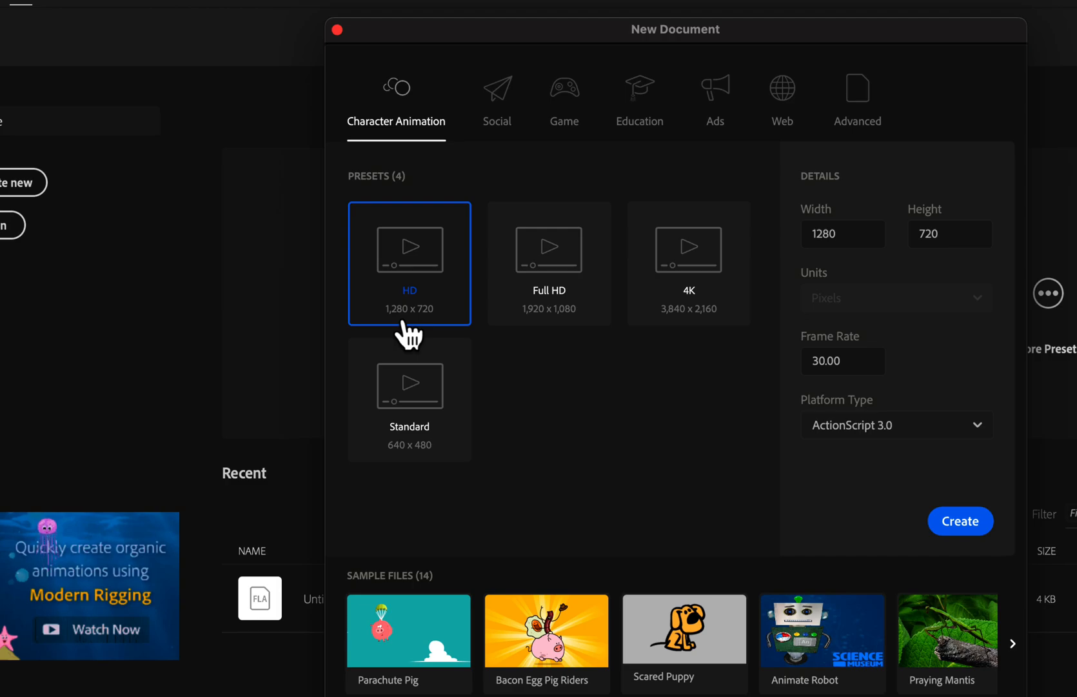
pyautogui.click(950, 233)
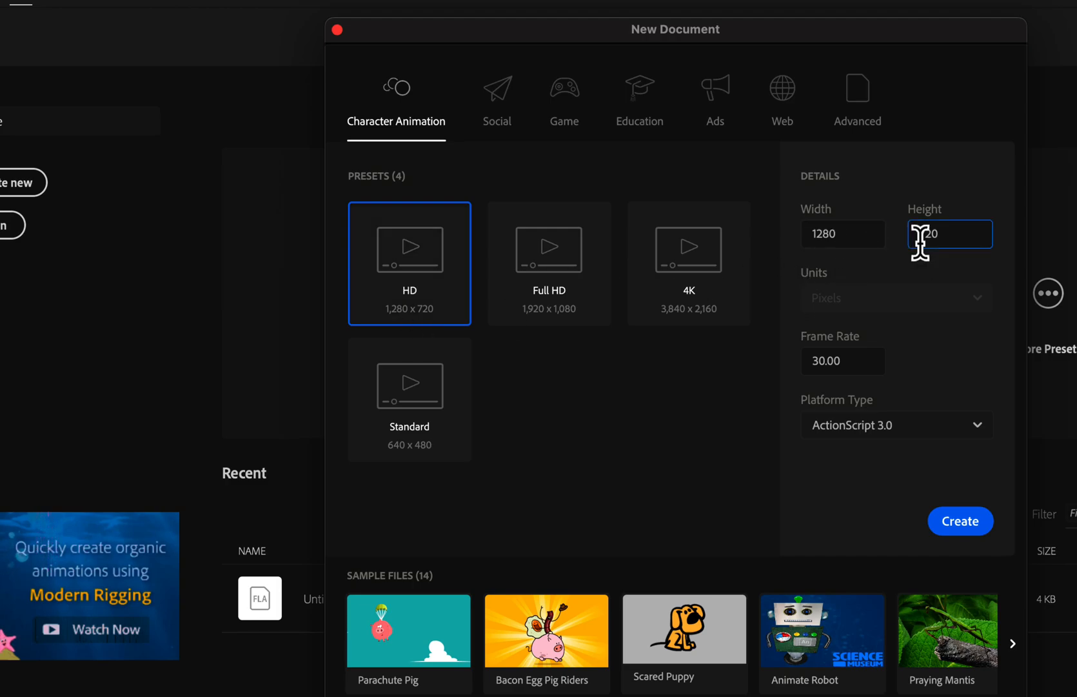
pyautogui.click(549, 264)
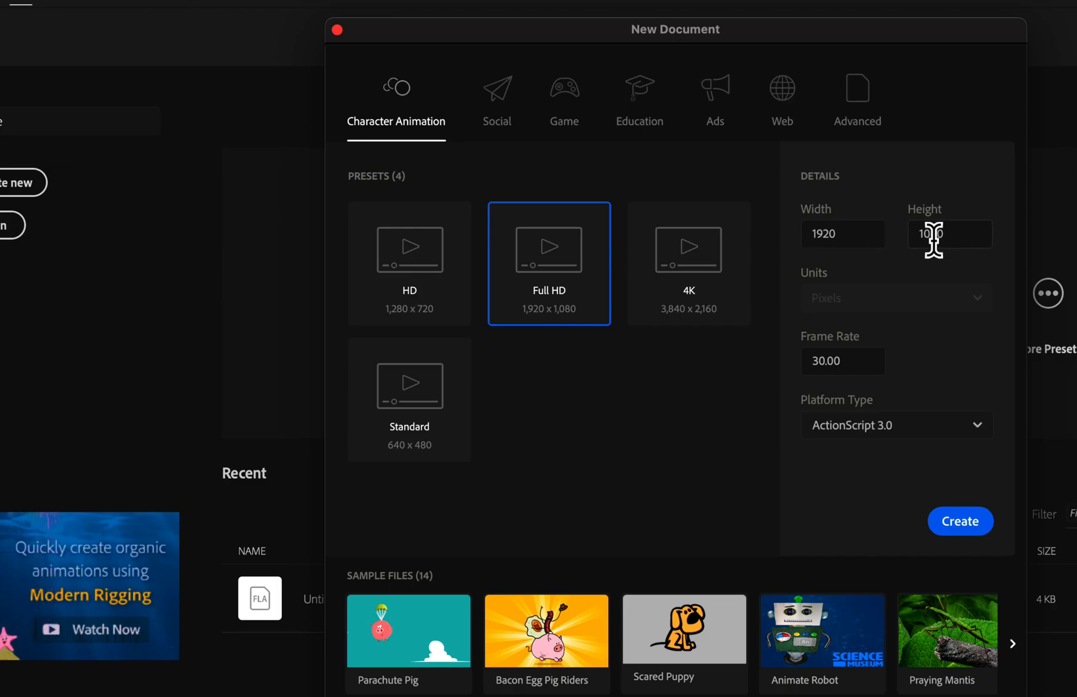
pyautogui.click(843, 361)
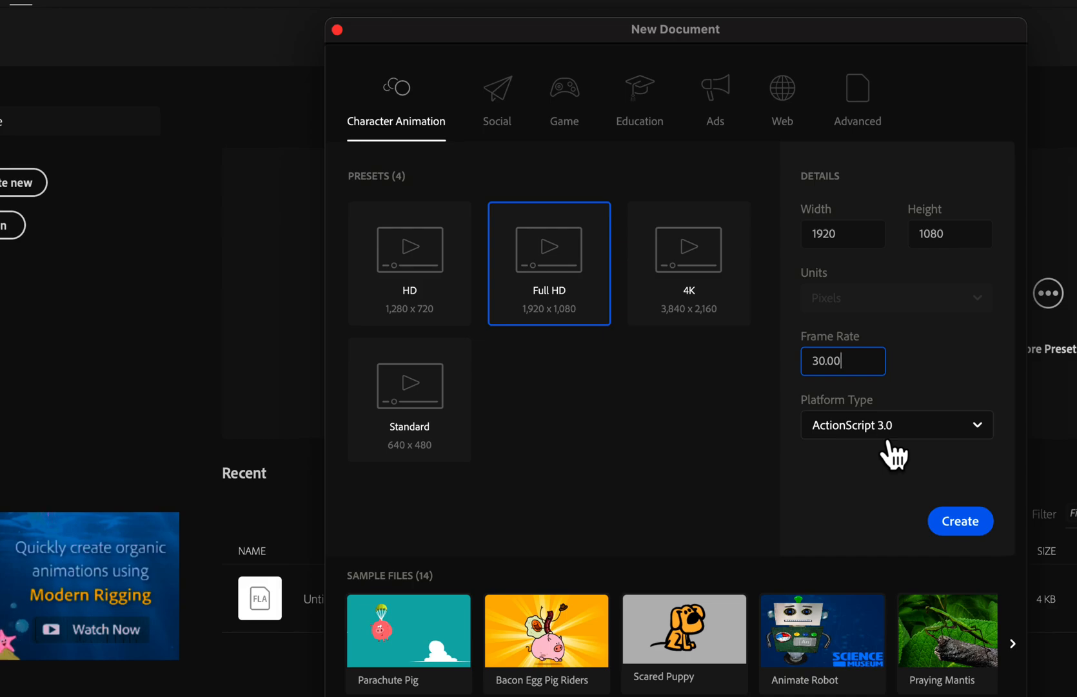
# Browse the Social, Game and Education presets, then return to Character Animation.
pyautogui.click(496, 99)
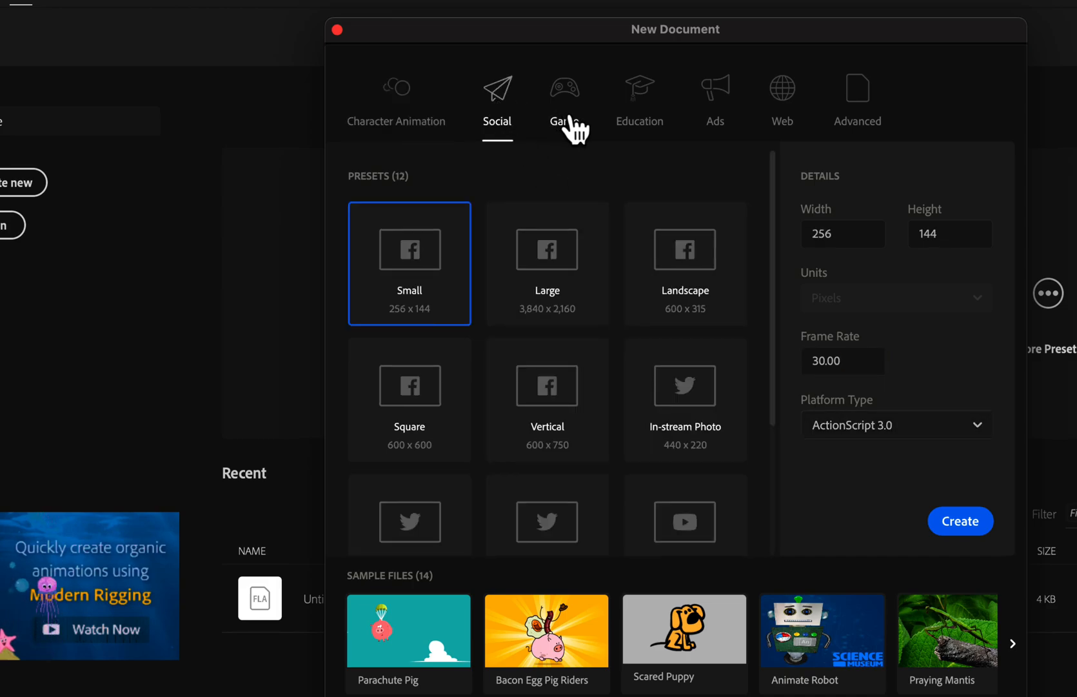
pyautogui.click(564, 103)
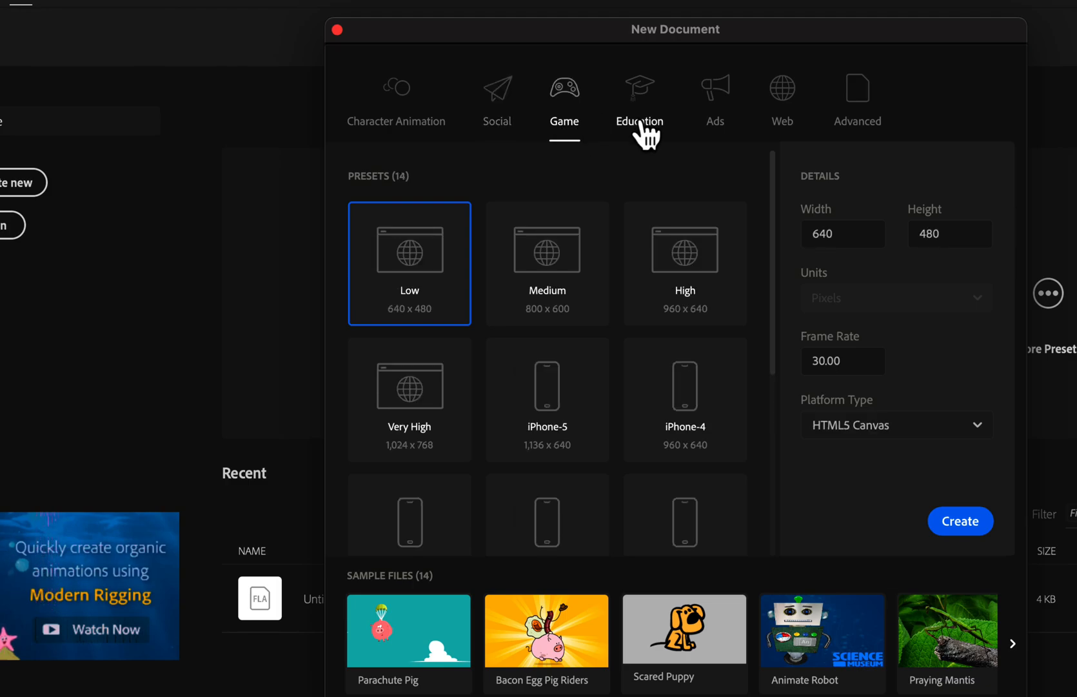
pyautogui.click(638, 99)
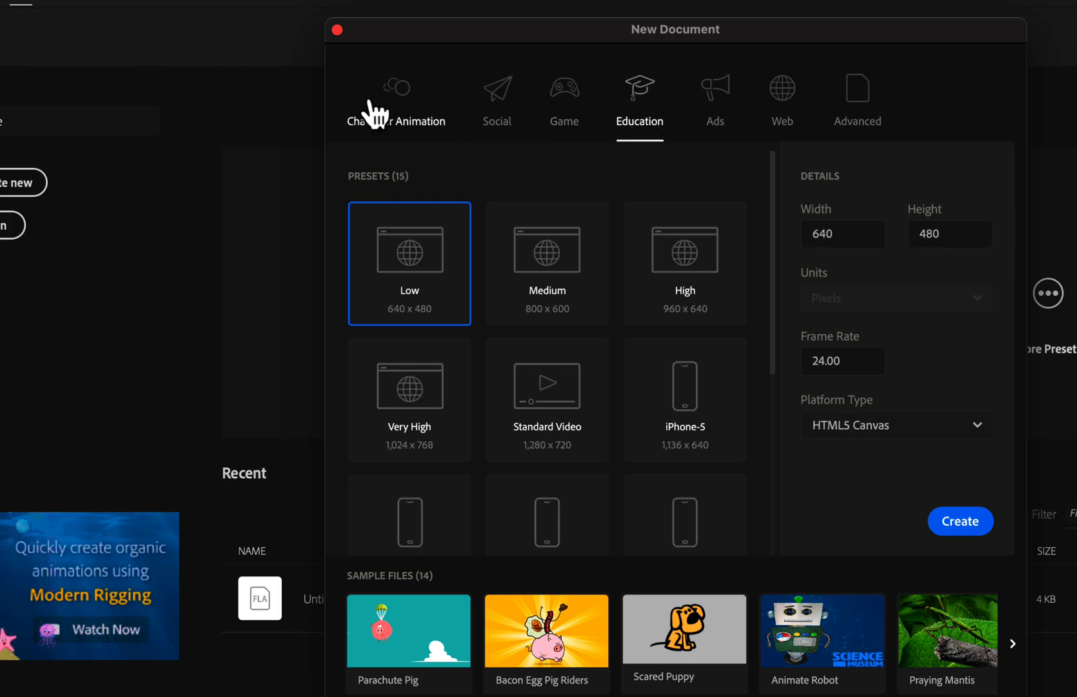
pyautogui.click(395, 103)
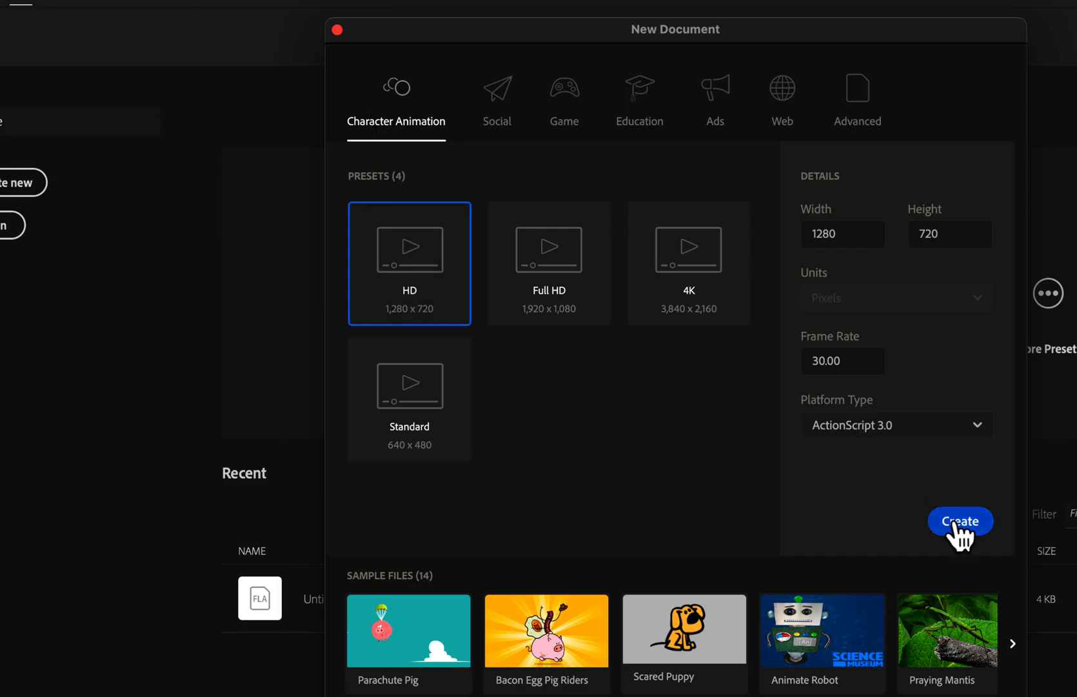
# Create the HD document and view the stage at 50% zoom.
pyautogui.click(959, 520)
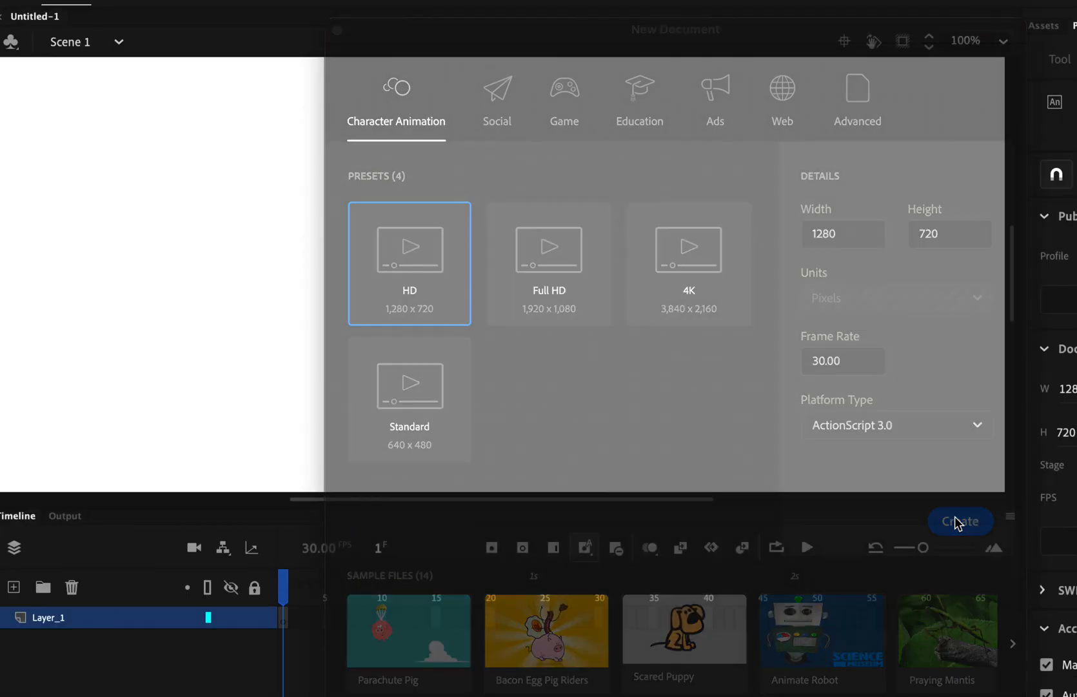
pyautogui.click(959, 520)
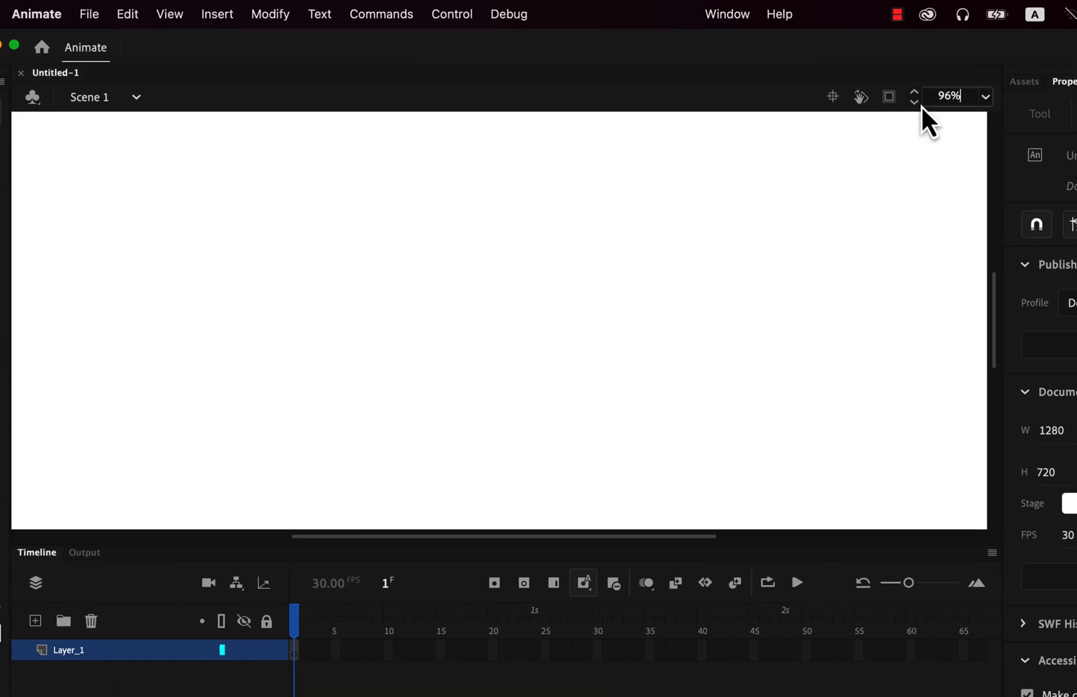
pyautogui.click(984, 96)
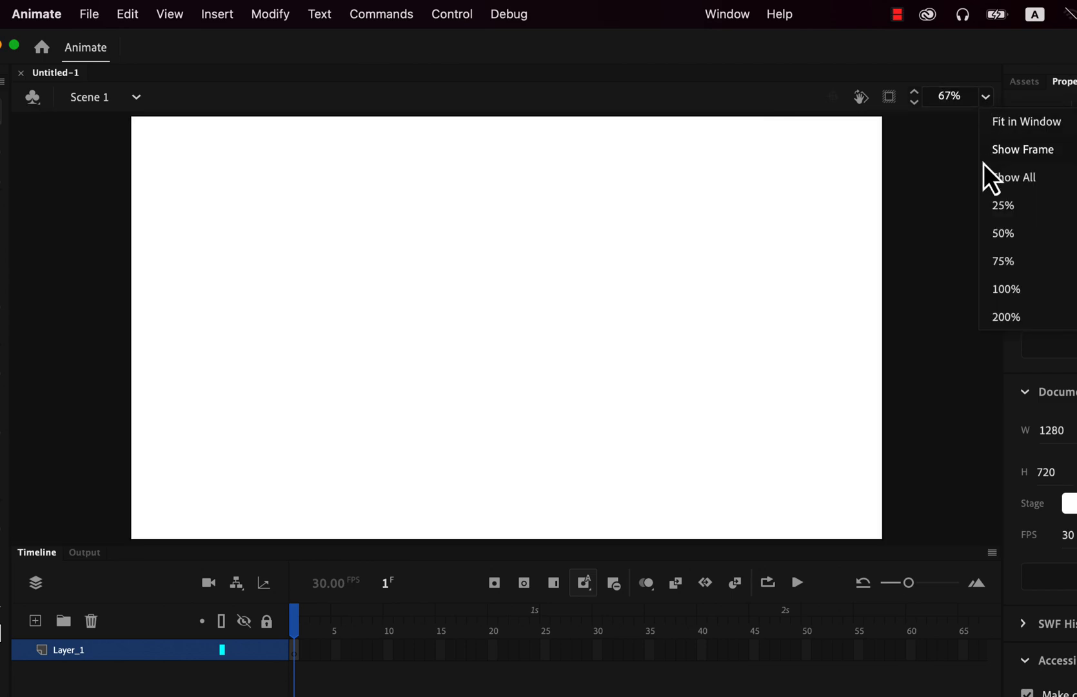
pyautogui.click(1003, 233)
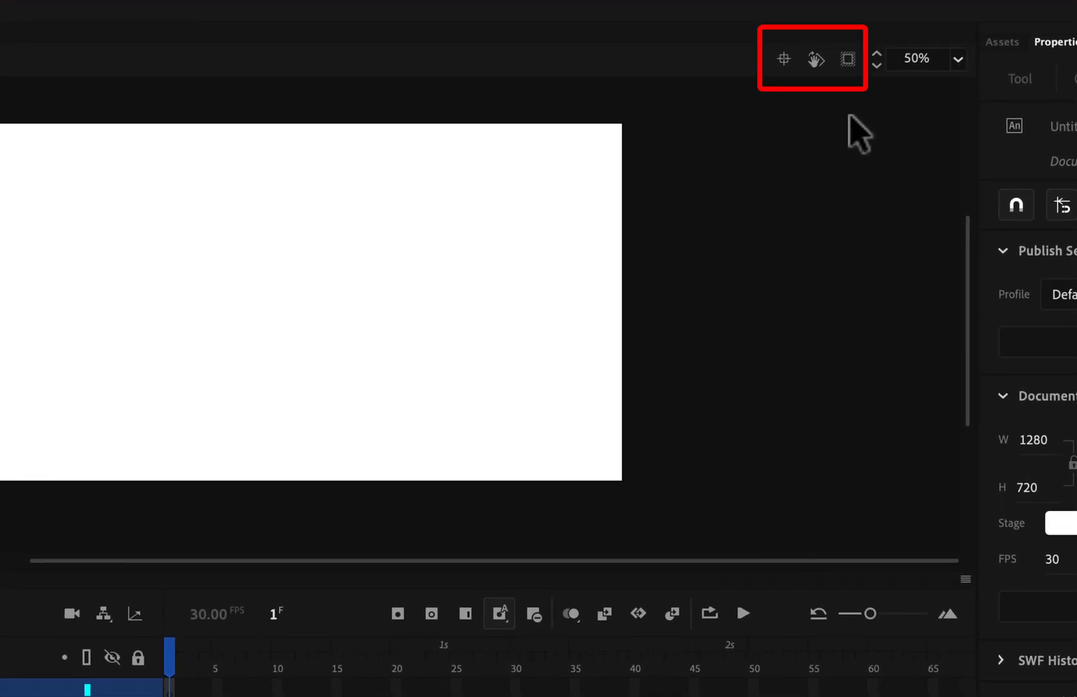
pyautogui.moveTo(816, 58)
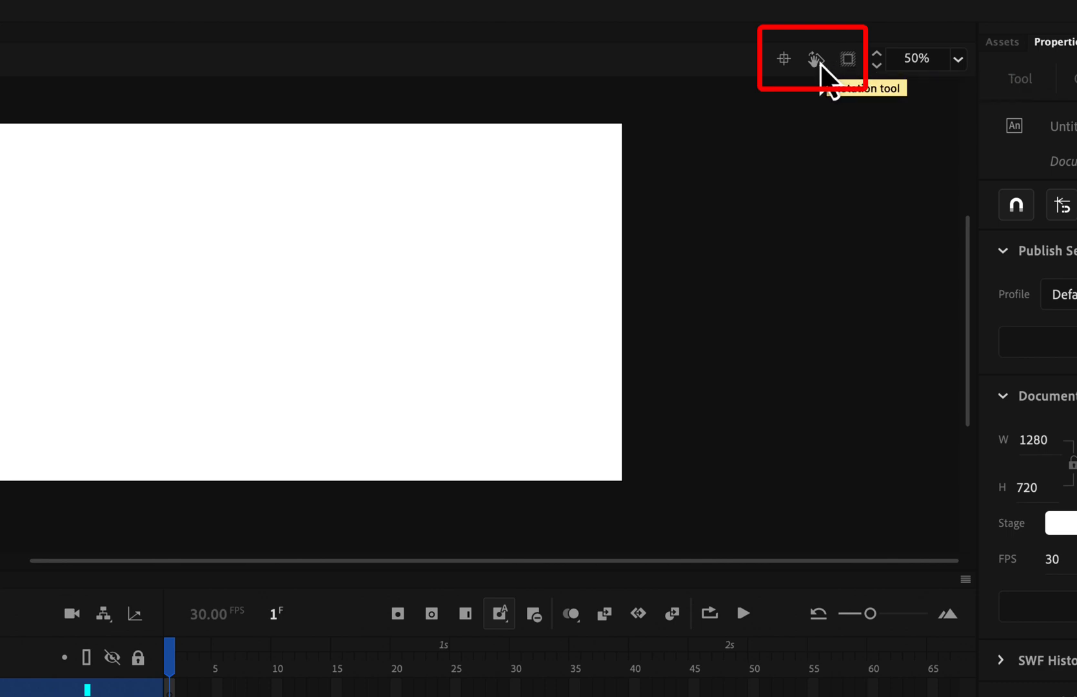
pyautogui.moveTo(784, 58)
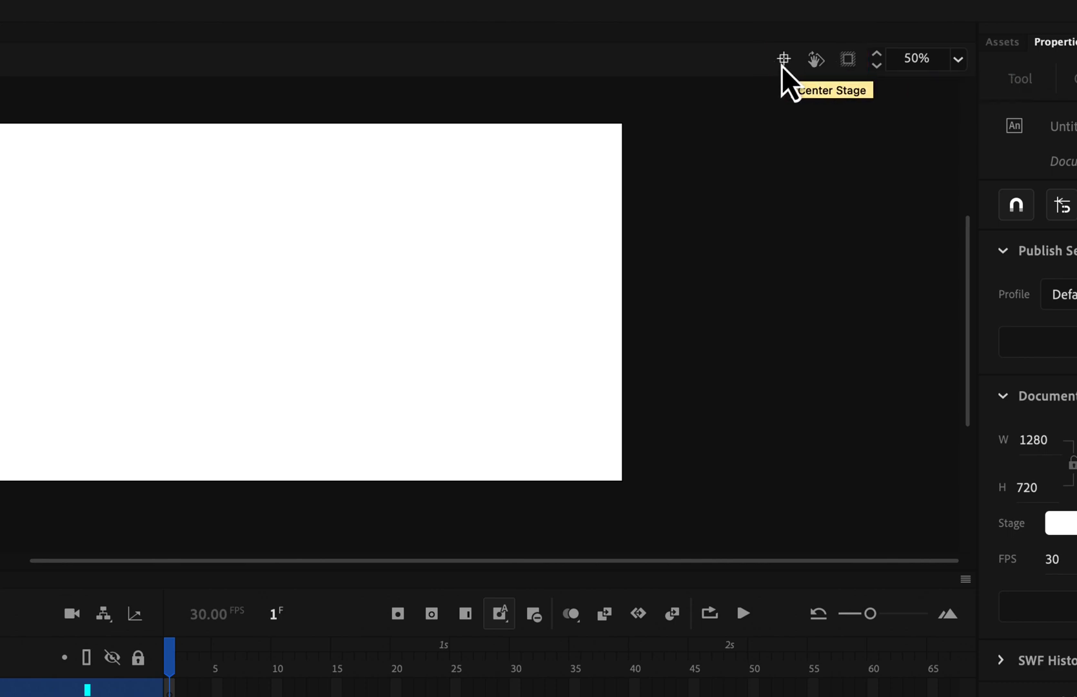
# Center the stage in the view and zoom in a little further.
pyautogui.click(876, 53)
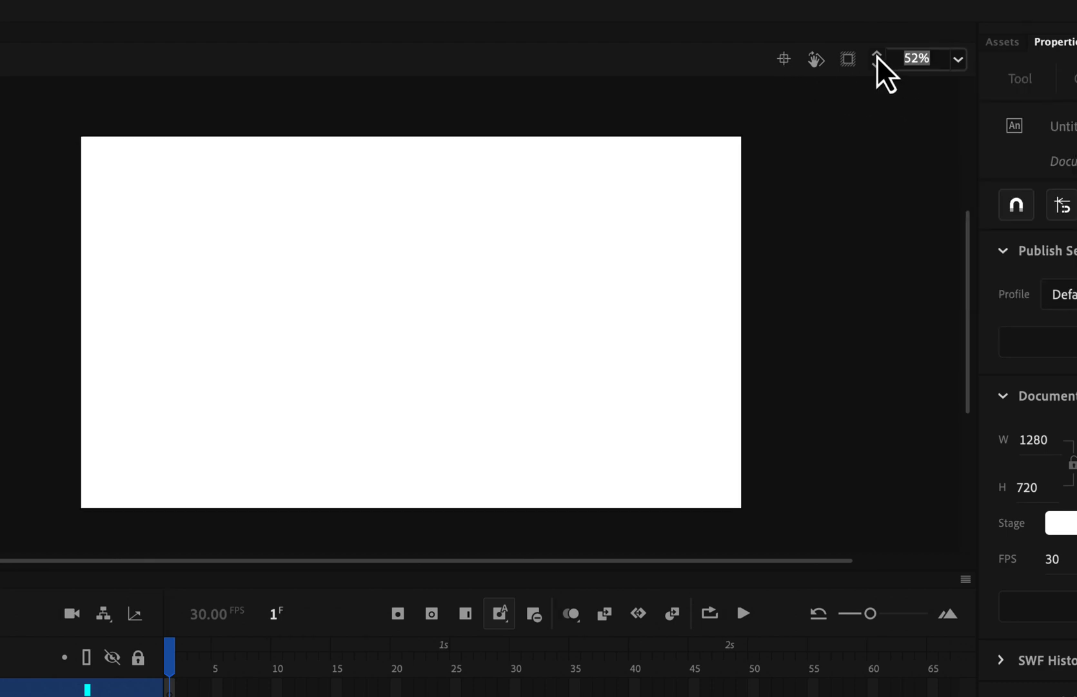
pyautogui.click(876, 53)
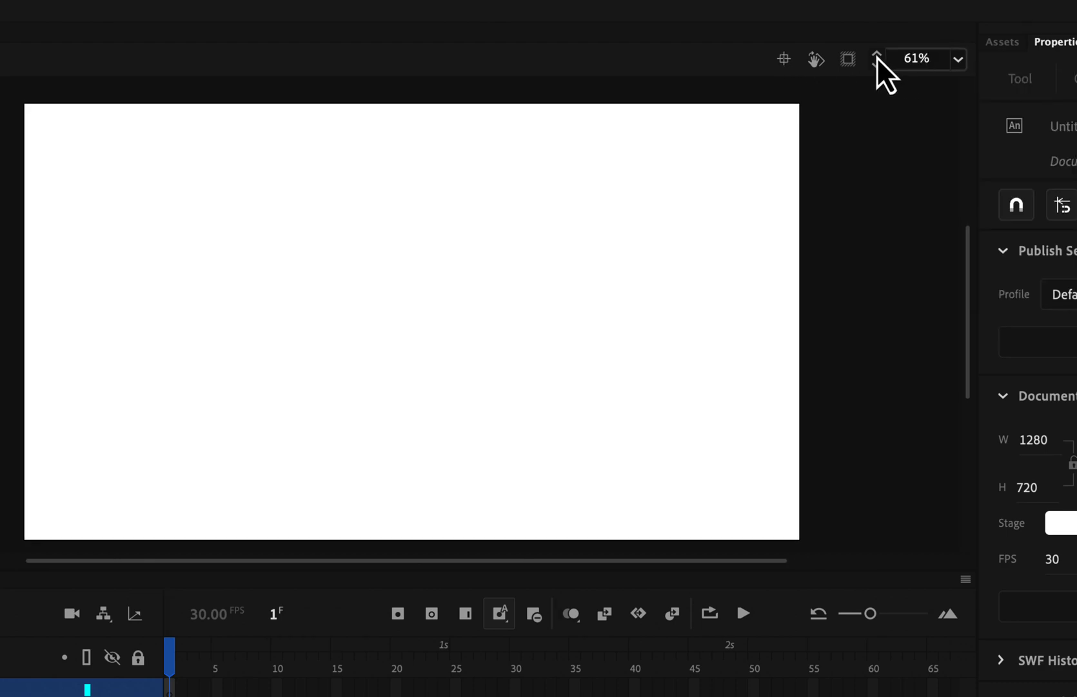
pyautogui.click(957, 59)
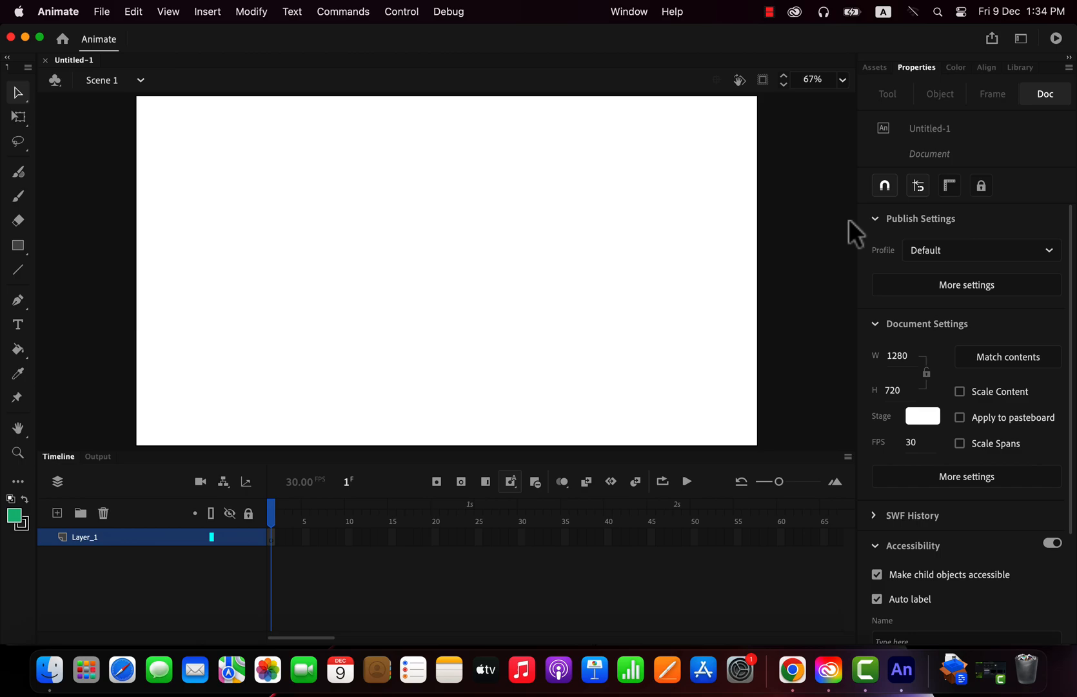
pyautogui.moveTo(1068, 69)
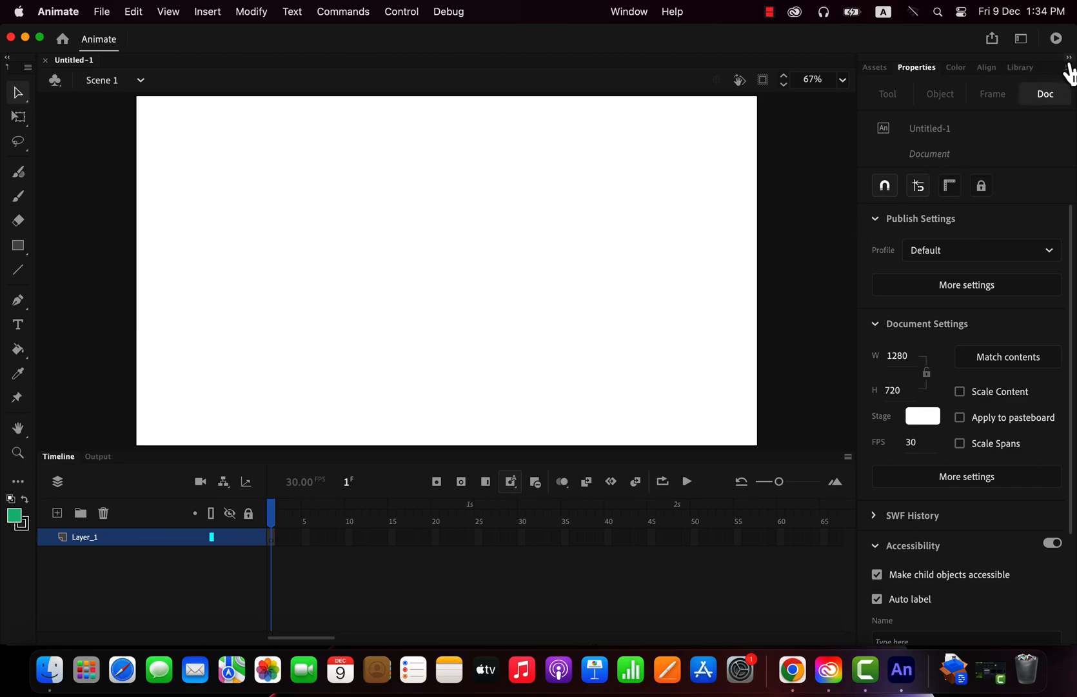
pyautogui.moveTo(893, 75)
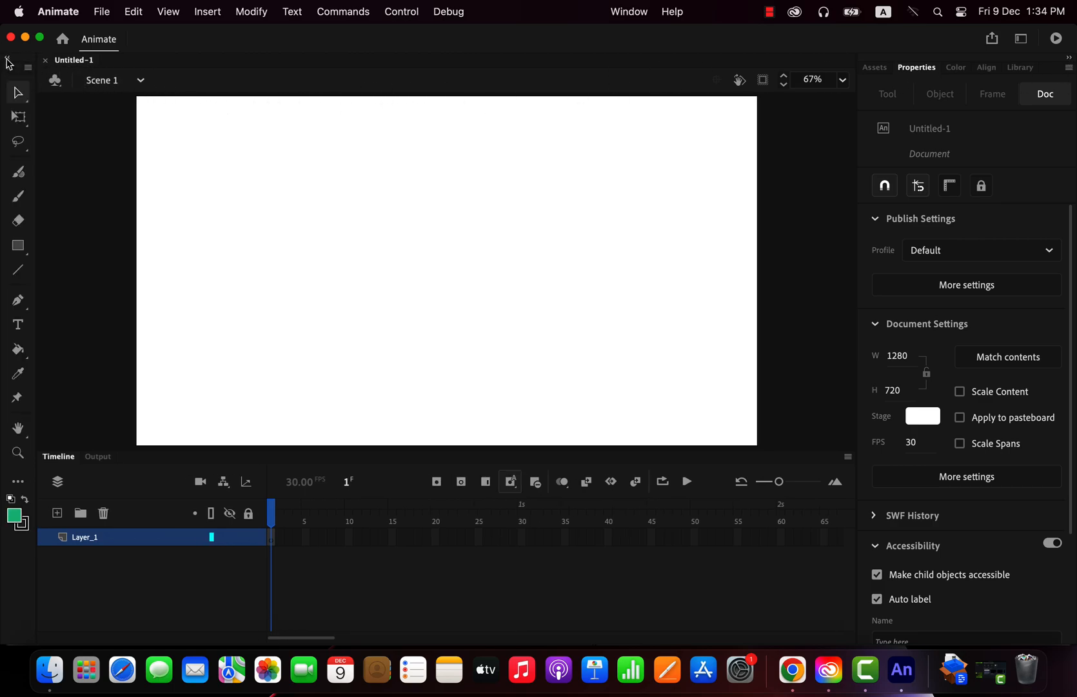
pyautogui.moveTo(626, 43)
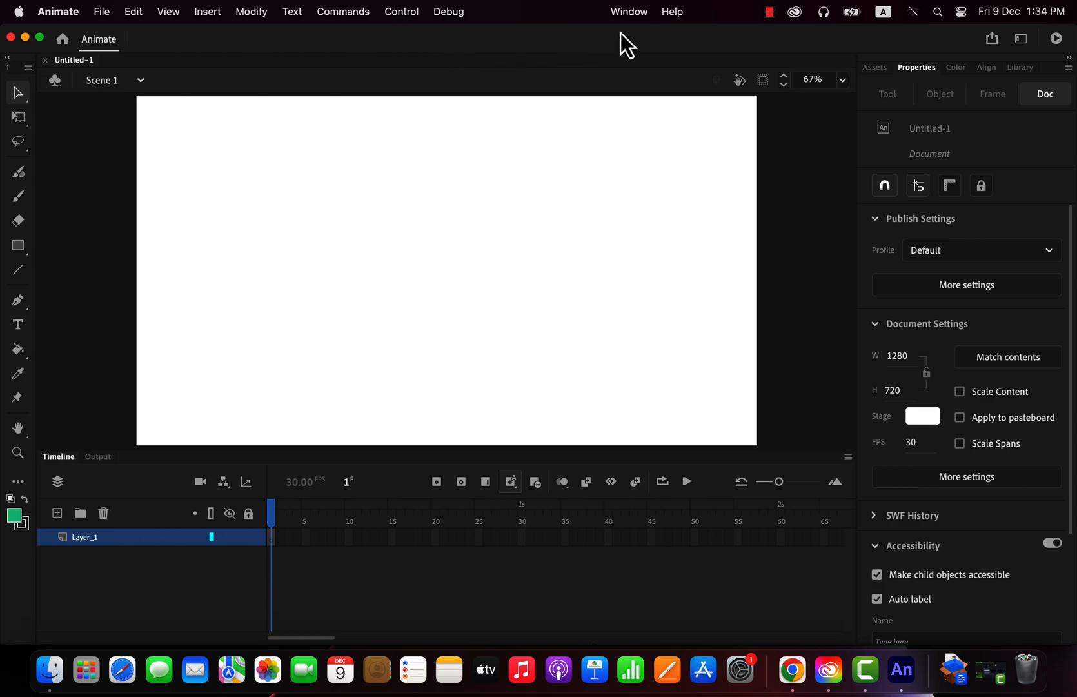
pyautogui.click(627, 12)
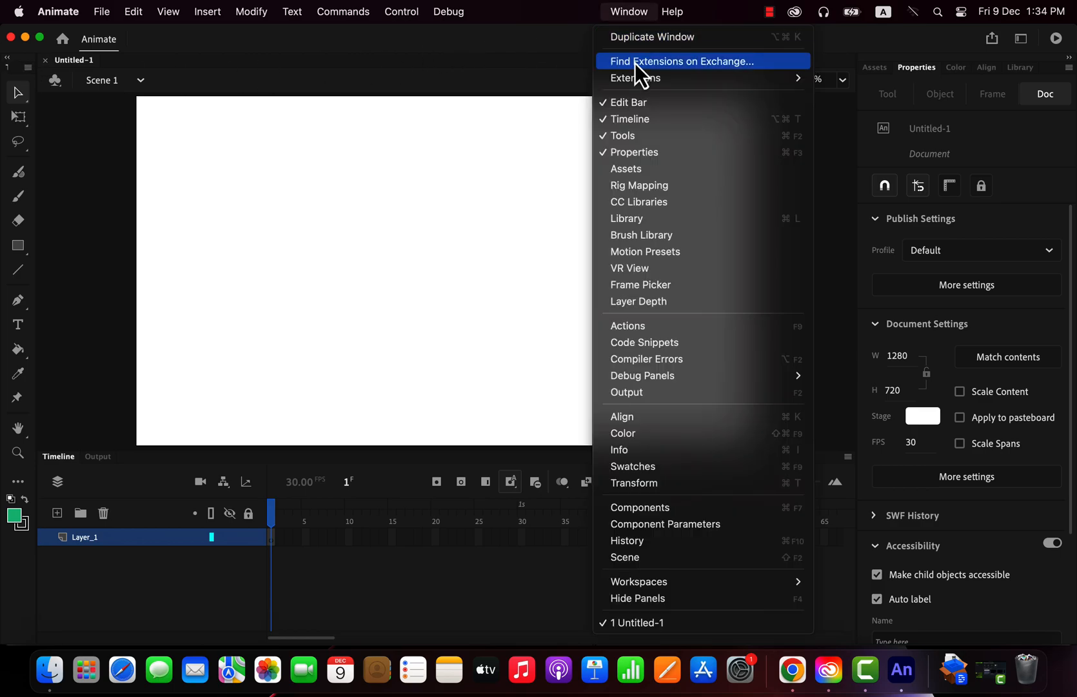
pyautogui.moveTo(627, 152)
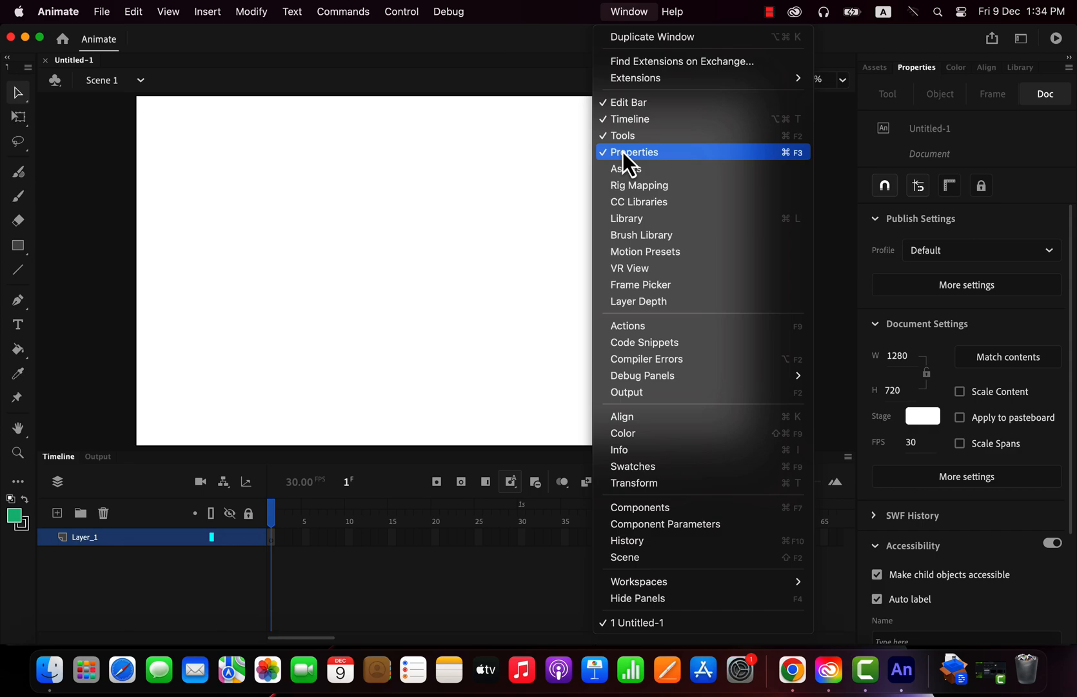
pyautogui.moveTo(629, 119)
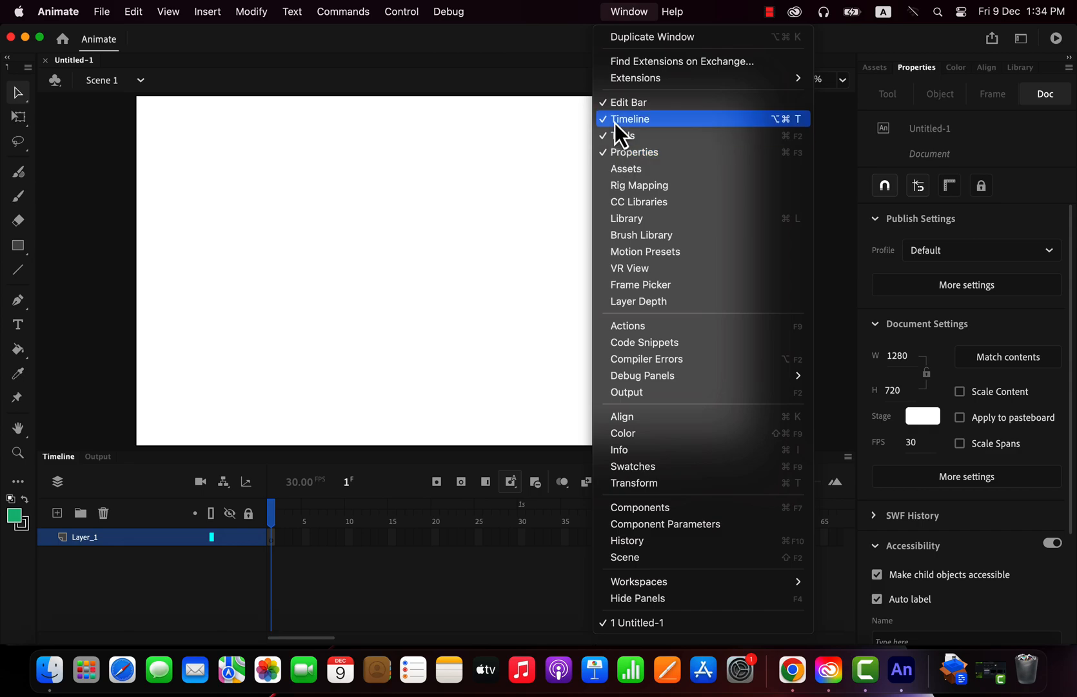
pyautogui.click(630, 118)
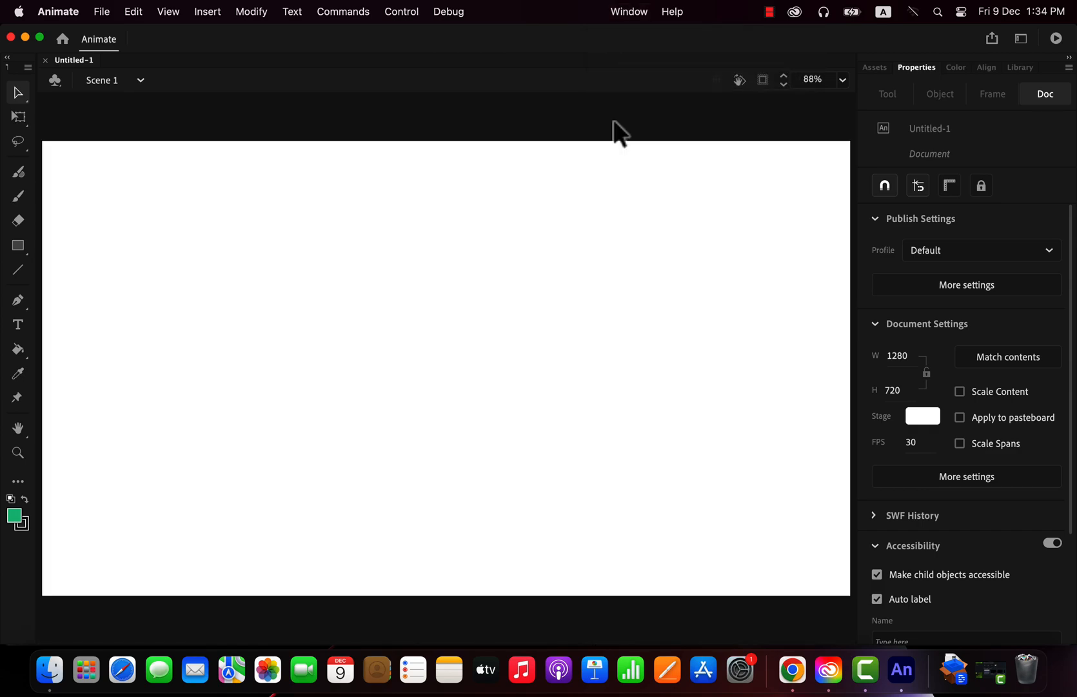
pyautogui.click(627, 11)
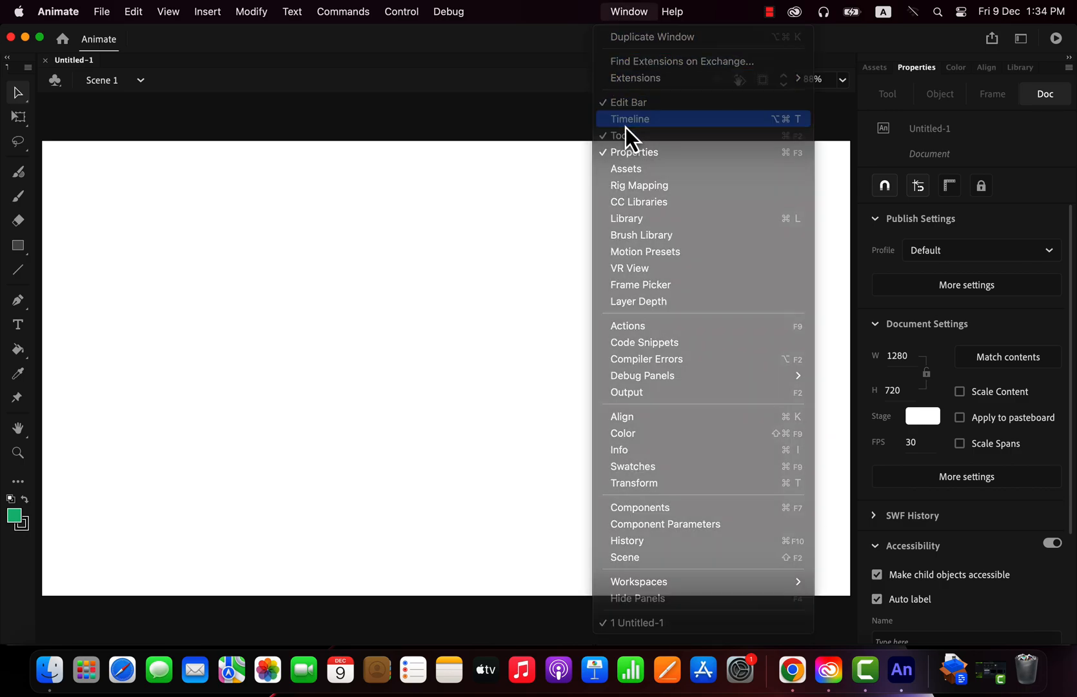
pyautogui.click(631, 119)
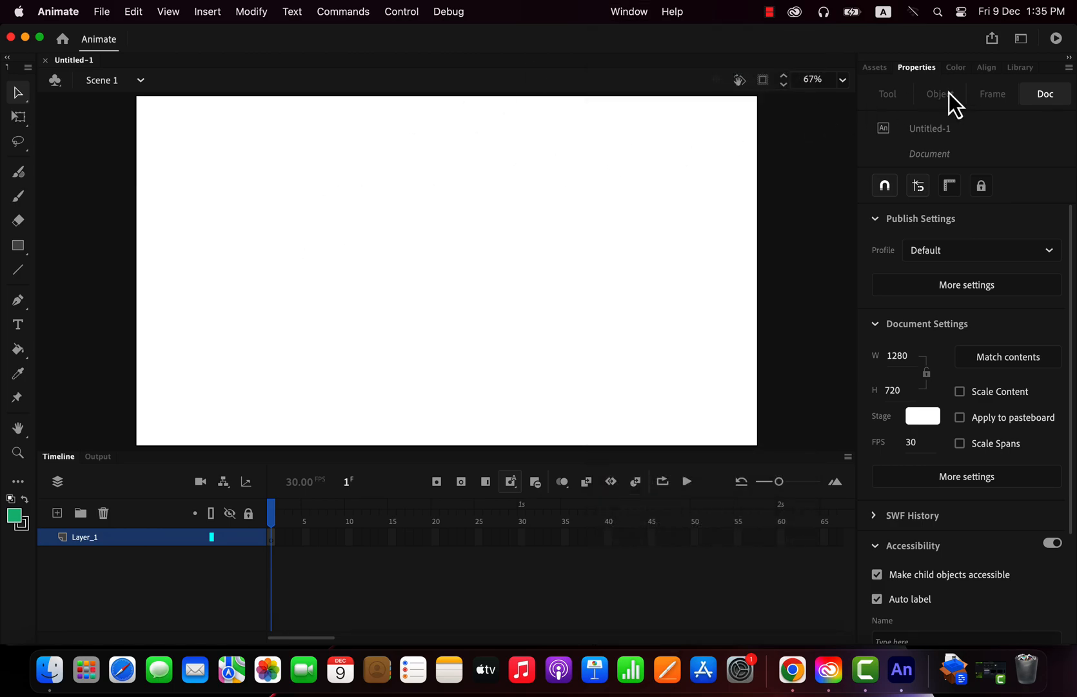
pyautogui.moveTo(1046, 110)
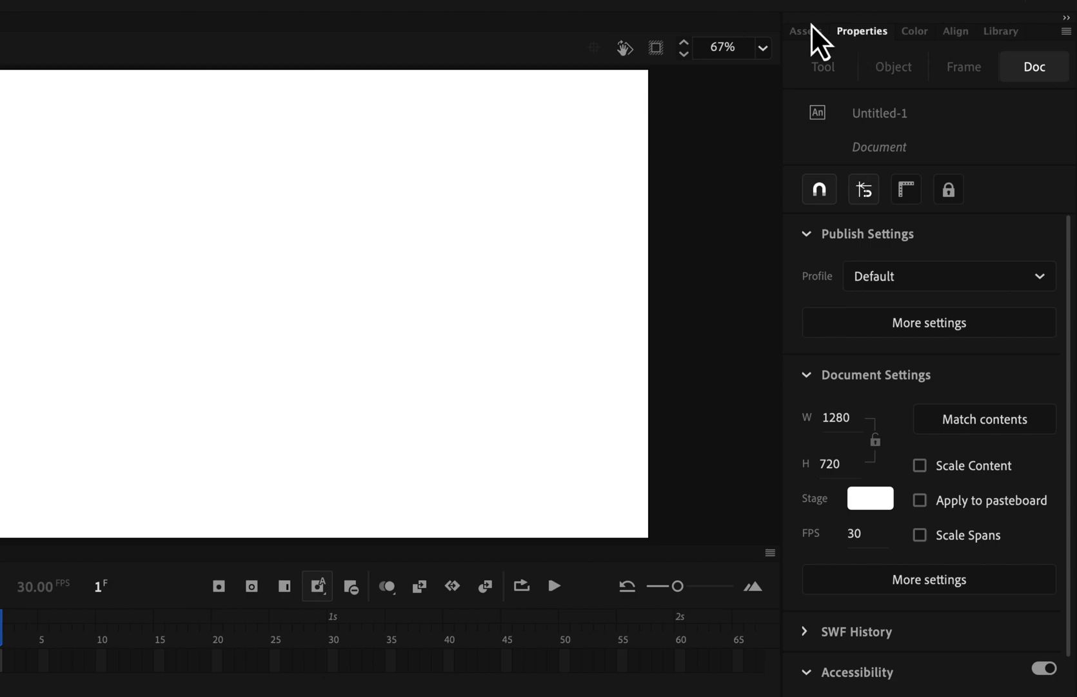
pyautogui.click(805, 31)
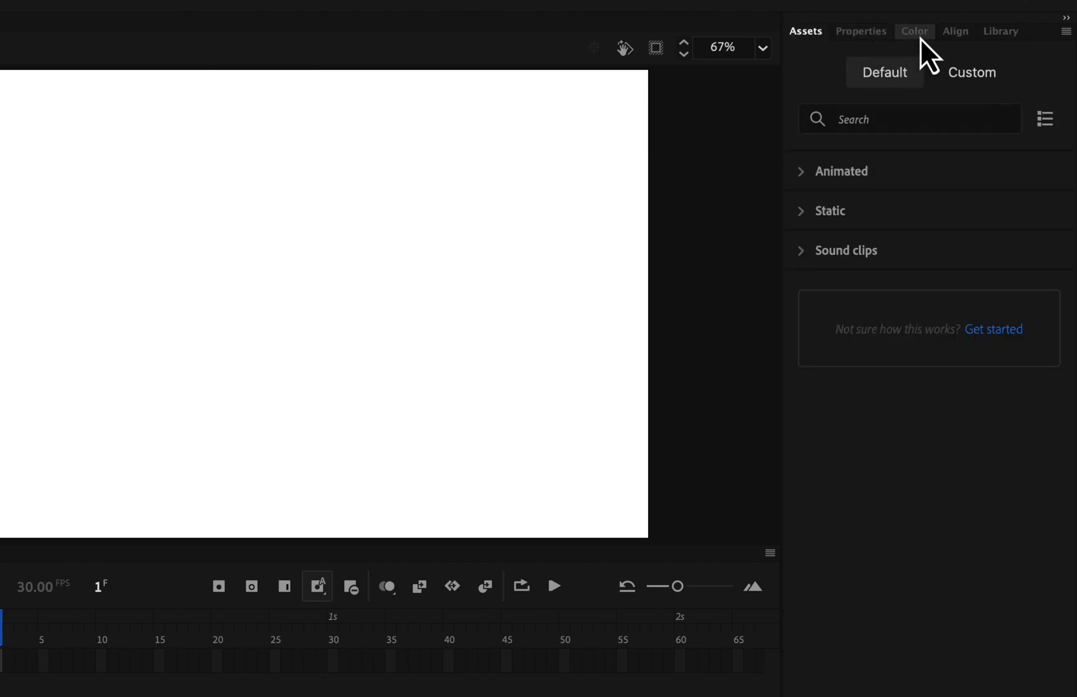
pyautogui.click(914, 31)
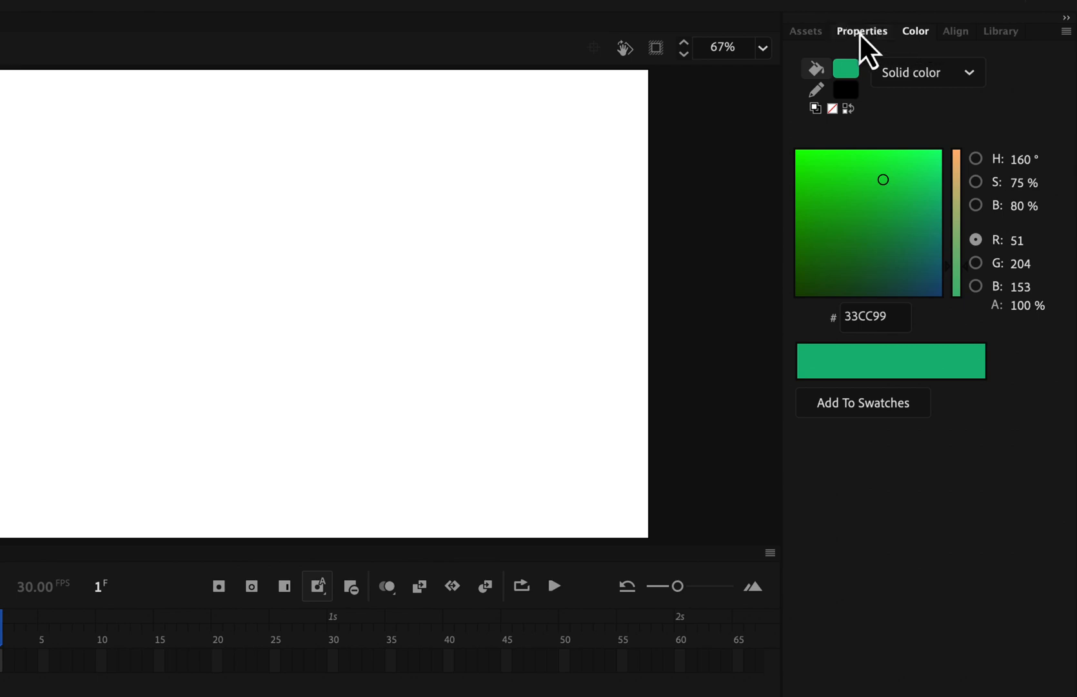
pyautogui.click(862, 31)
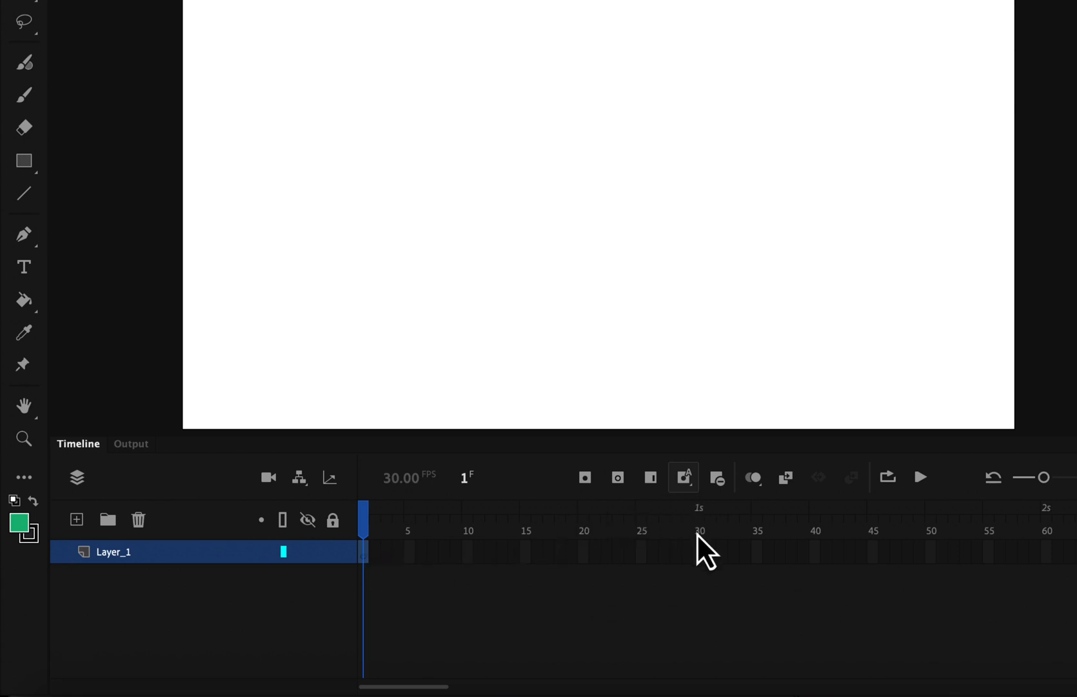
pyautogui.click(699, 530)
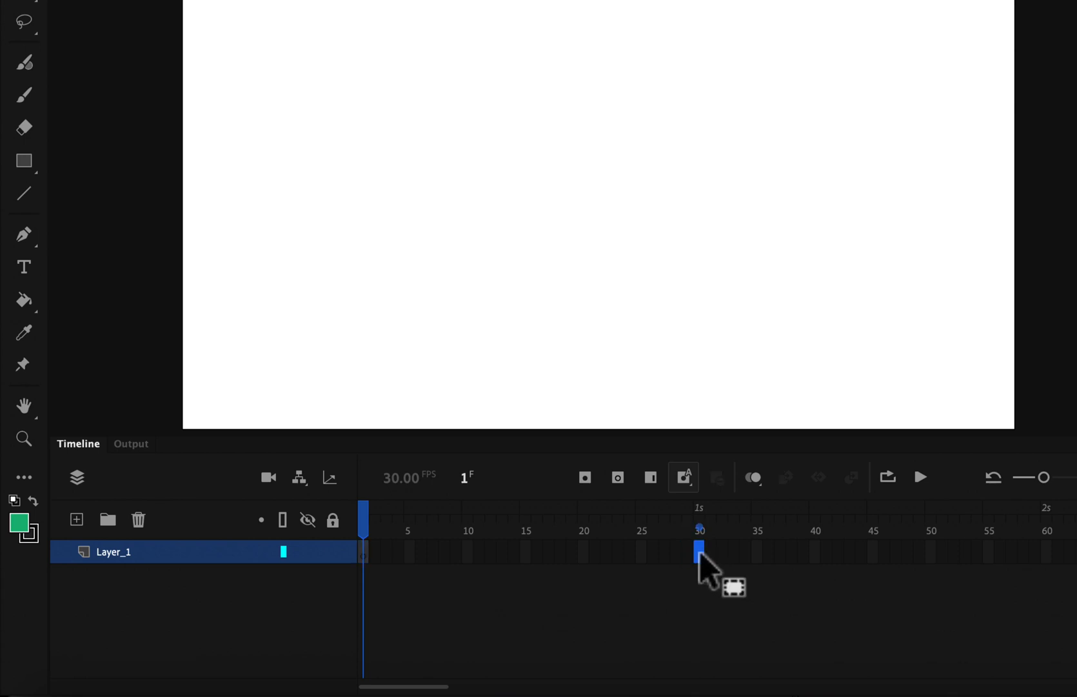
pyautogui.moveTo(699, 549); pyautogui.dragTo(631, 550)
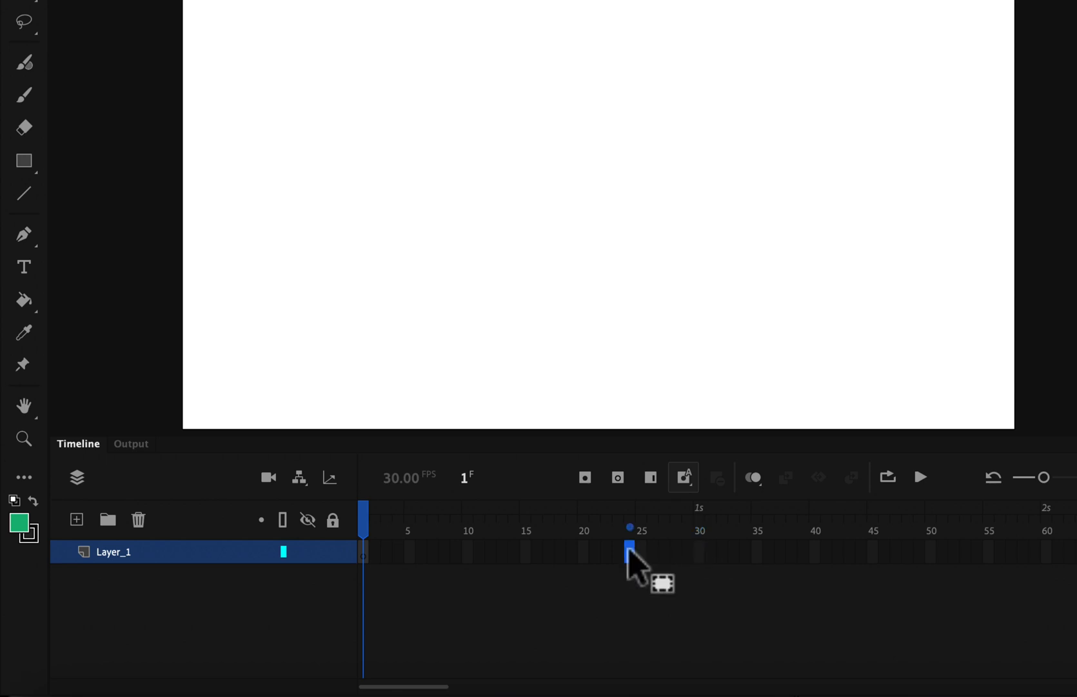
pyautogui.moveTo(630, 550); pyautogui.dragTo(571, 550)
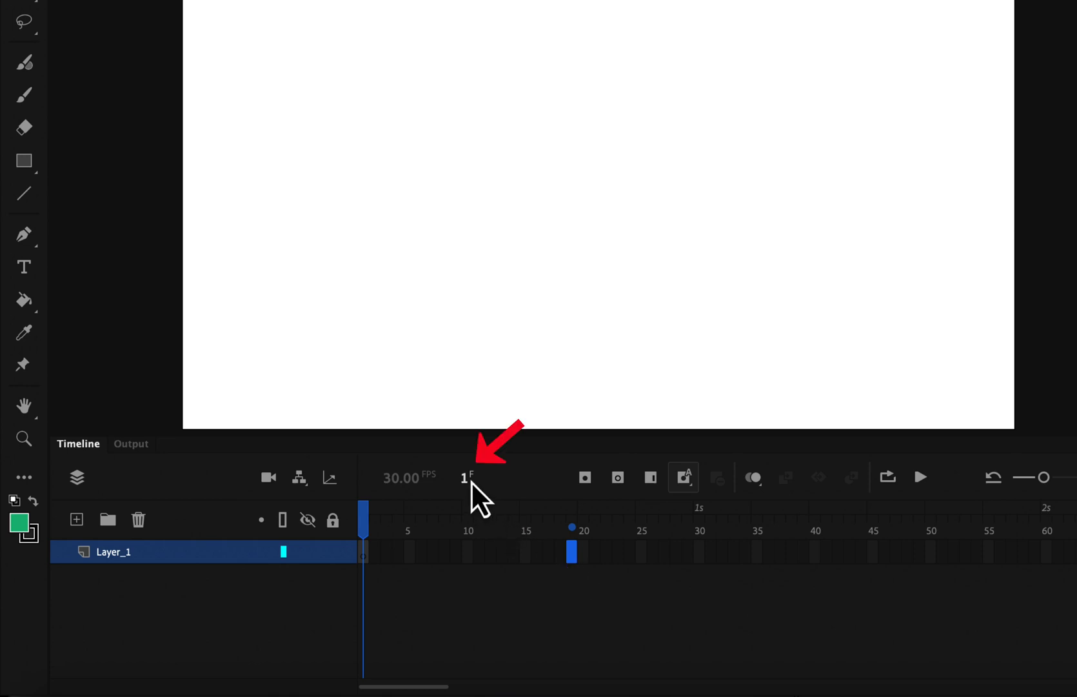
pyautogui.moveTo(572, 548); pyautogui.dragTo(526, 548)
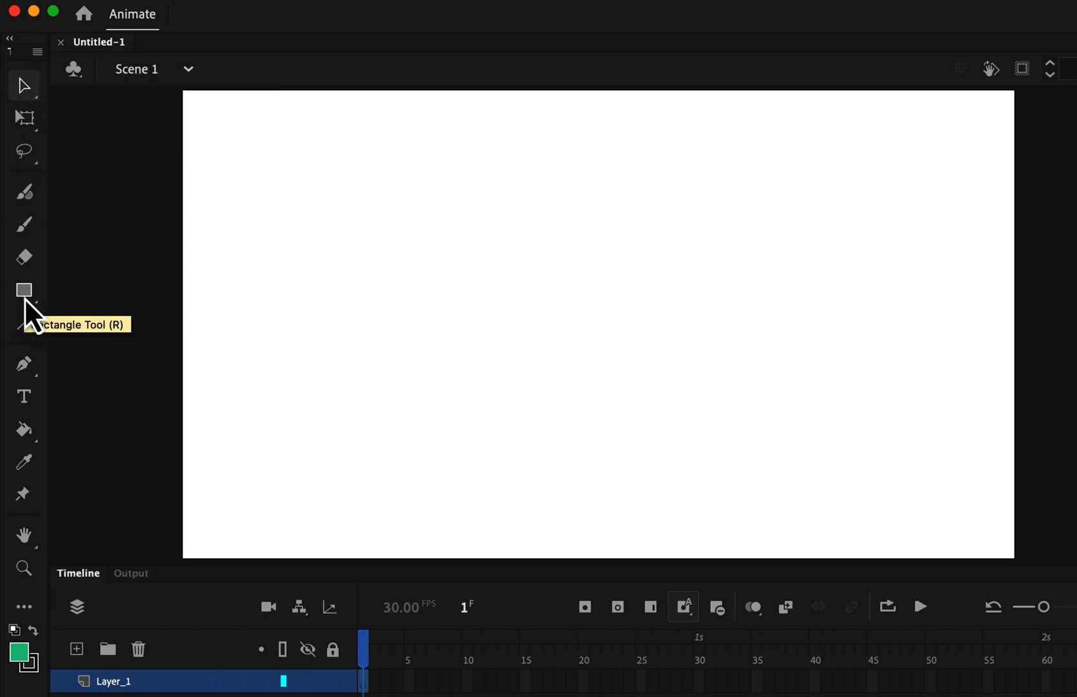
# Select the Classic Brush tool with the green fill colour.
pyautogui.click(23, 289)
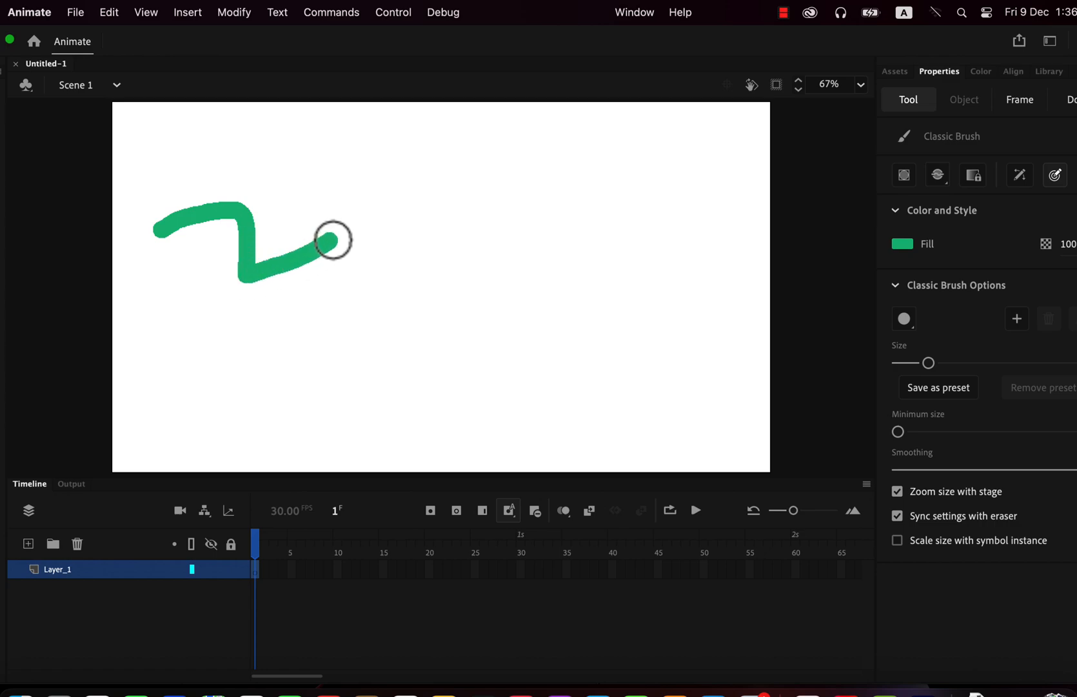
pyautogui.moveTo(333, 242); pyautogui.dragTo(390, 249)
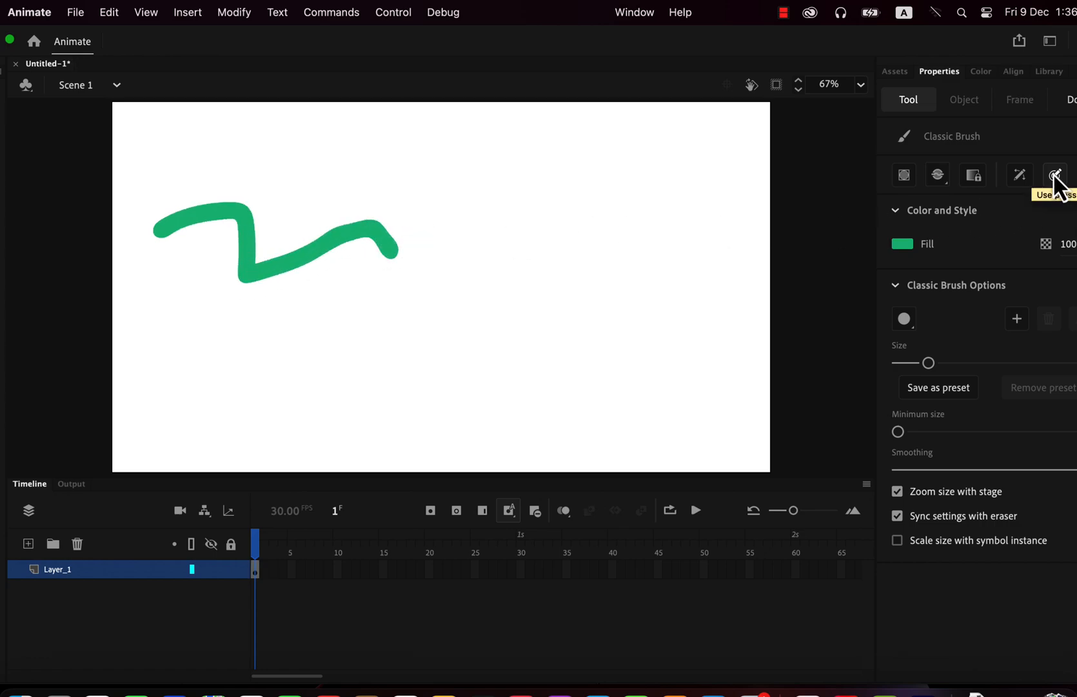
pyautogui.click(1056, 175)
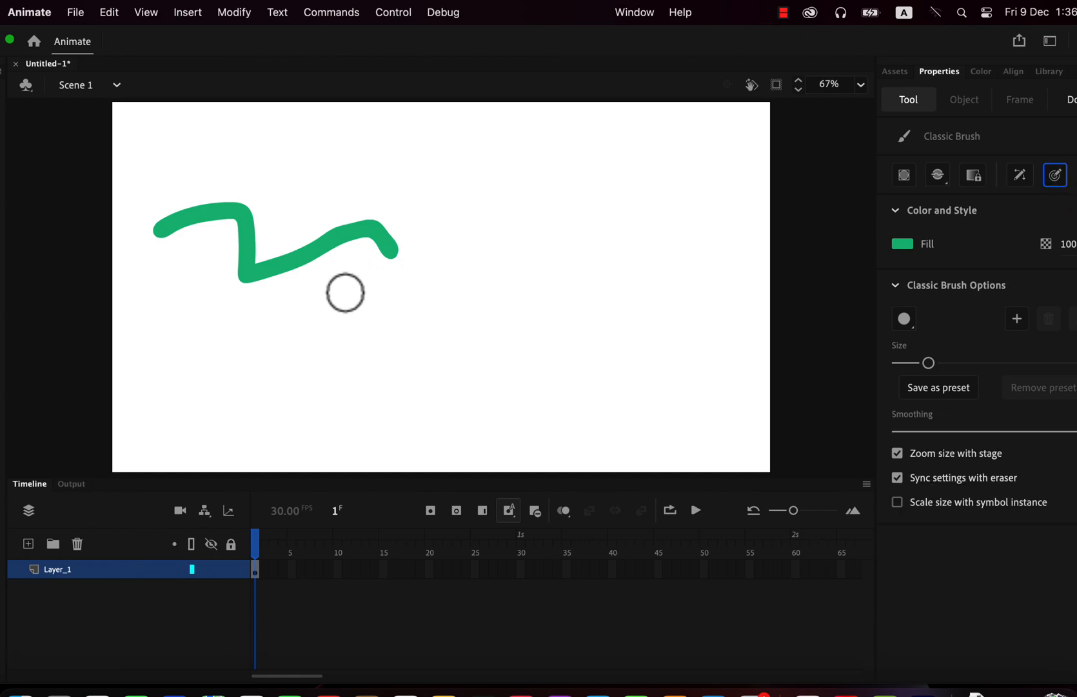
pyautogui.moveTo(346, 293); pyautogui.dragTo(482, 217)
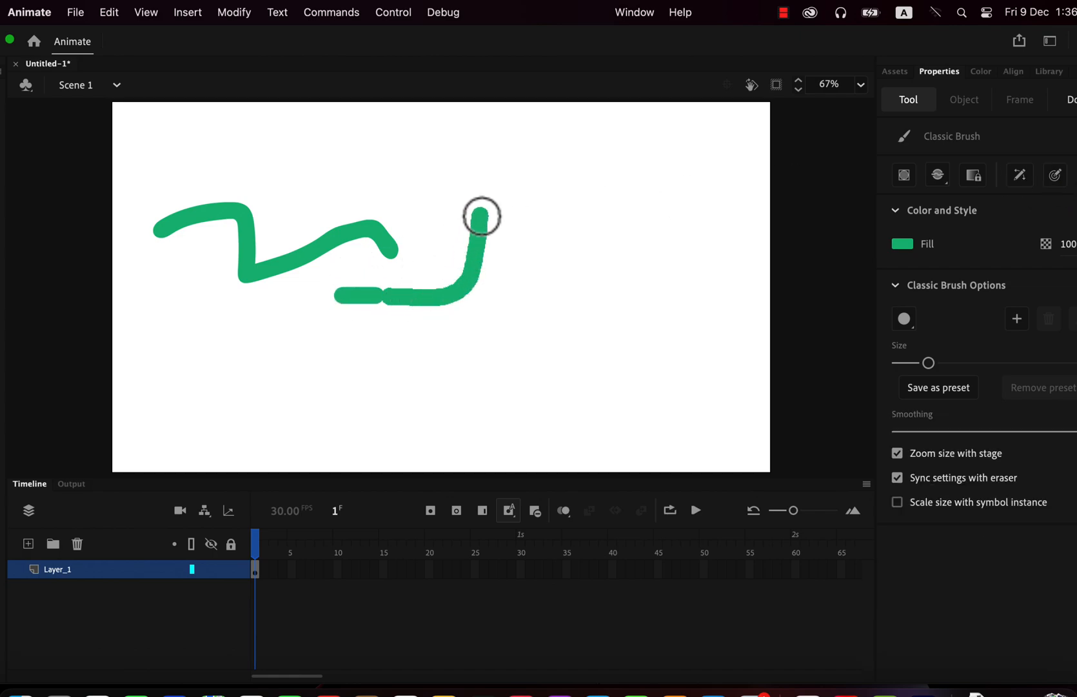
pyautogui.moveTo(481, 216); pyautogui.dragTo(560, 291)
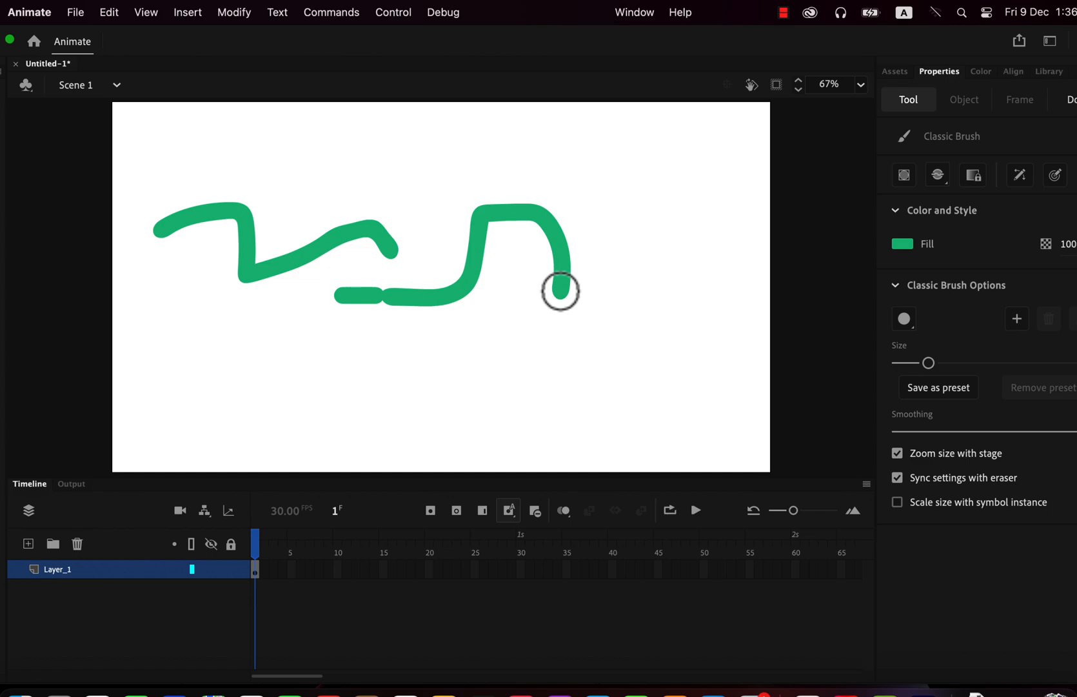
pyautogui.moveTo(376, 361); pyautogui.dragTo(576, 361)
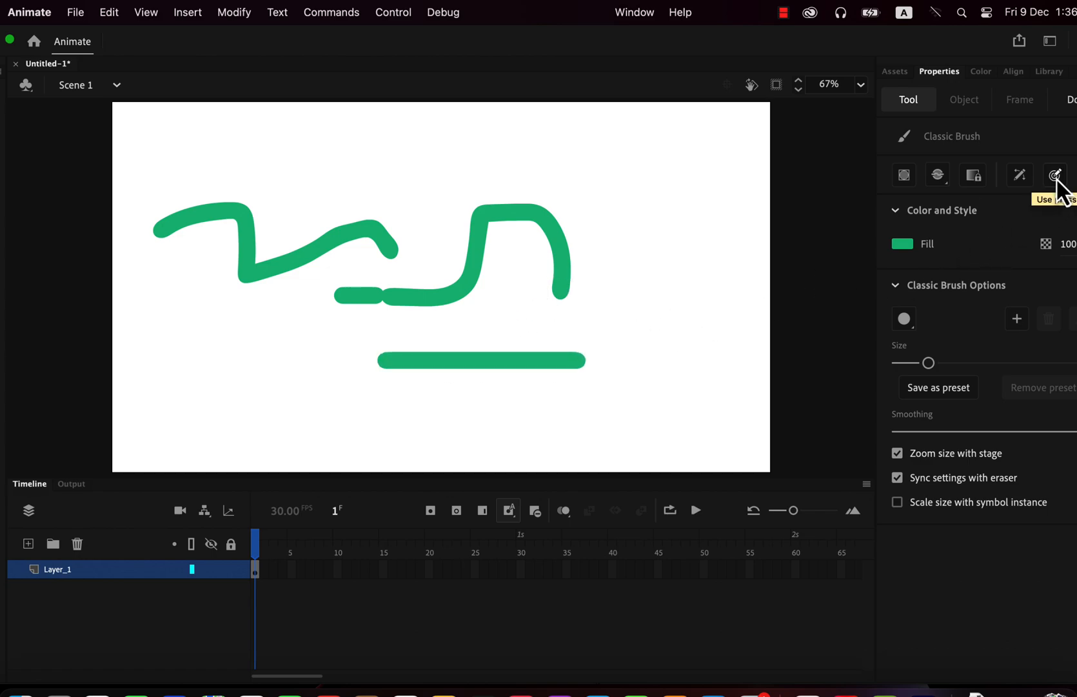
pyautogui.click(1056, 175)
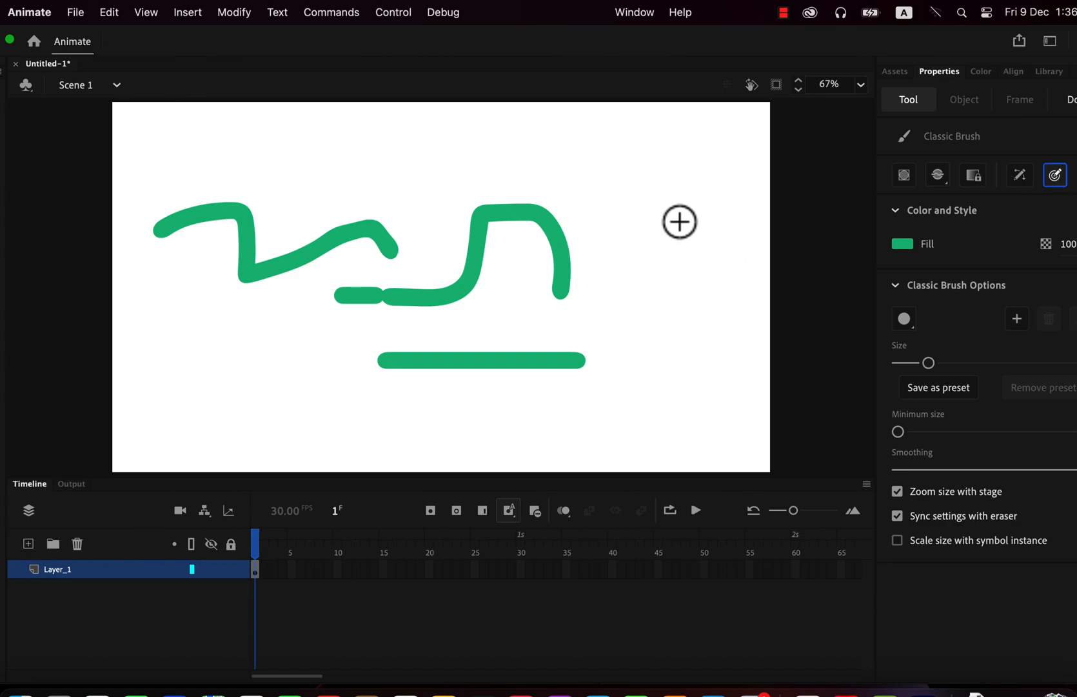
pyautogui.moveTo(656, 192); pyautogui.dragTo(677, 289)
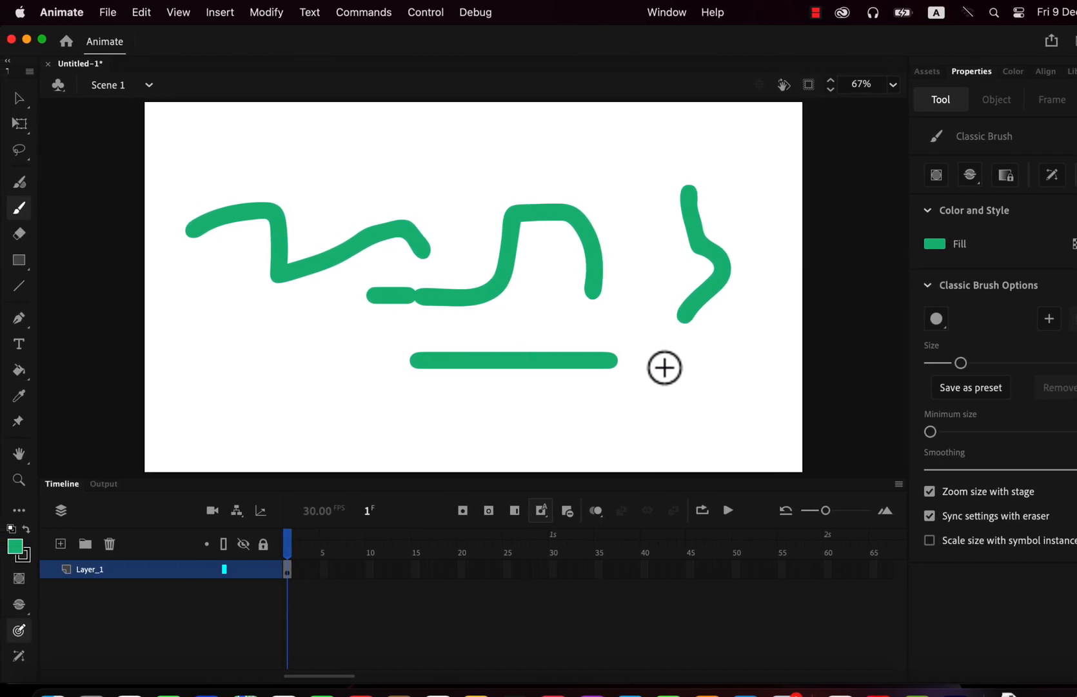
pyautogui.moveTo(197, 302)
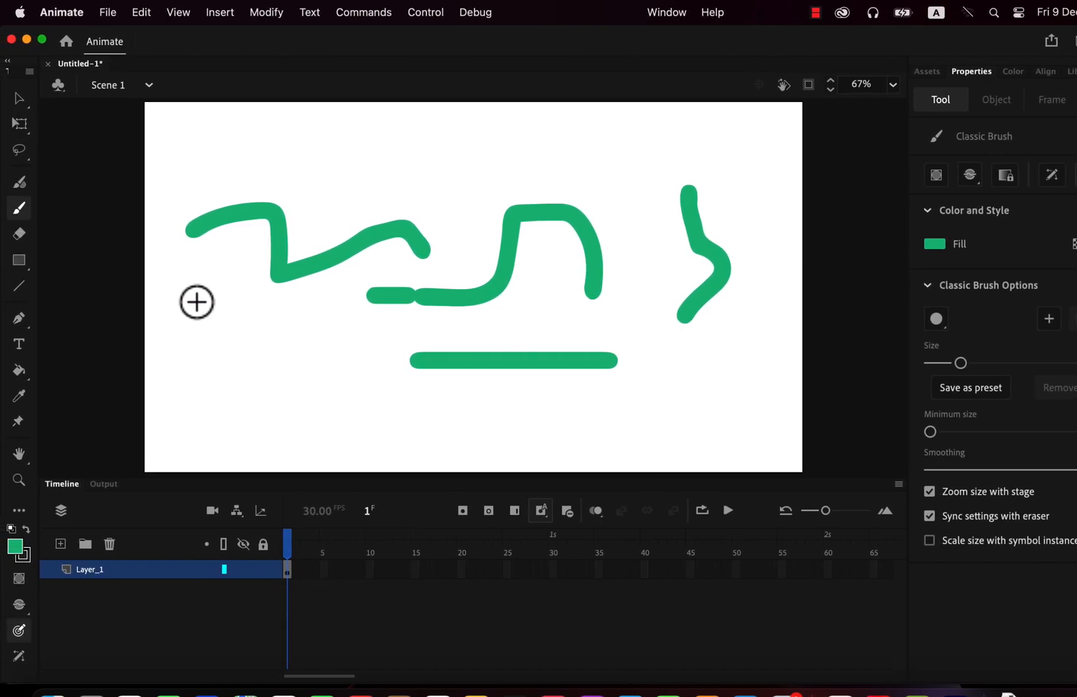
pyautogui.click(19, 98)
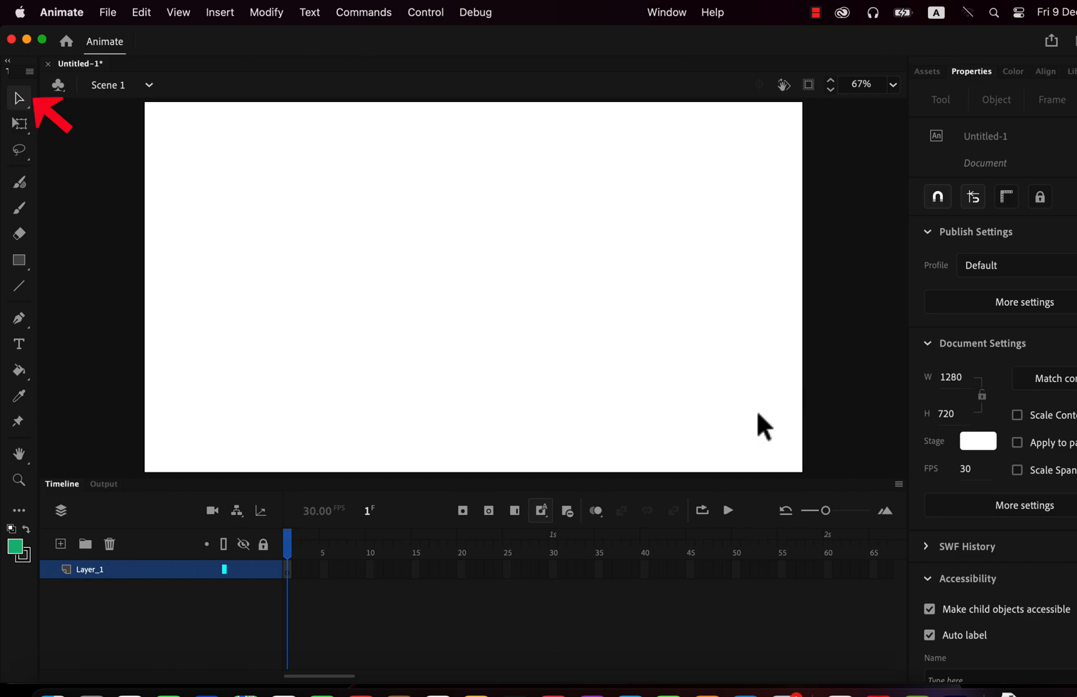
pyautogui.moveTo(738, 419)
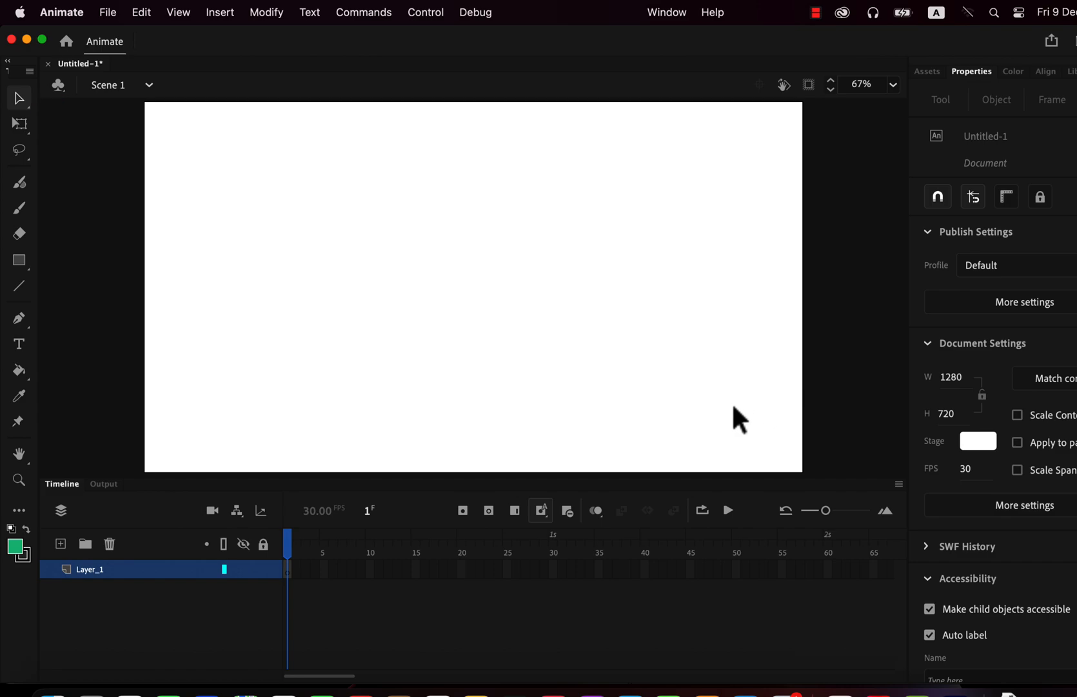
pyautogui.moveTo(19, 260)
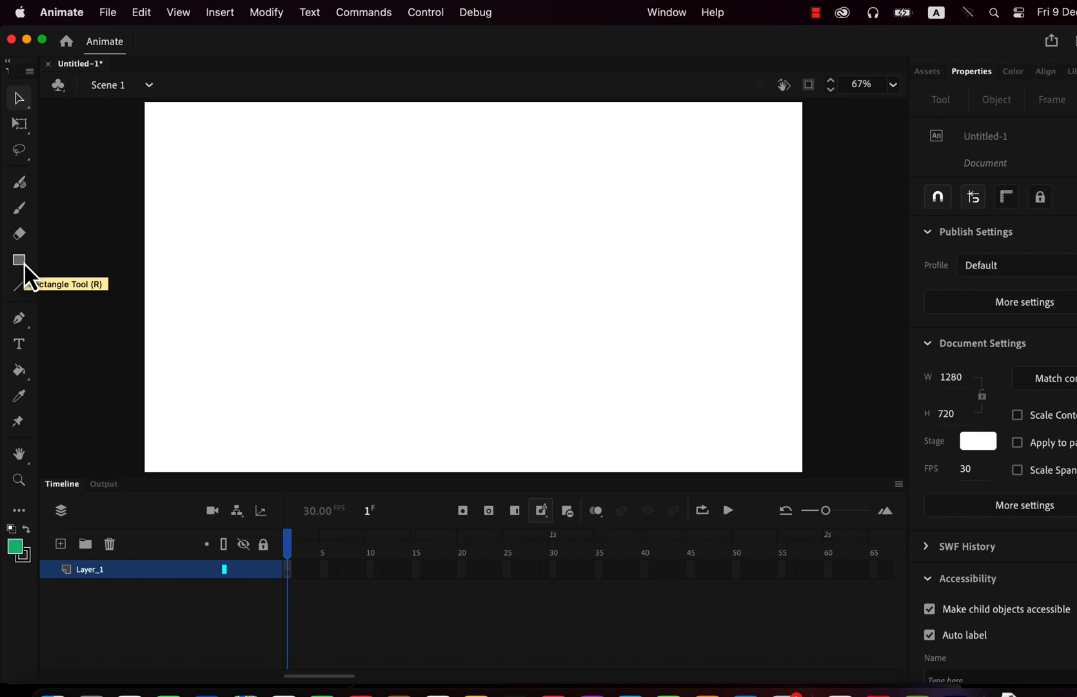
pyautogui.click(20, 260)
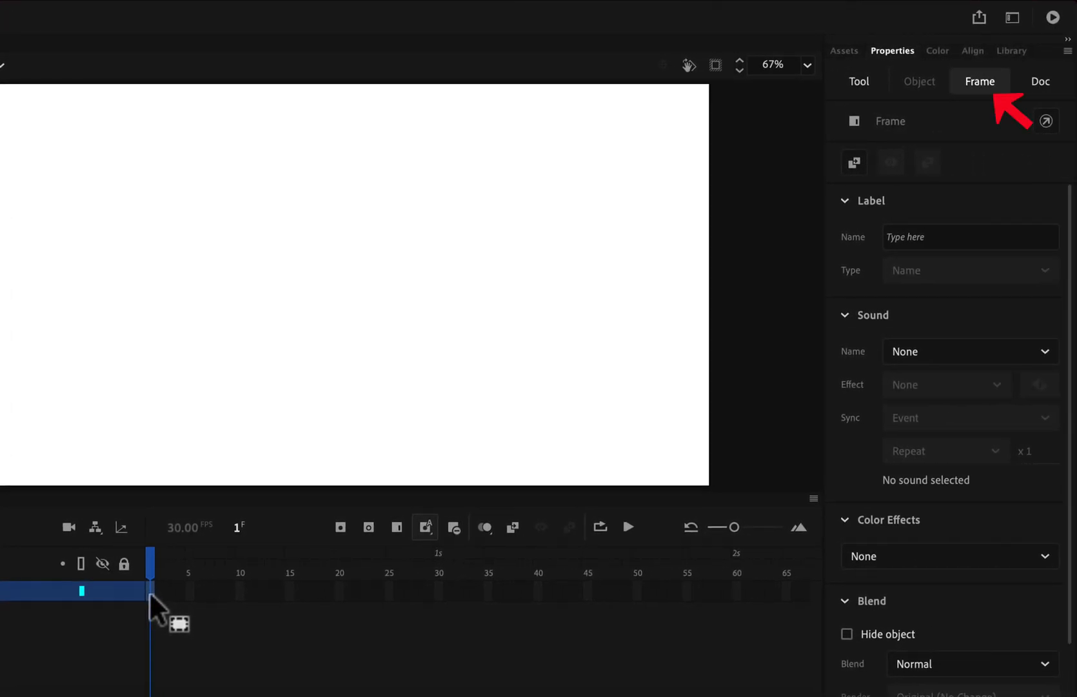
pyautogui.moveTo(980, 81)
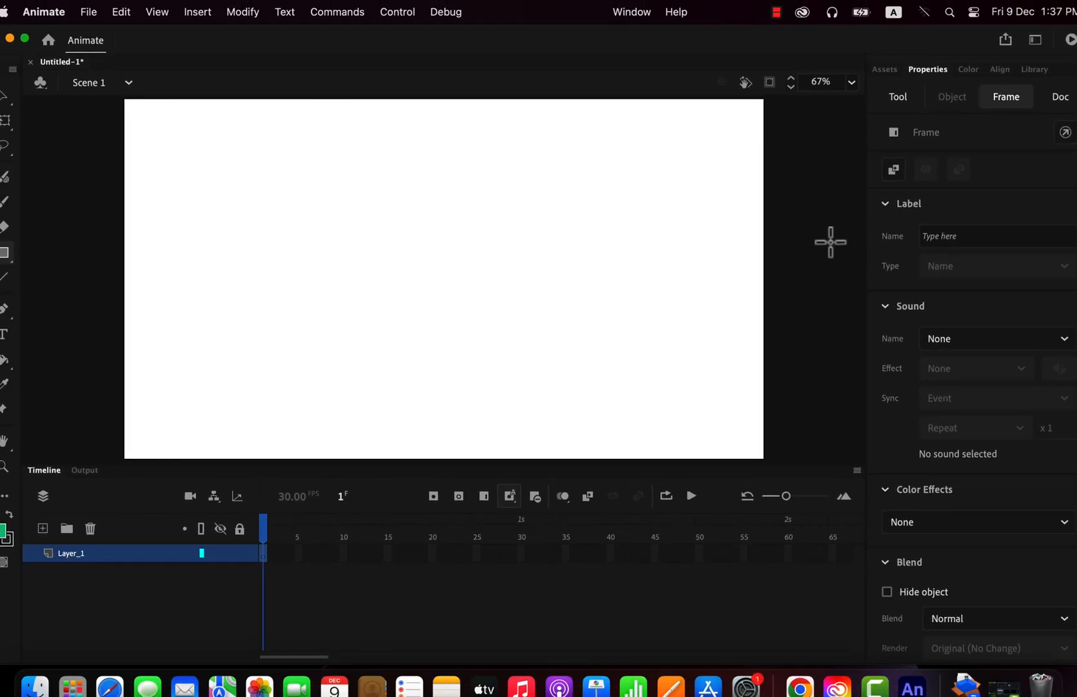
pyautogui.moveTo(444, 305)
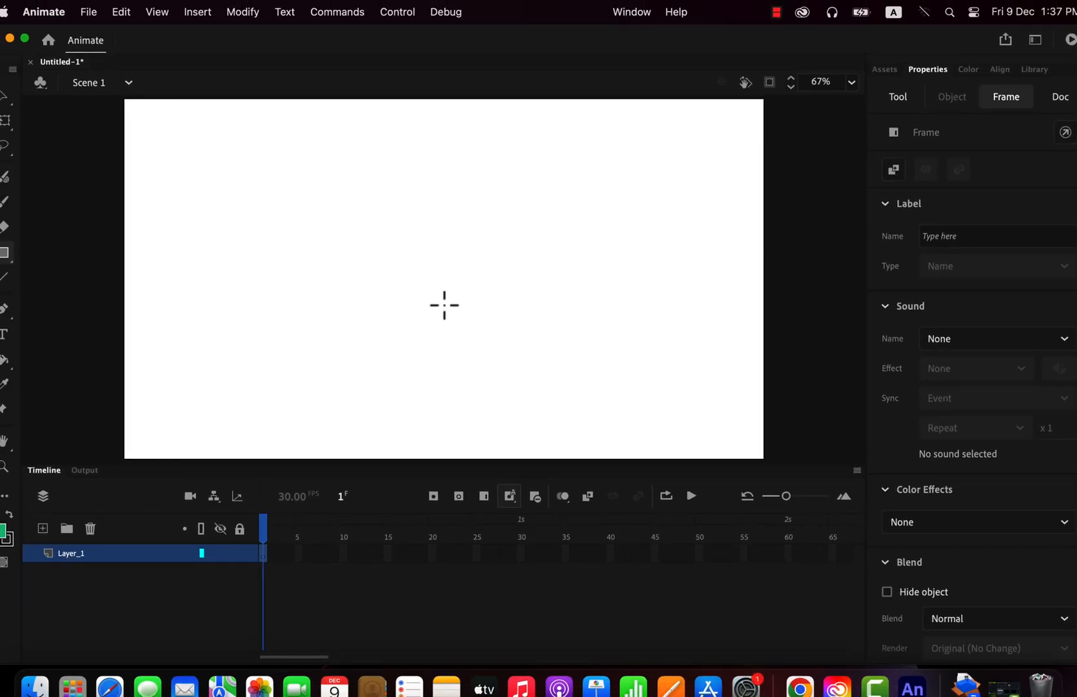
pyautogui.click(1060, 96)
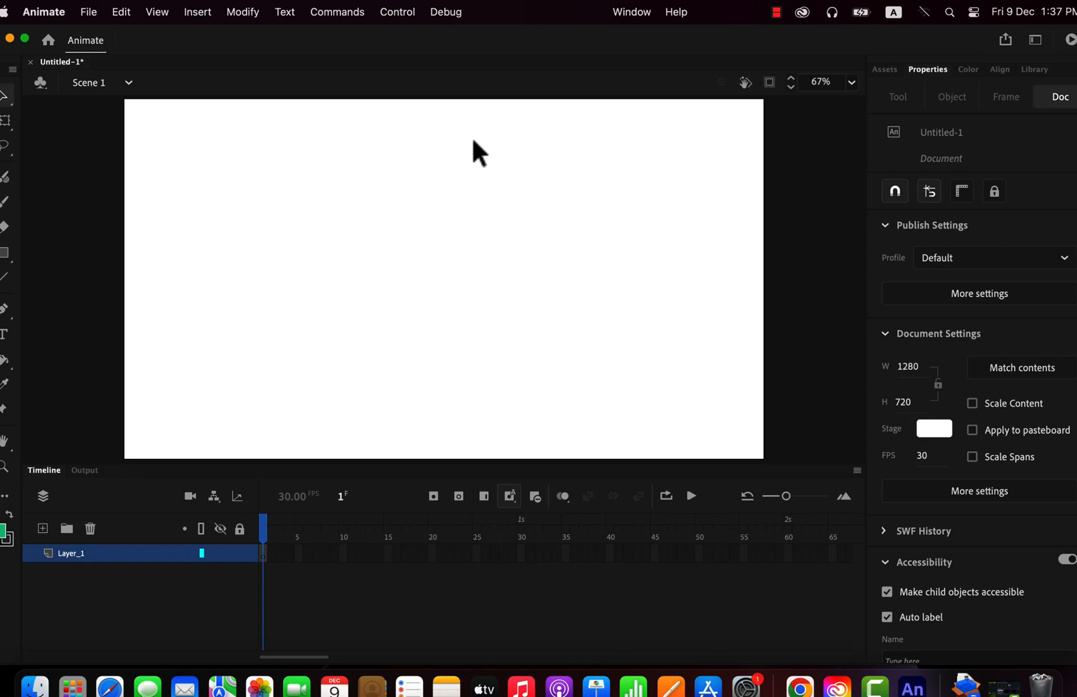
pyautogui.moveTo(465, 174)
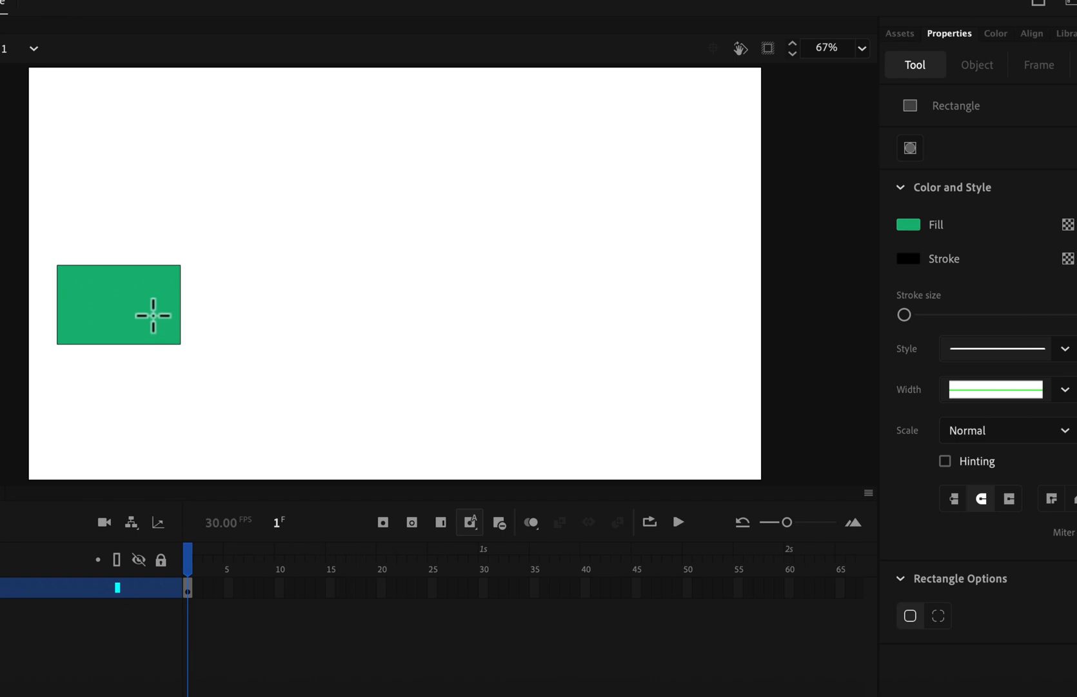
pyautogui.click(908, 223)
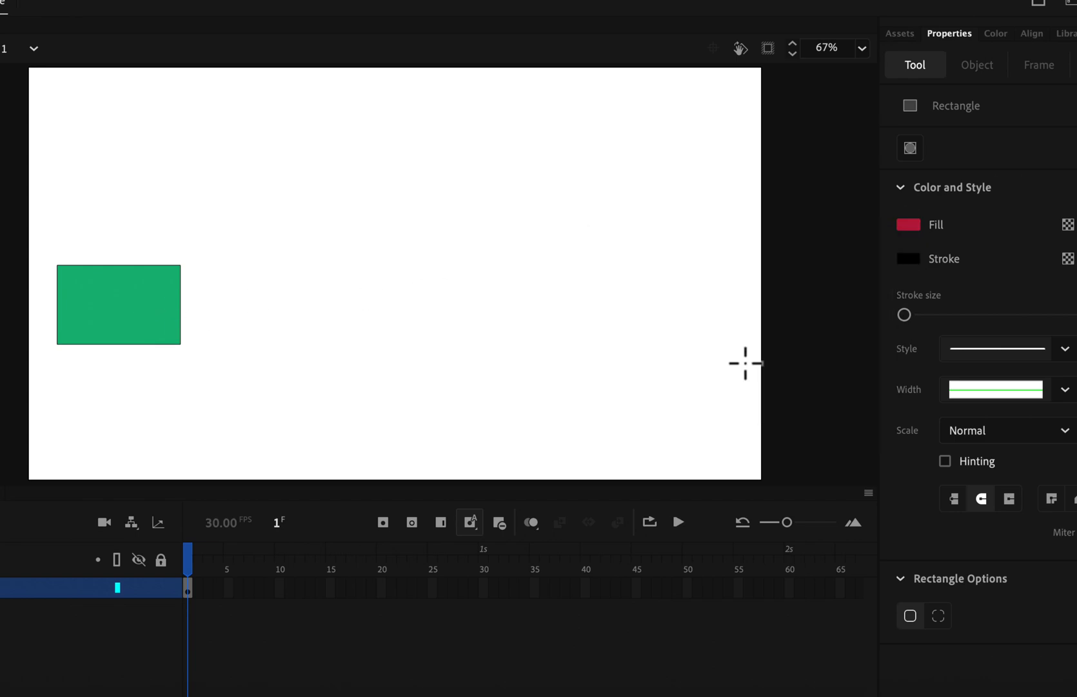
pyautogui.moveTo(367, 235); pyautogui.dragTo(523, 350)
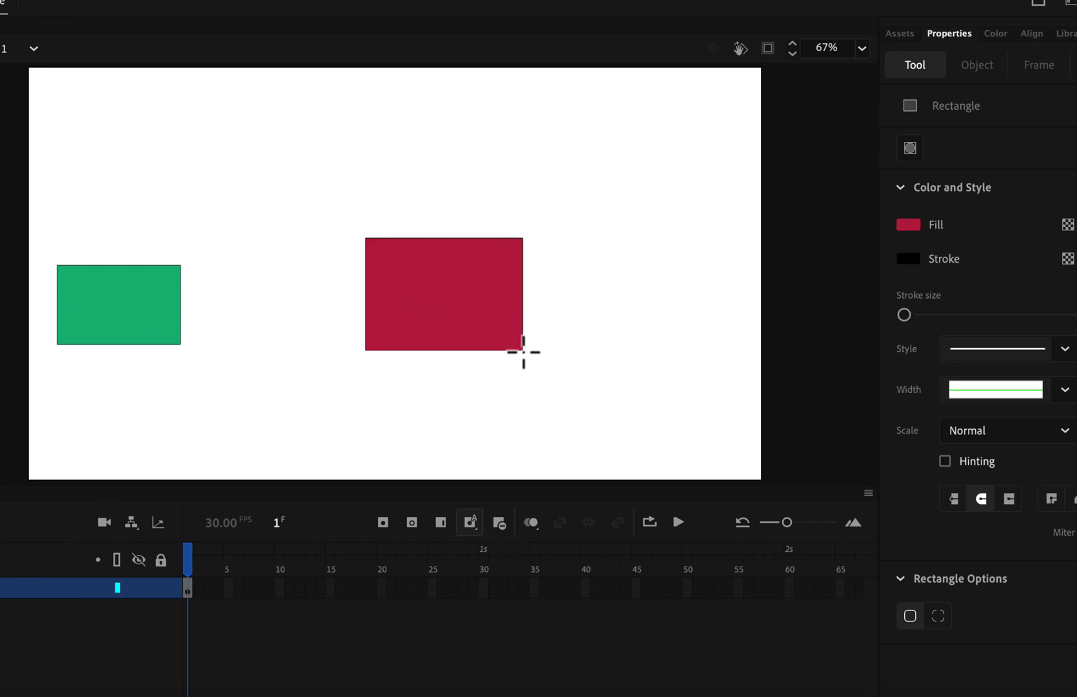
pyautogui.moveTo(531, 370)
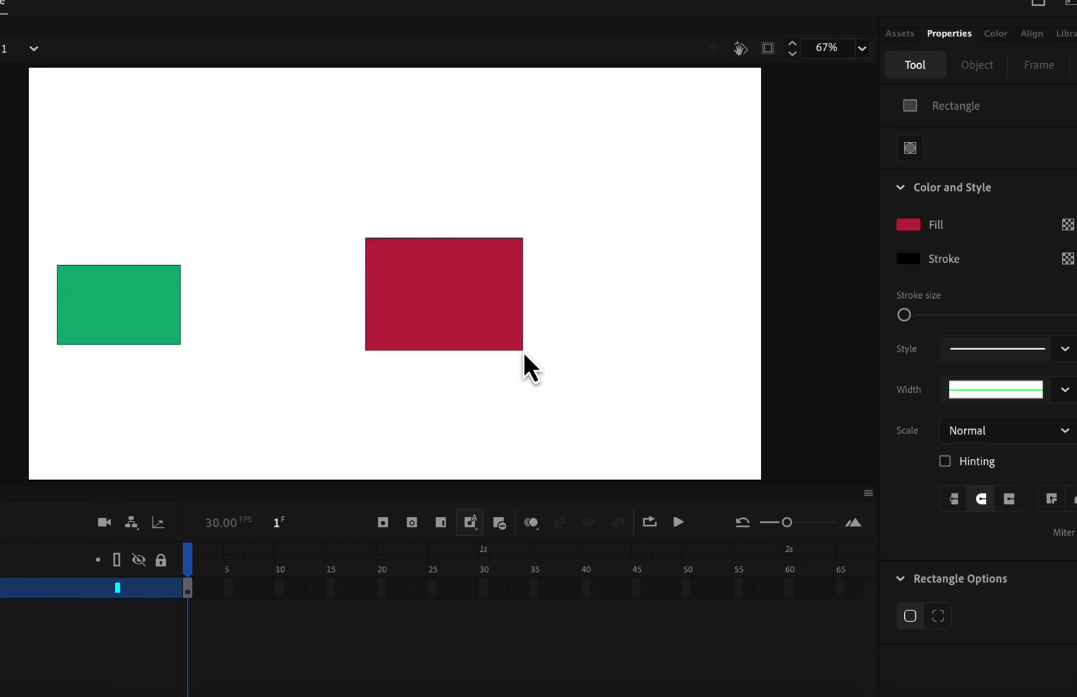
pyautogui.moveTo(924, 275)
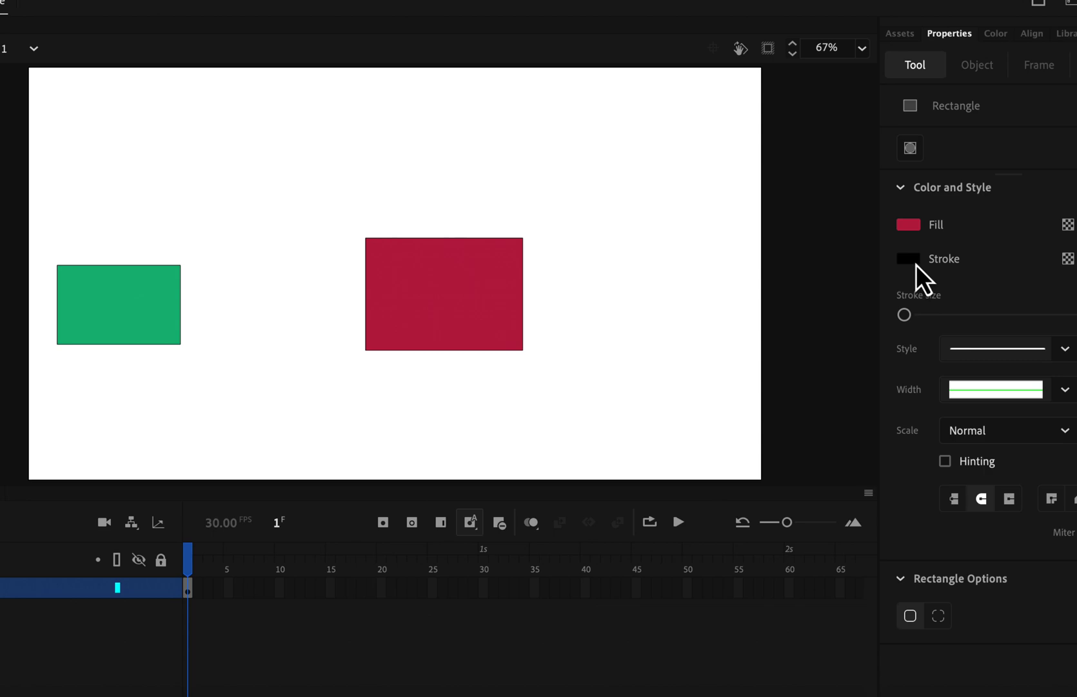
pyautogui.click(910, 260)
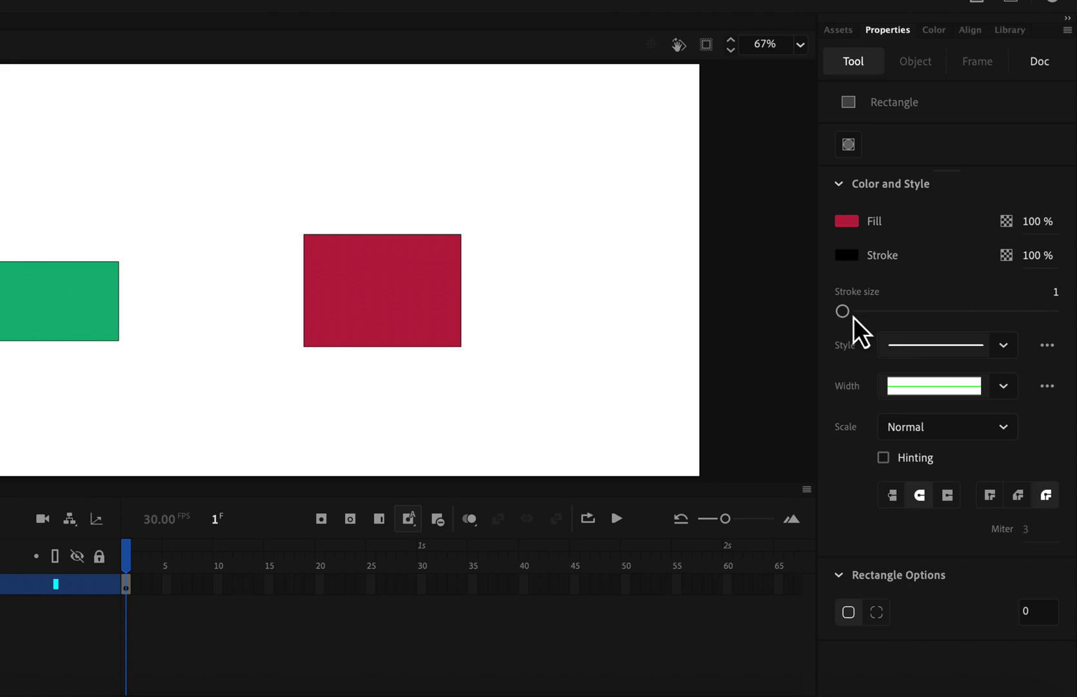
pyautogui.moveTo(863, 283)
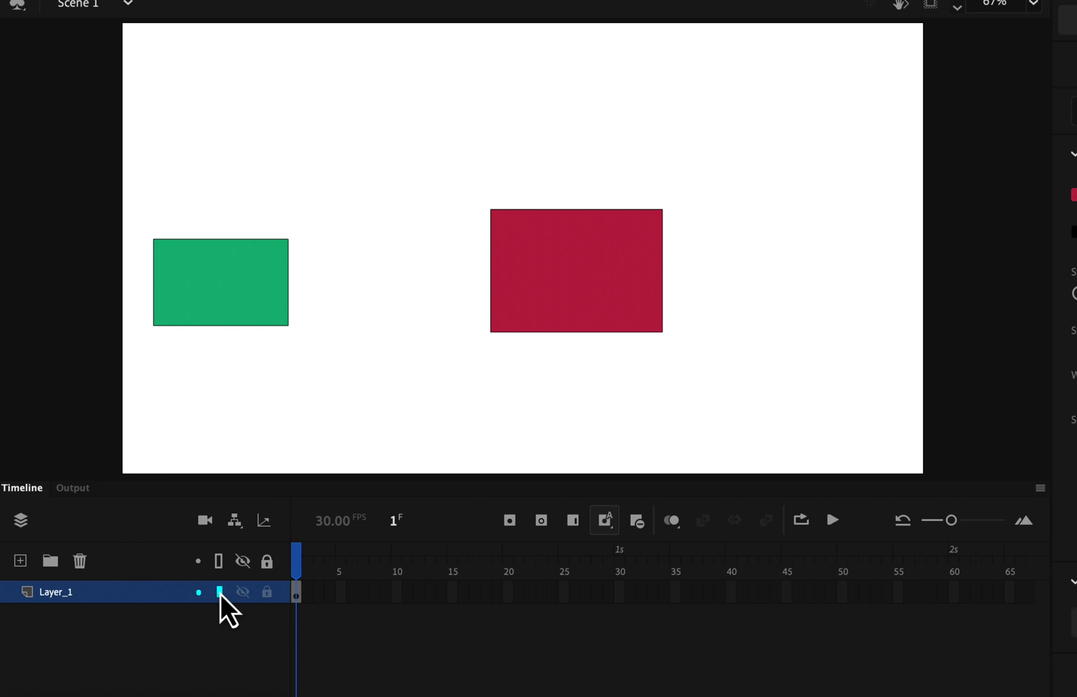
pyautogui.moveTo(219, 560)
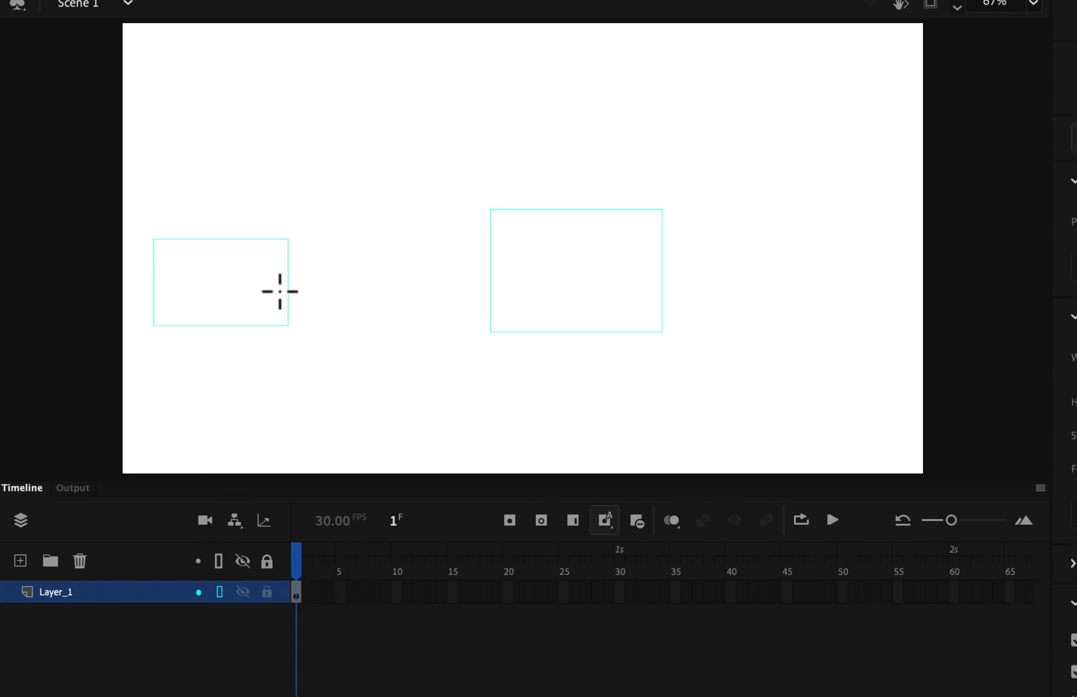
pyautogui.moveTo(285, 316)
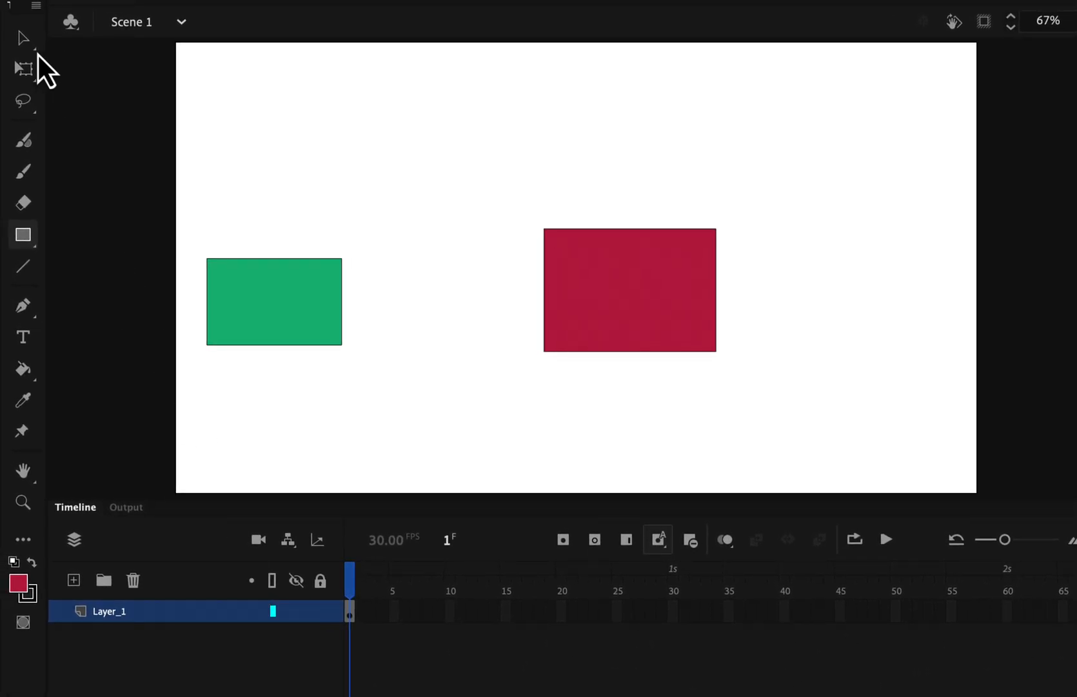
# Select and delete the red rectangle, briefly opening and closing Edit Toolbar.
pyautogui.click(629, 288)
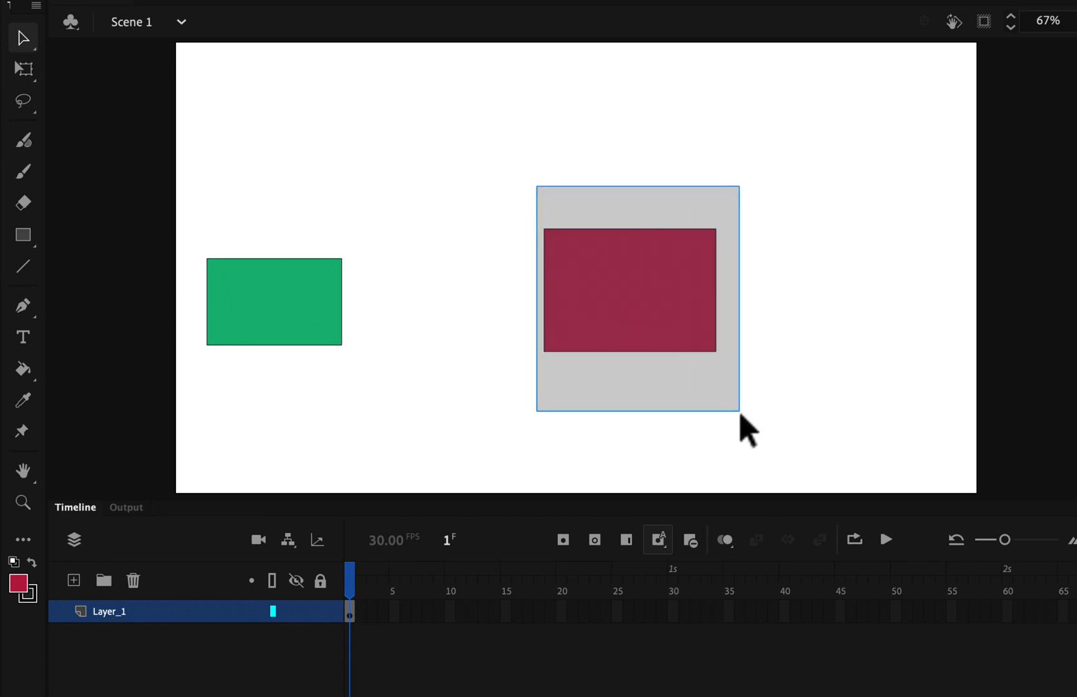
pyautogui.press('Delete')
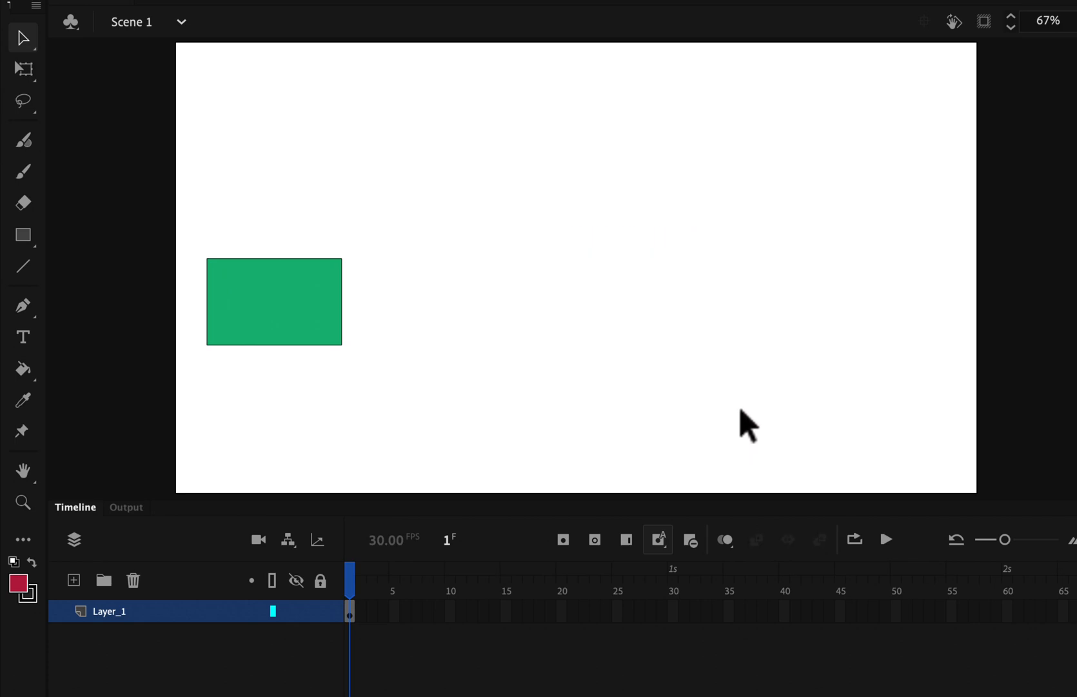
pyautogui.moveTo(28, 604)
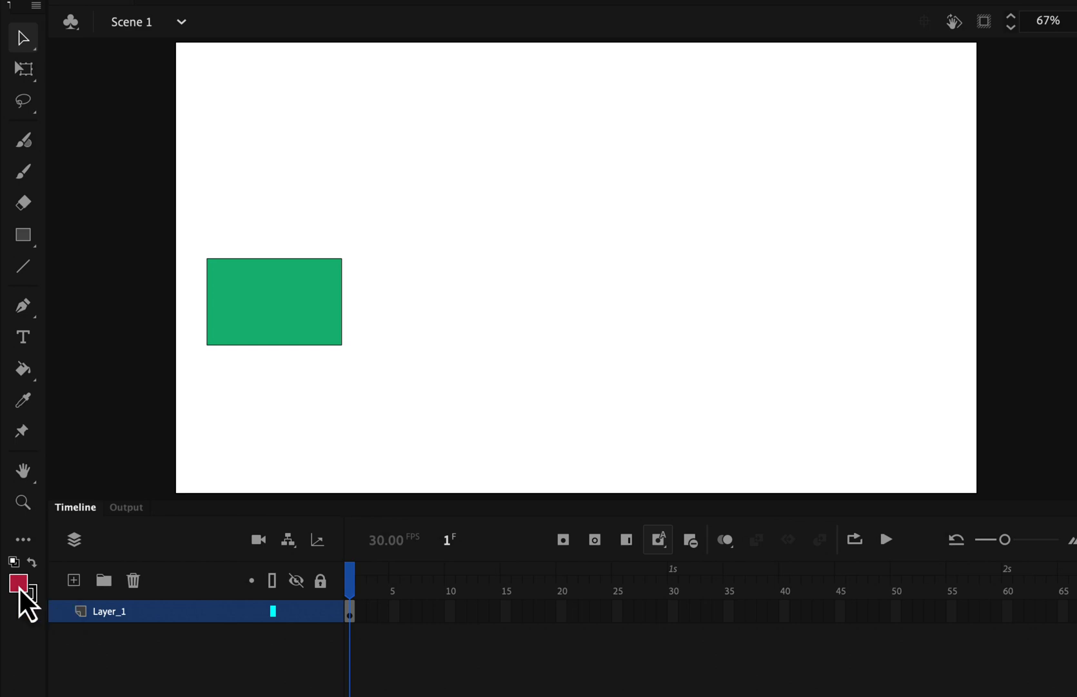
pyautogui.click(20, 593)
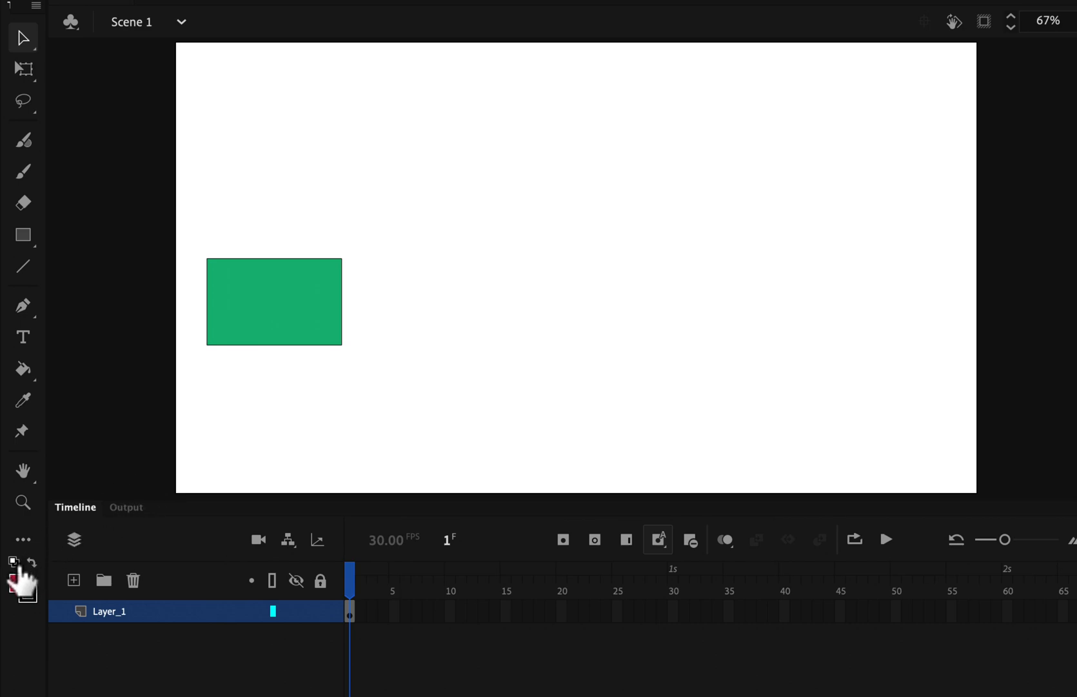
pyautogui.moveTo(14, 560)
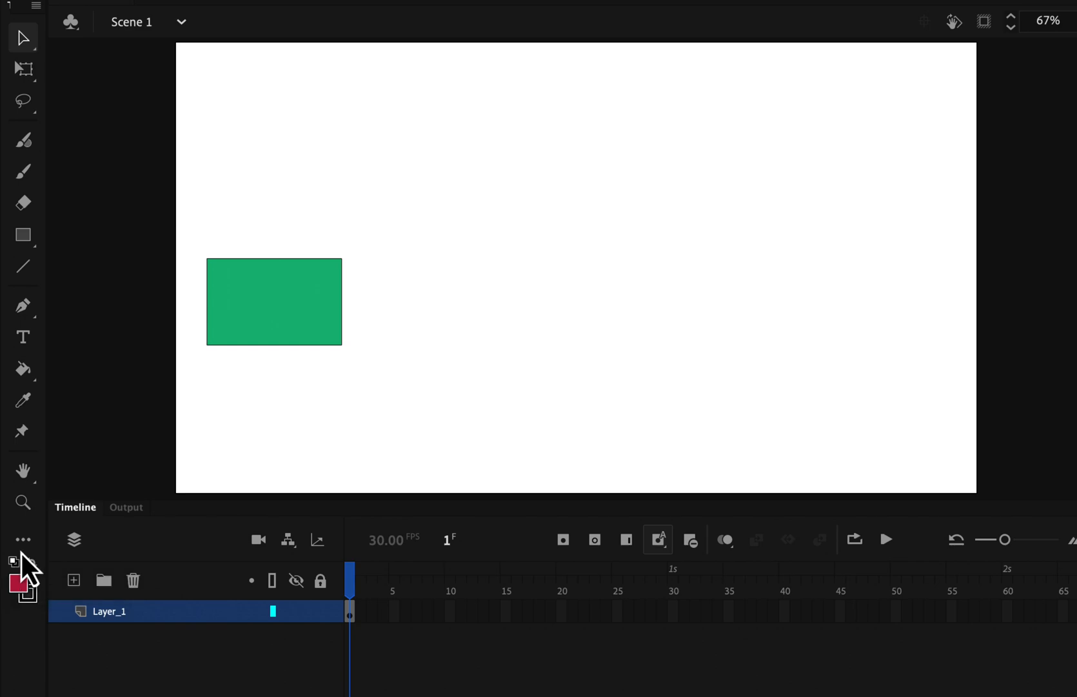
pyautogui.click(22, 539)
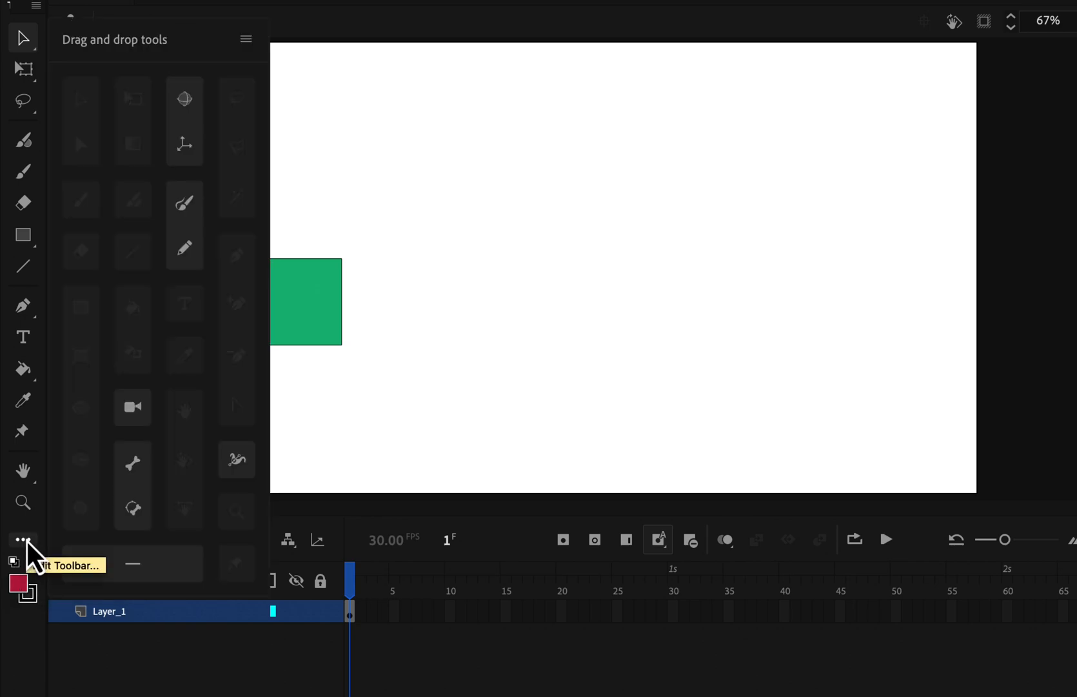
pyautogui.click(21, 539)
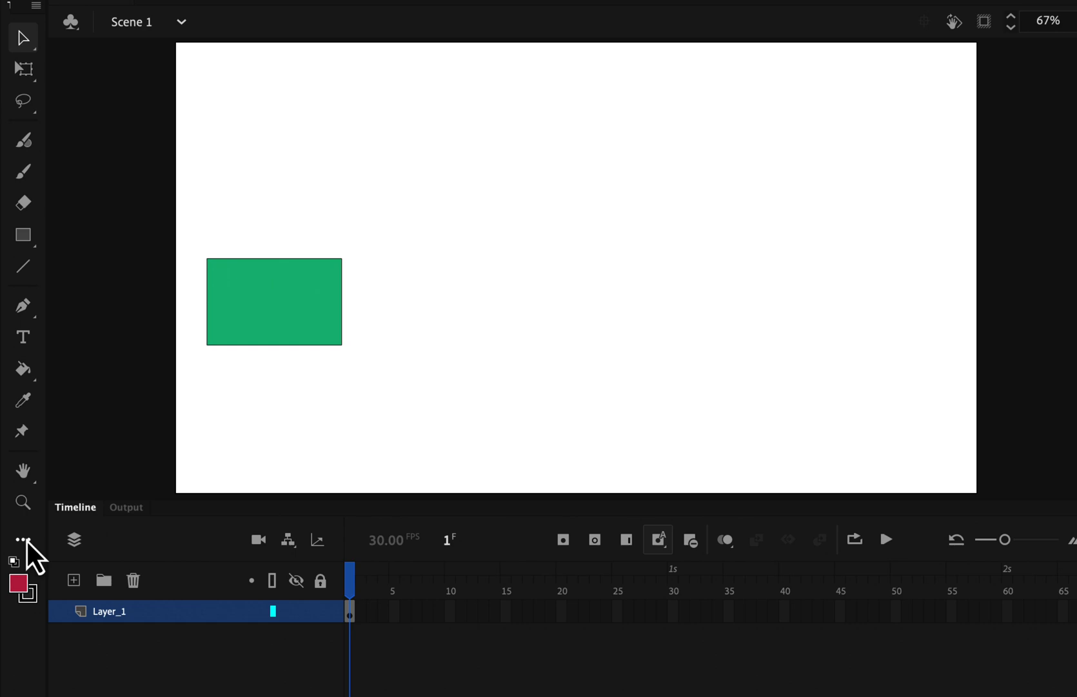
# Select Layer_1's frame, then the green rectangle of about 215 × 138.
pyautogui.click(109, 611)
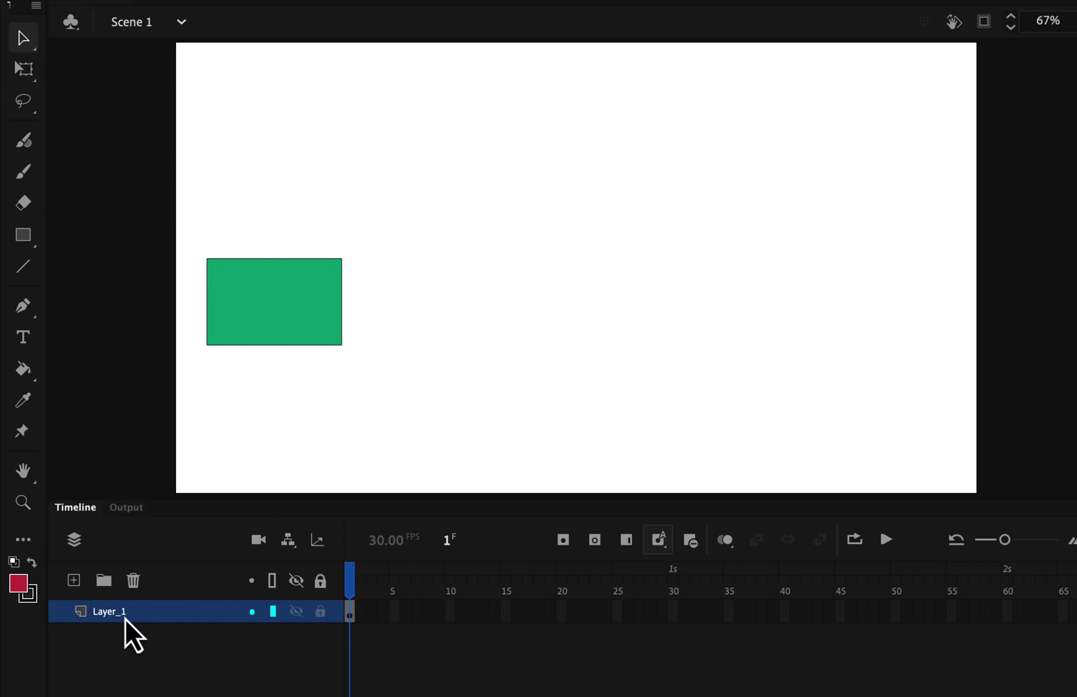
pyautogui.click(274, 300)
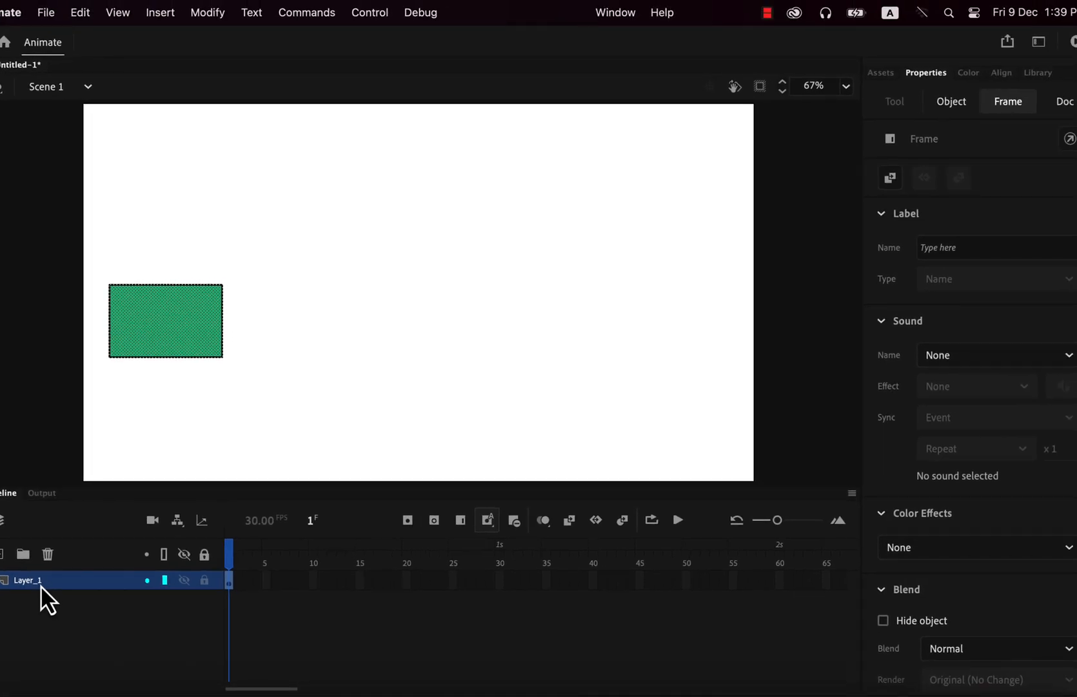
pyautogui.click(165, 321)
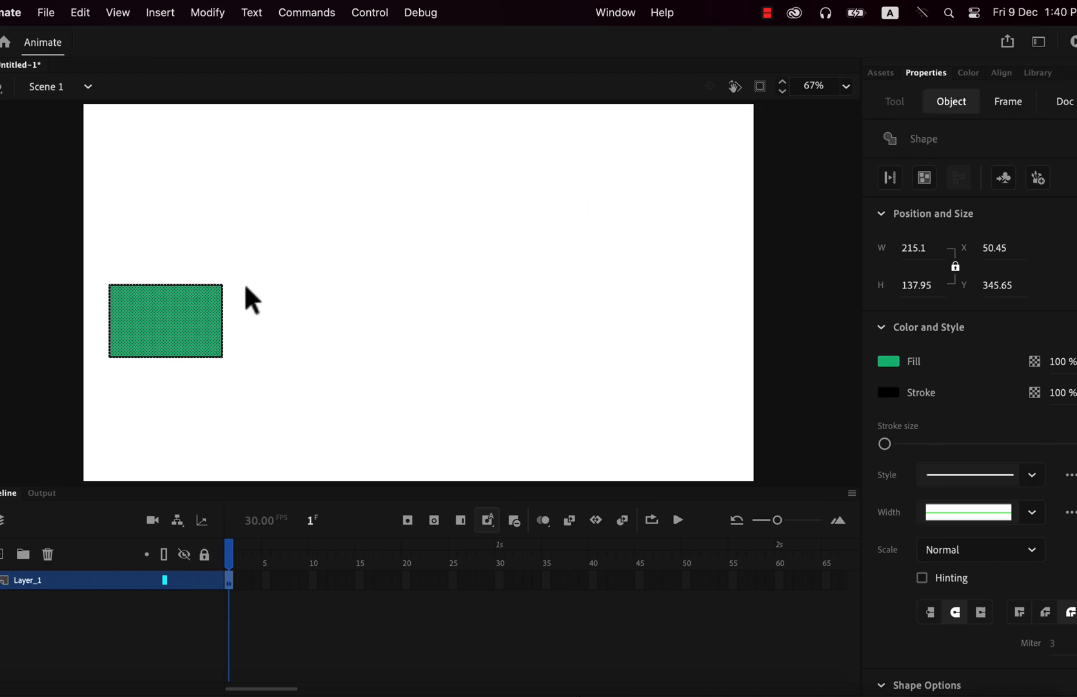
pyautogui.moveTo(207, 12)
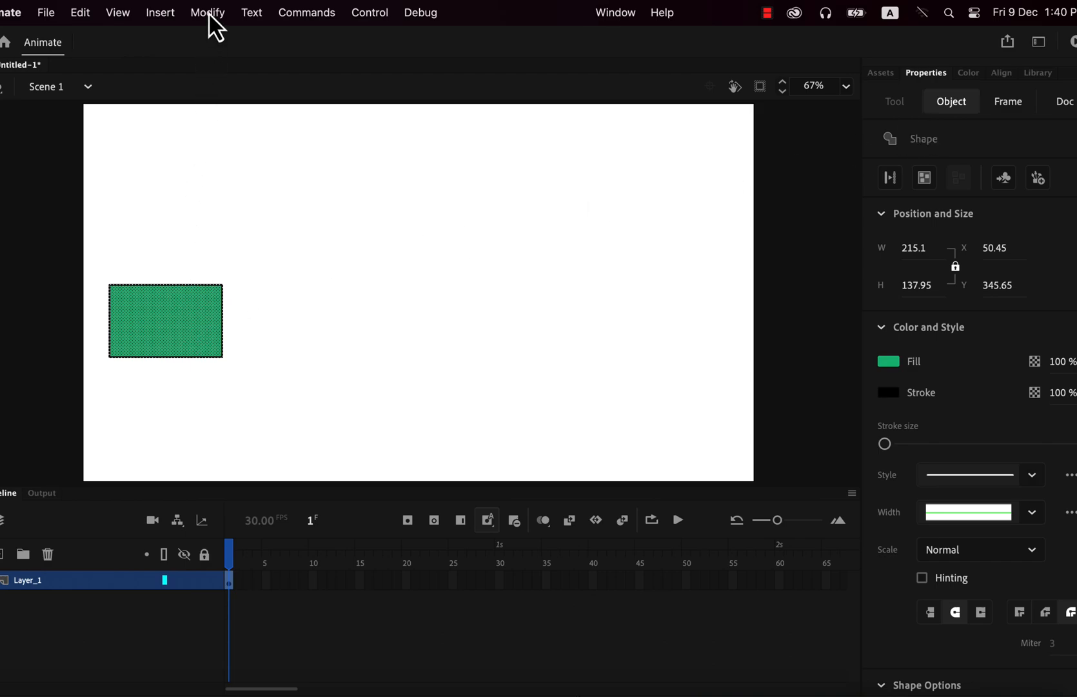
# Use Modify > Convert to Symbol to create a Graphic symbol named 'rect'.
pyautogui.click(207, 12)
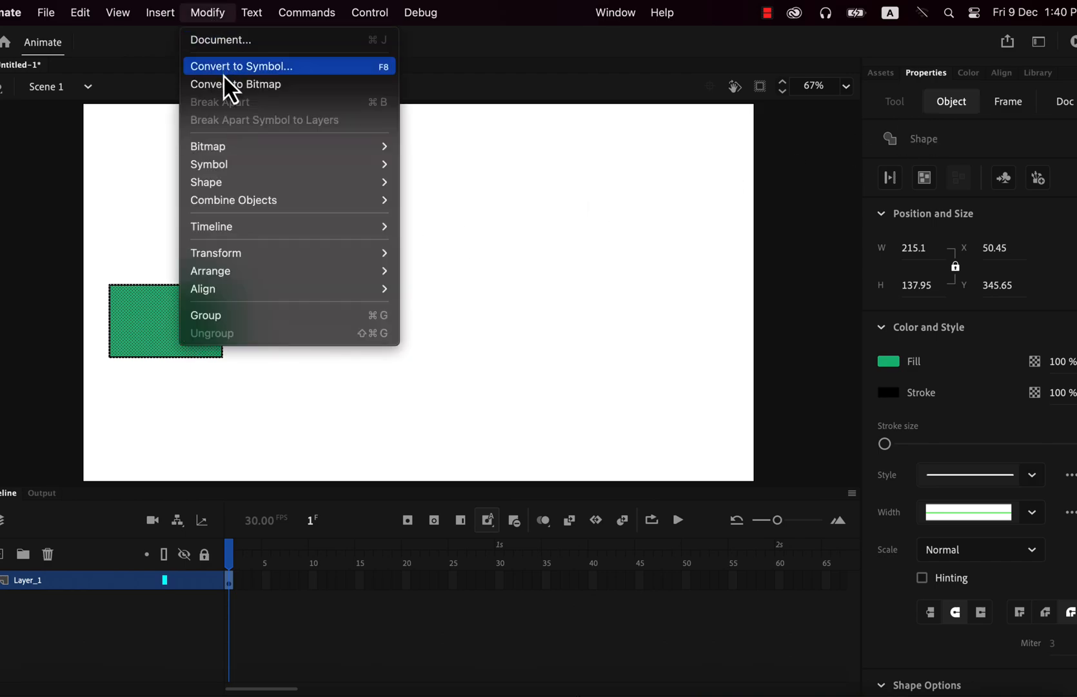
pyautogui.click(240, 66)
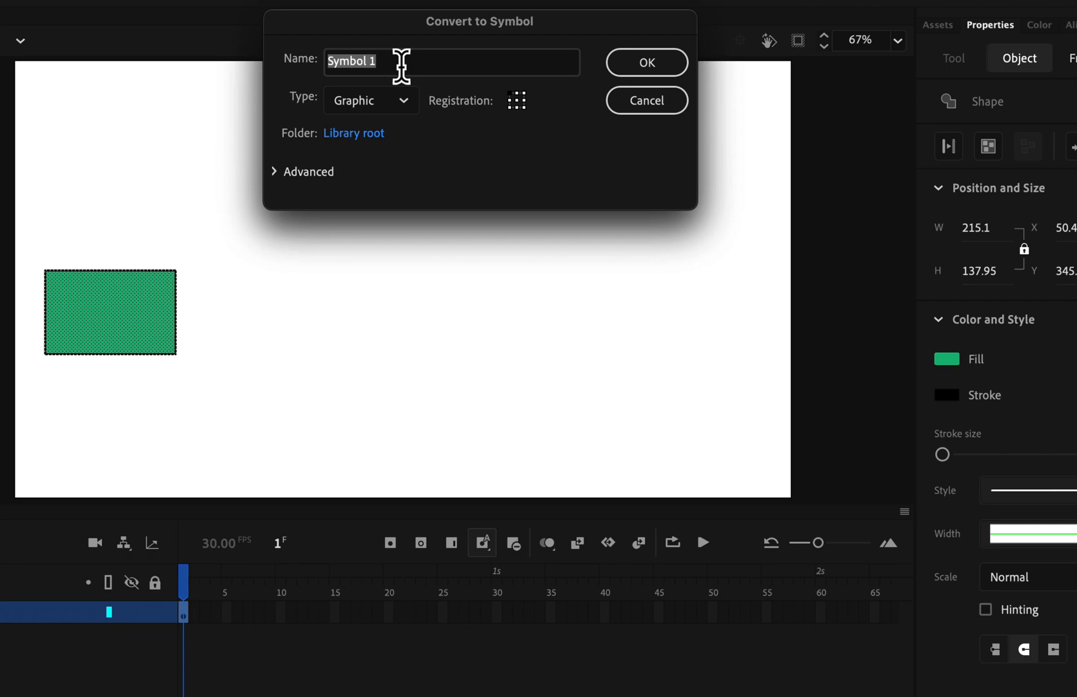
pyautogui.write('red')
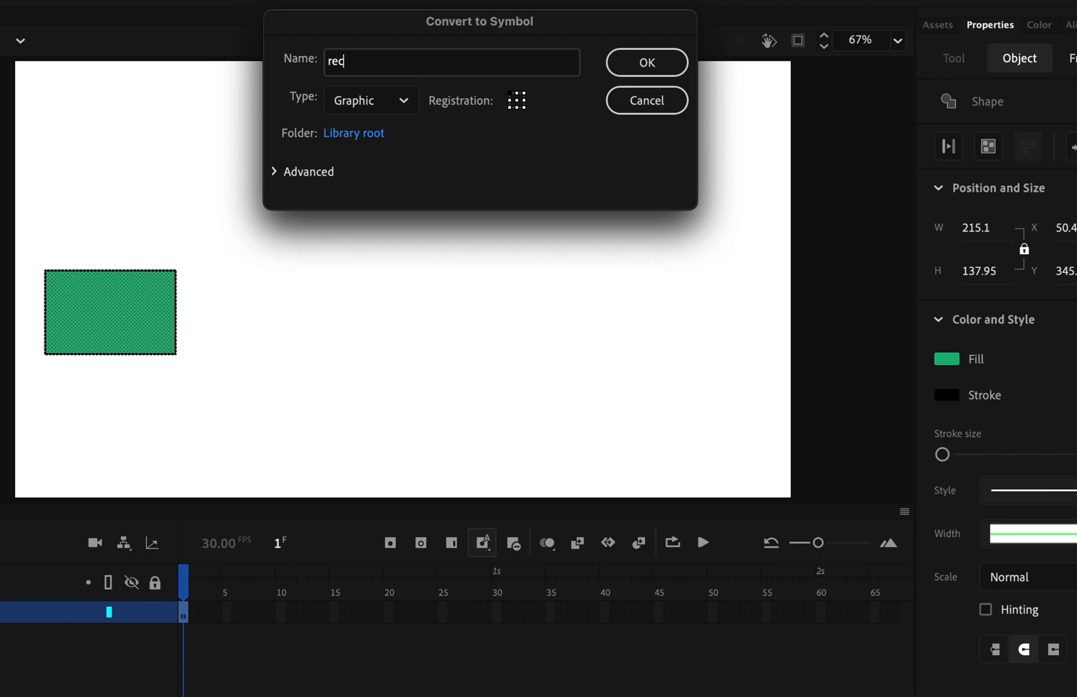
pyautogui.write('rect')
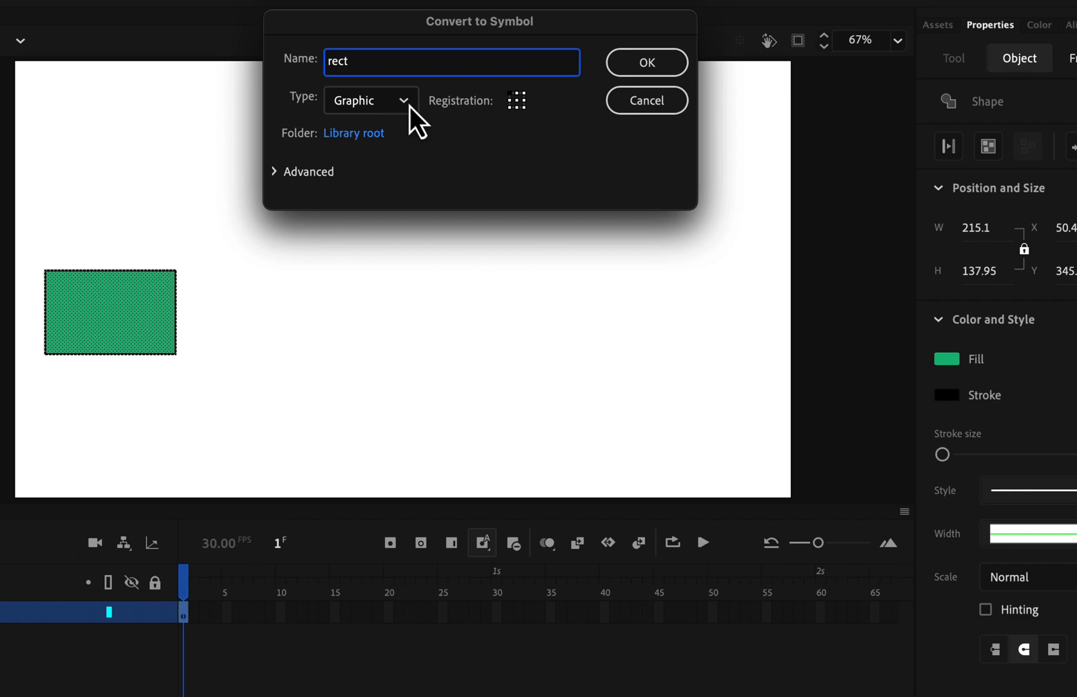
pyautogui.click(369, 101)
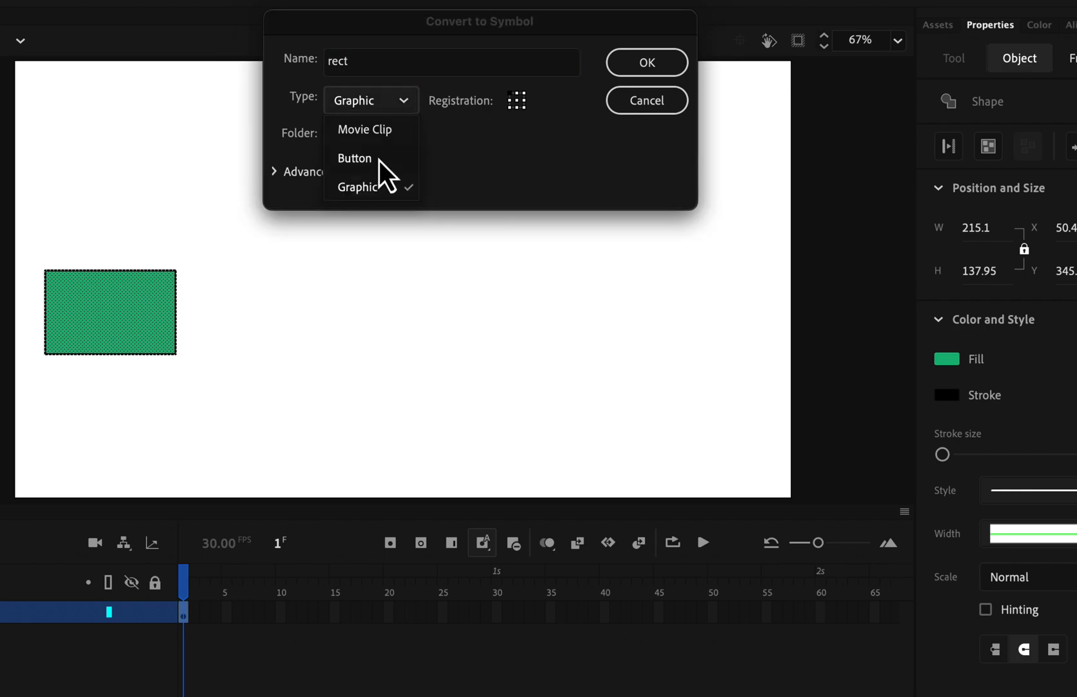
pyautogui.click(356, 187)
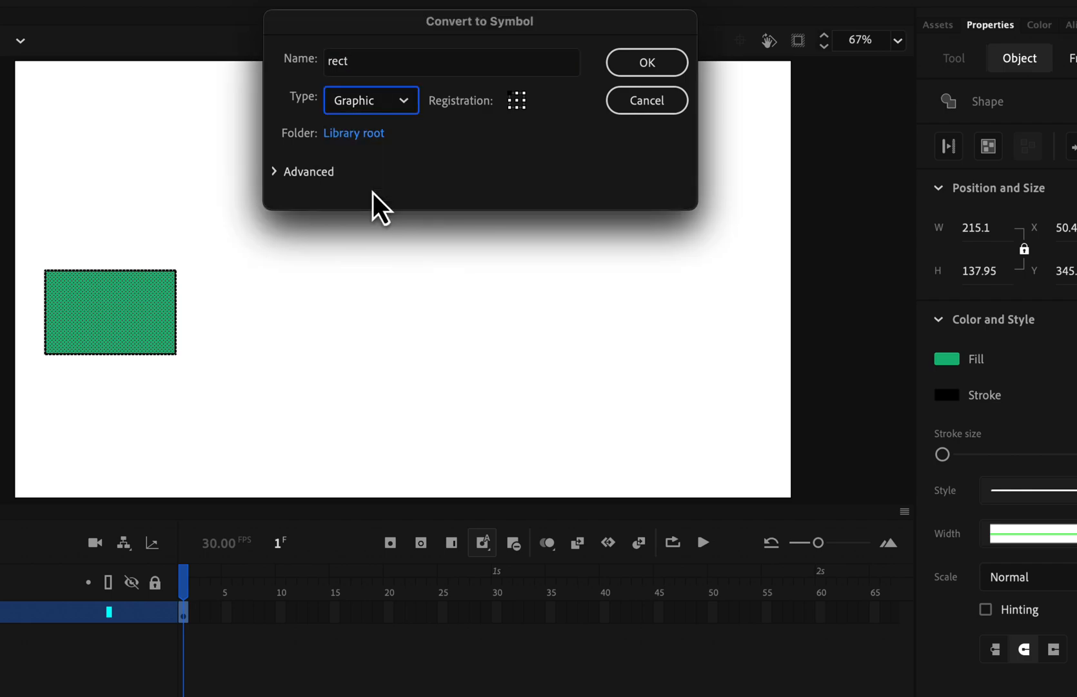
pyautogui.click(644, 62)
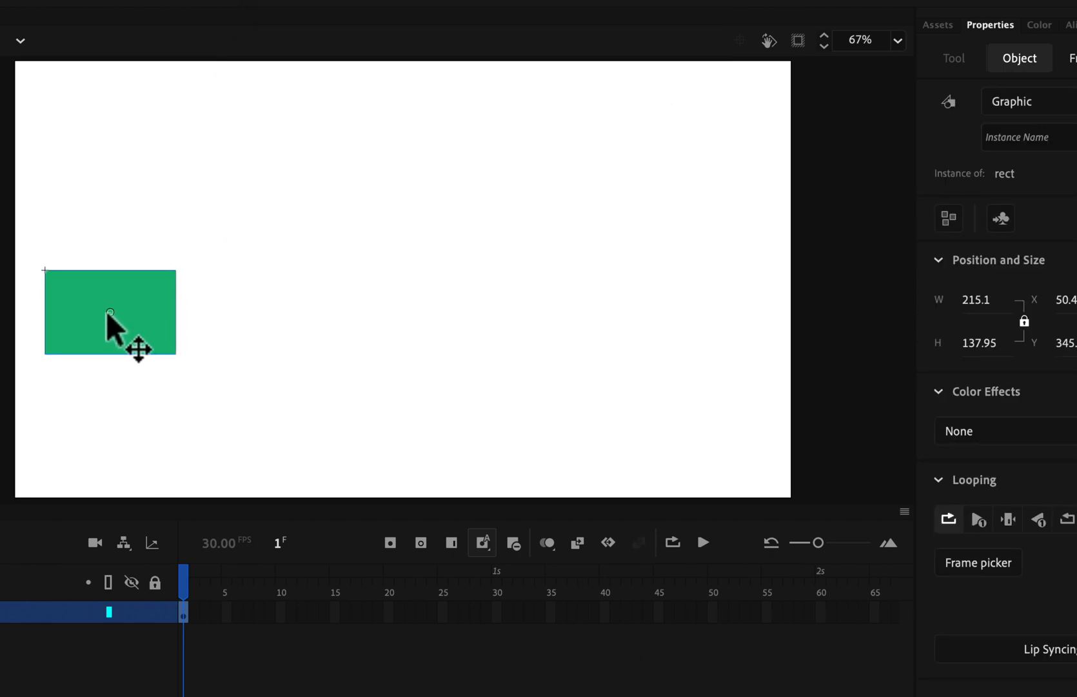
pyautogui.moveTo(973, 135)
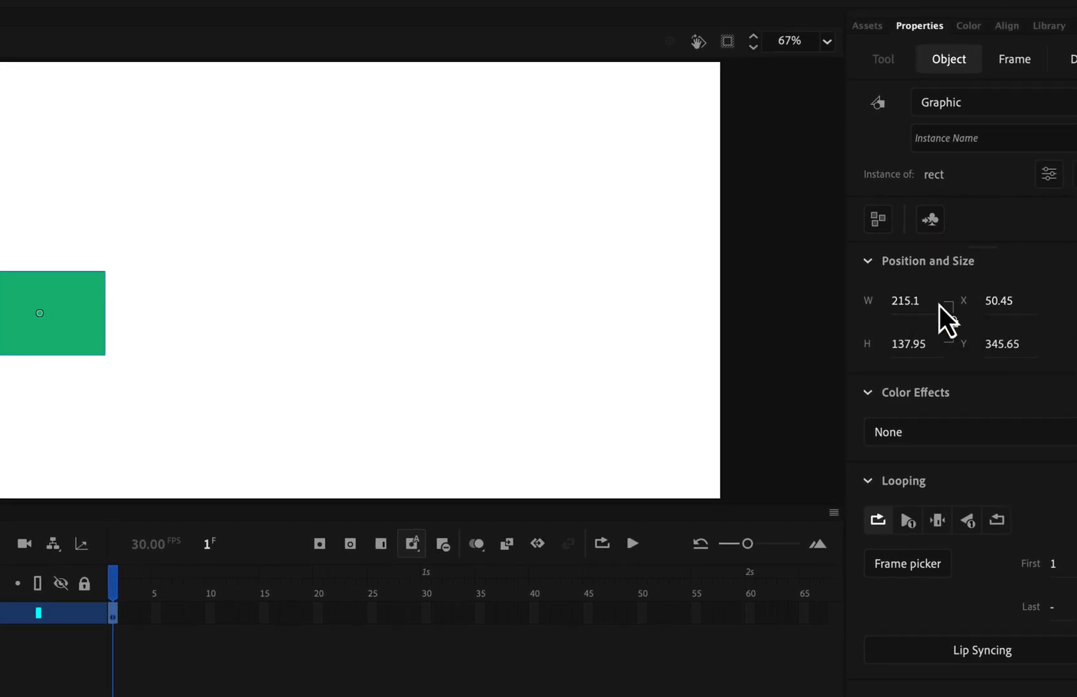
# Change the rect instance's width to 241, leaving height at 137.95.
pyautogui.doubleClick(904, 300)
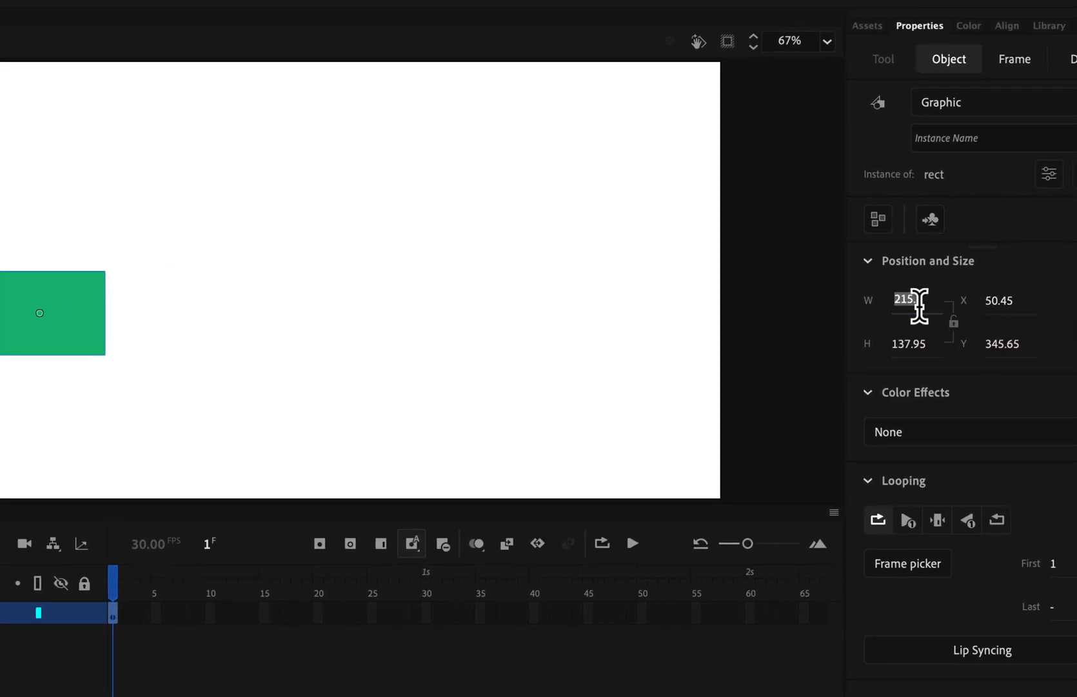
pyautogui.write('239')
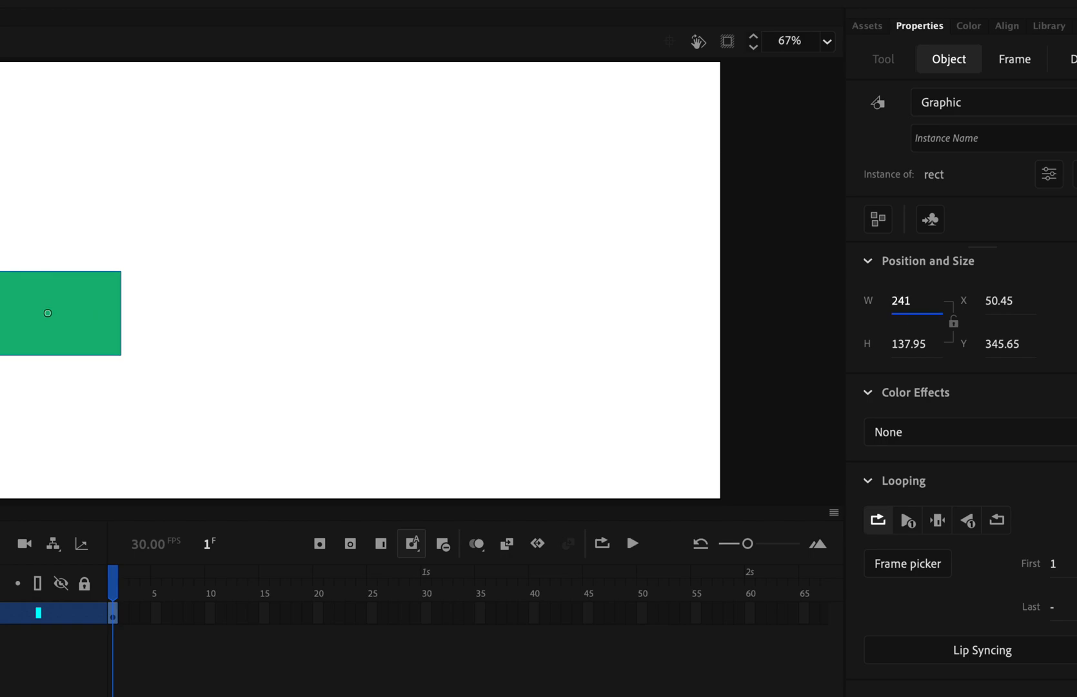
pyautogui.moveTo(953, 323)
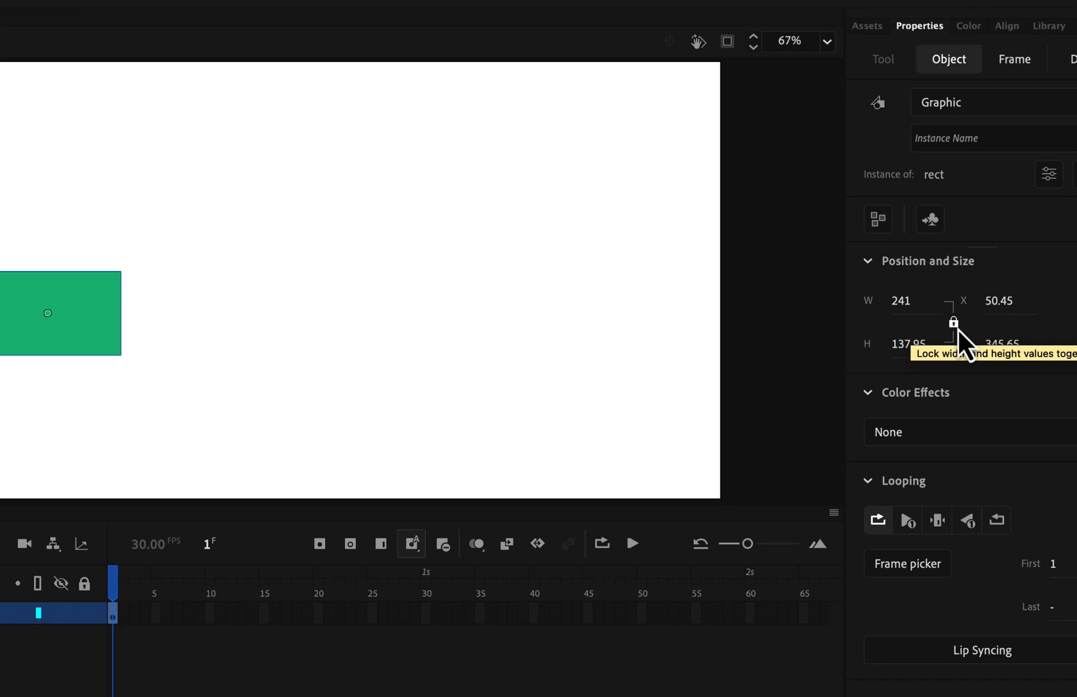
pyautogui.moveTo(1049, 53)
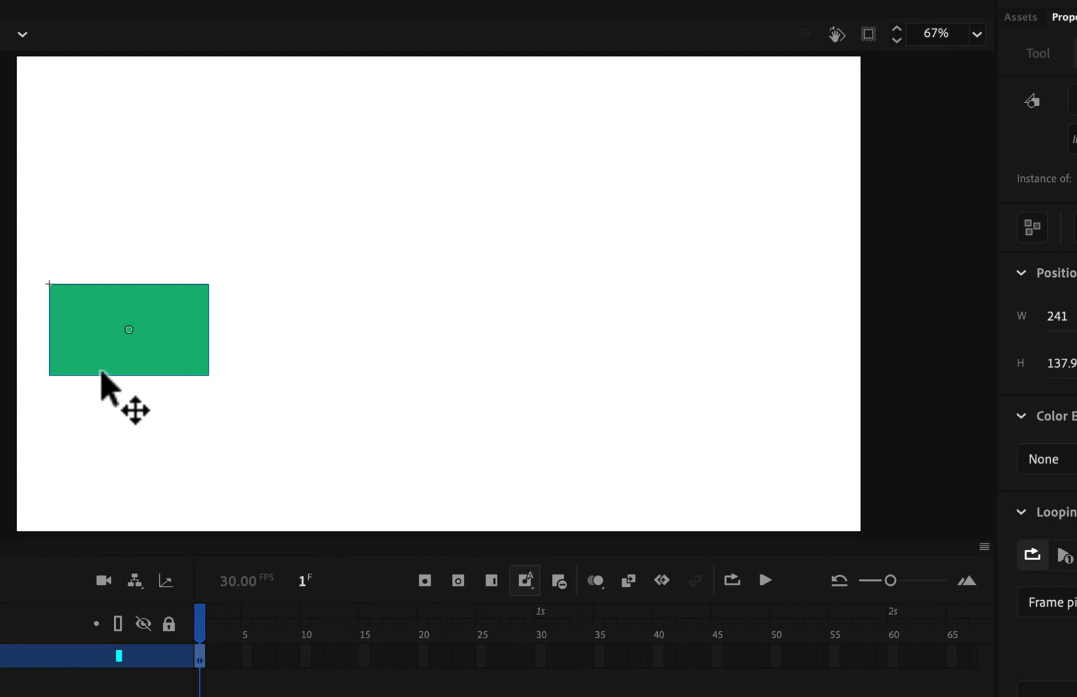
pyautogui.moveTo(734, 336)
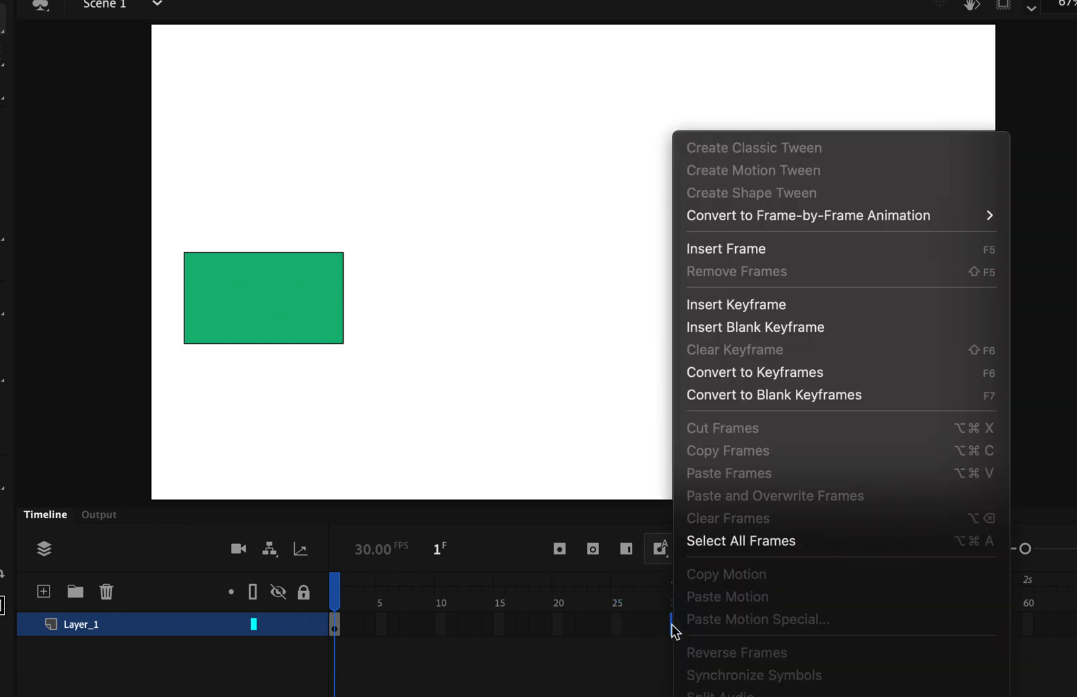
pyautogui.moveTo(737, 304)
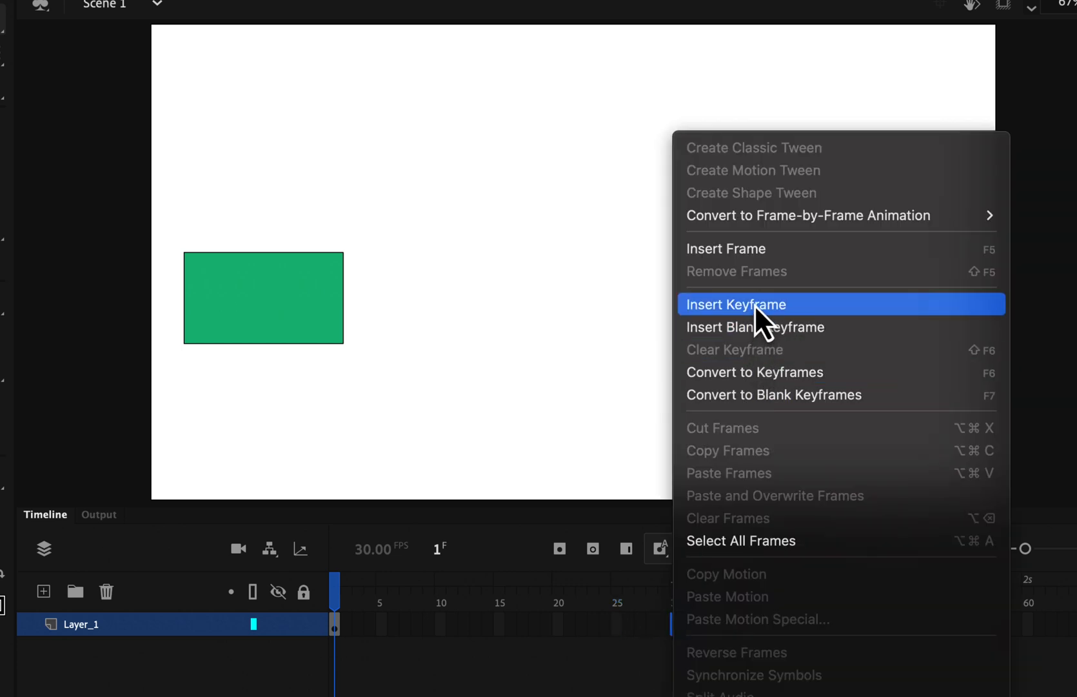
pyautogui.moveTo(738, 249)
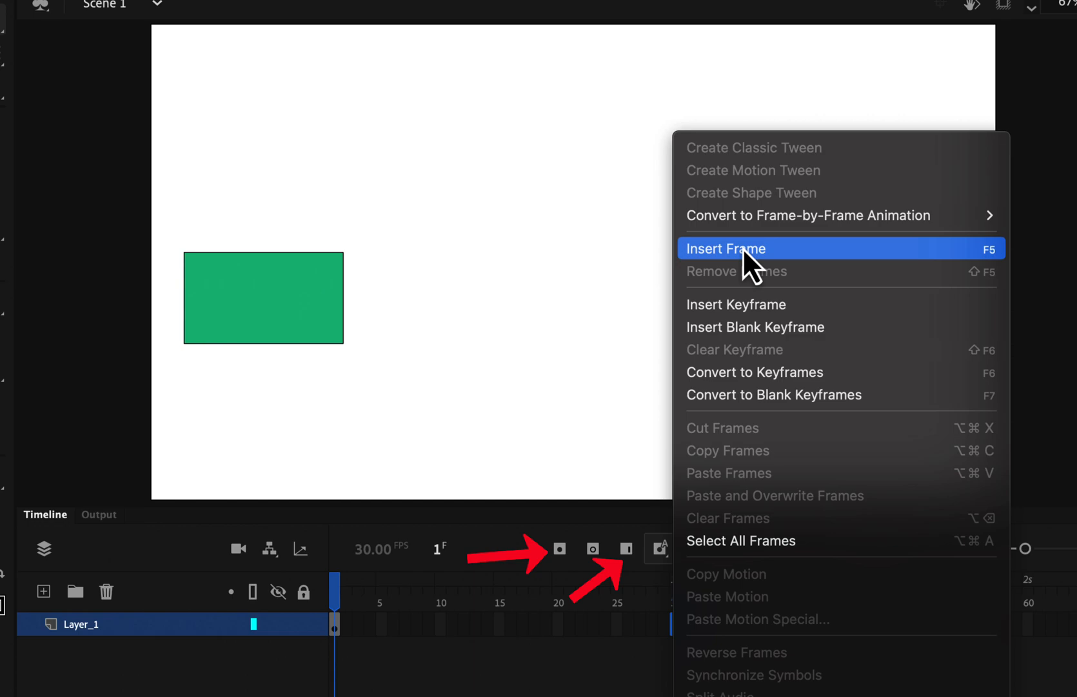
# Close the frame options and insert frames on Layer_1 through frame 25.
pyautogui.click(723, 248)
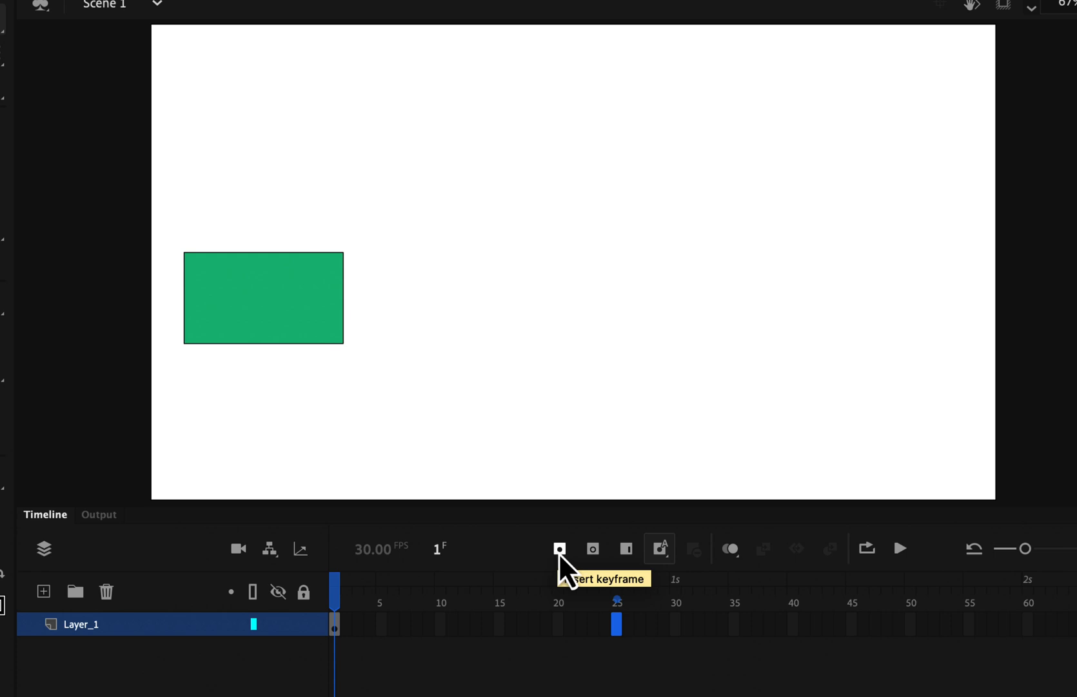
pyautogui.moveTo(625, 549)
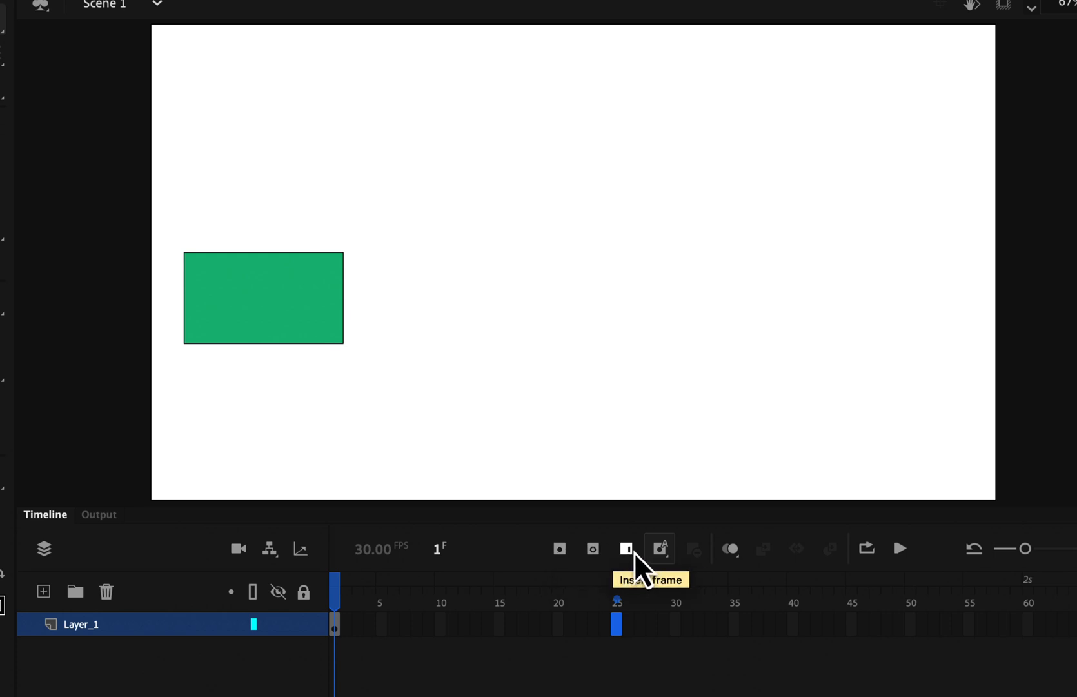
pyautogui.click(625, 549)
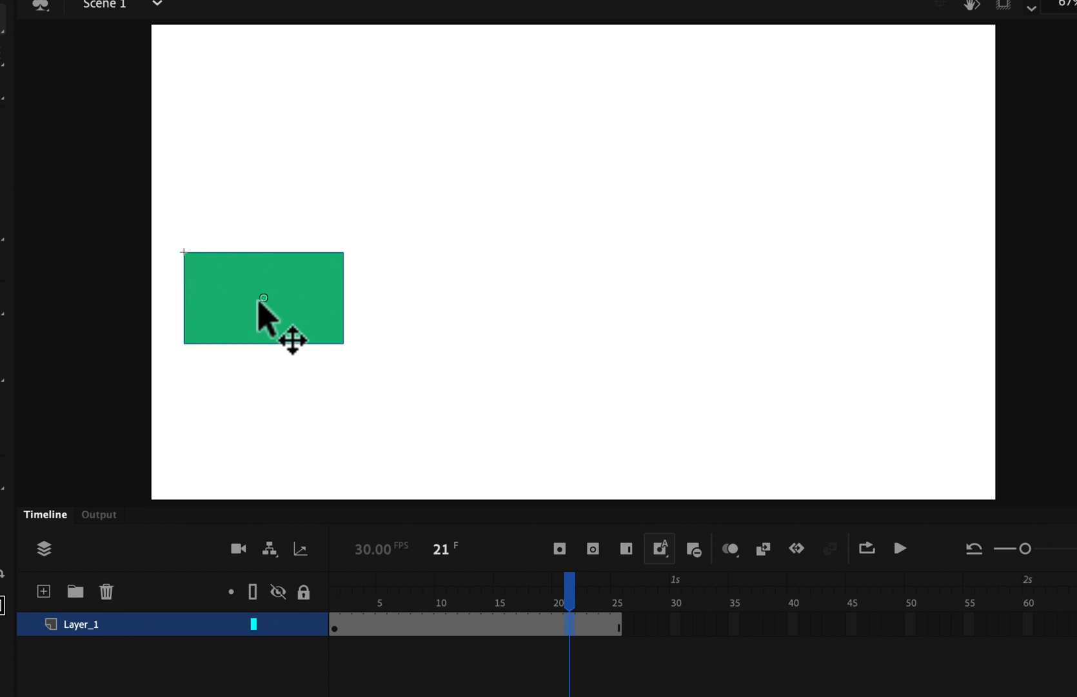
pyautogui.moveTo(601, 639)
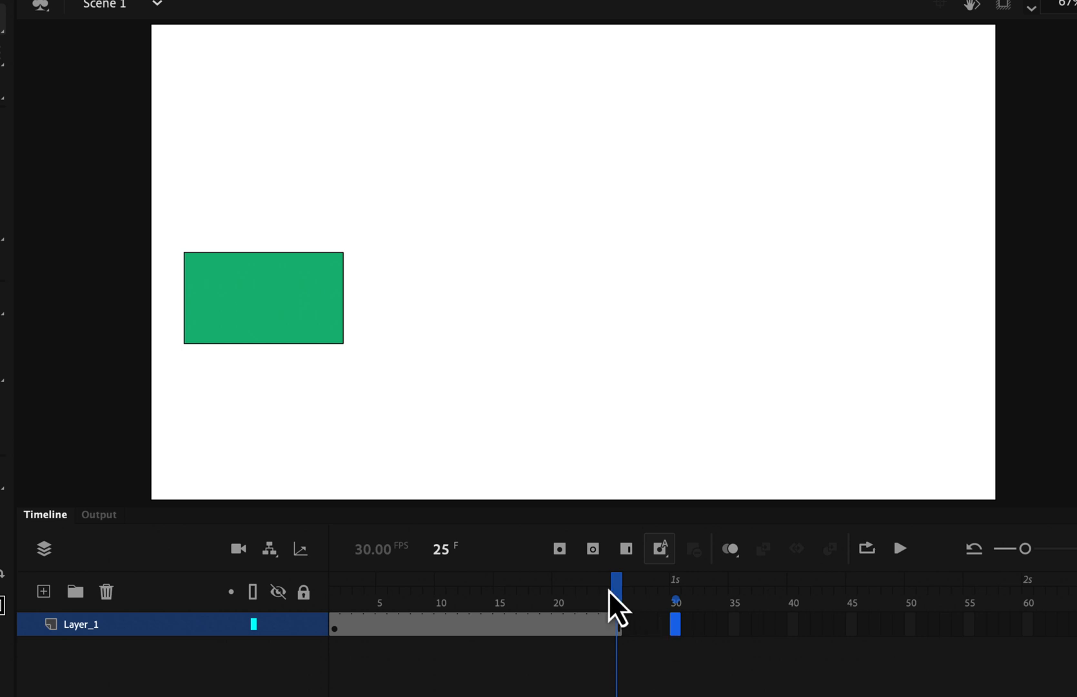
# Add a keyframe at frame 30 and drag the rectangle farther right.
pyautogui.click(559, 548)
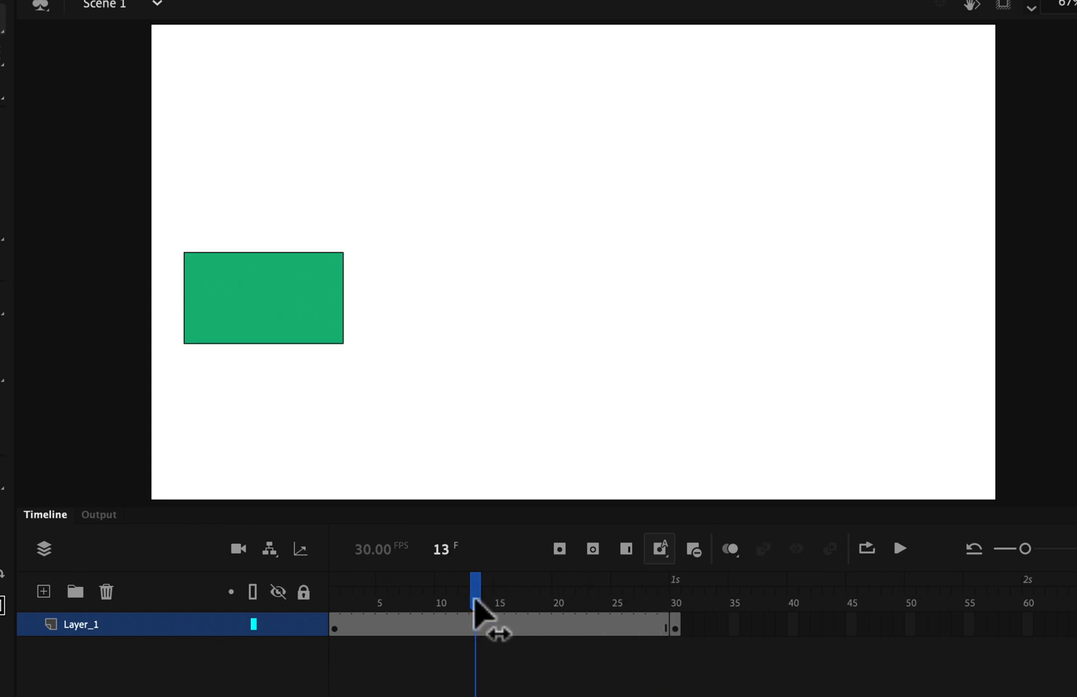
pyautogui.moveTo(474, 624); pyautogui.dragTo(639, 624)
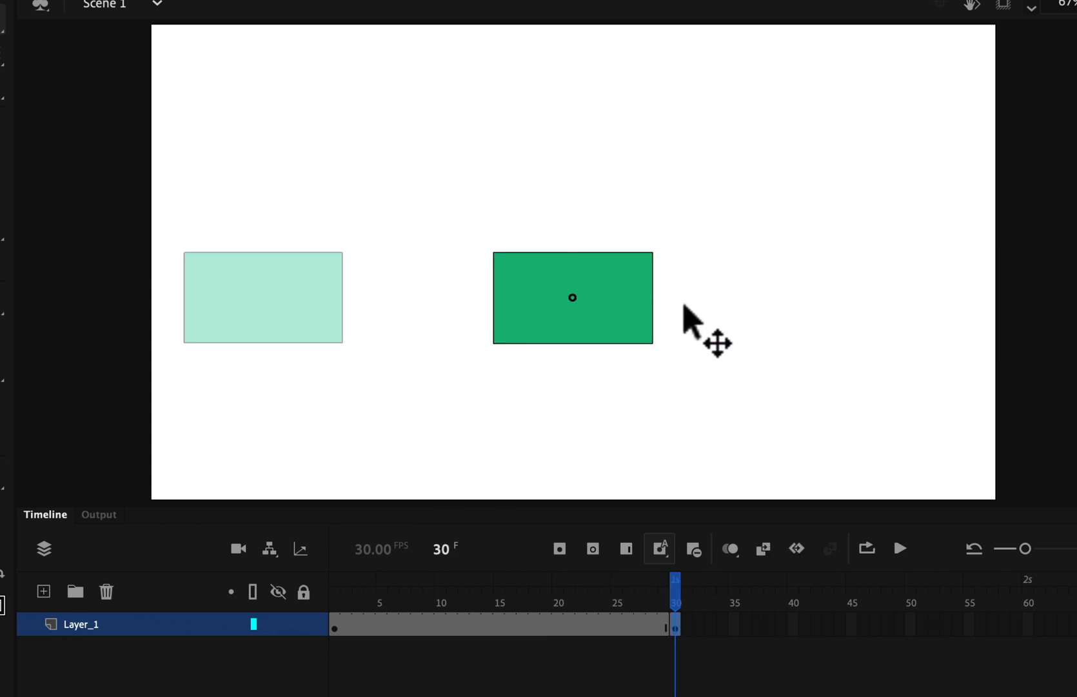
pyautogui.moveTo(572, 297); pyautogui.dragTo(862, 297)
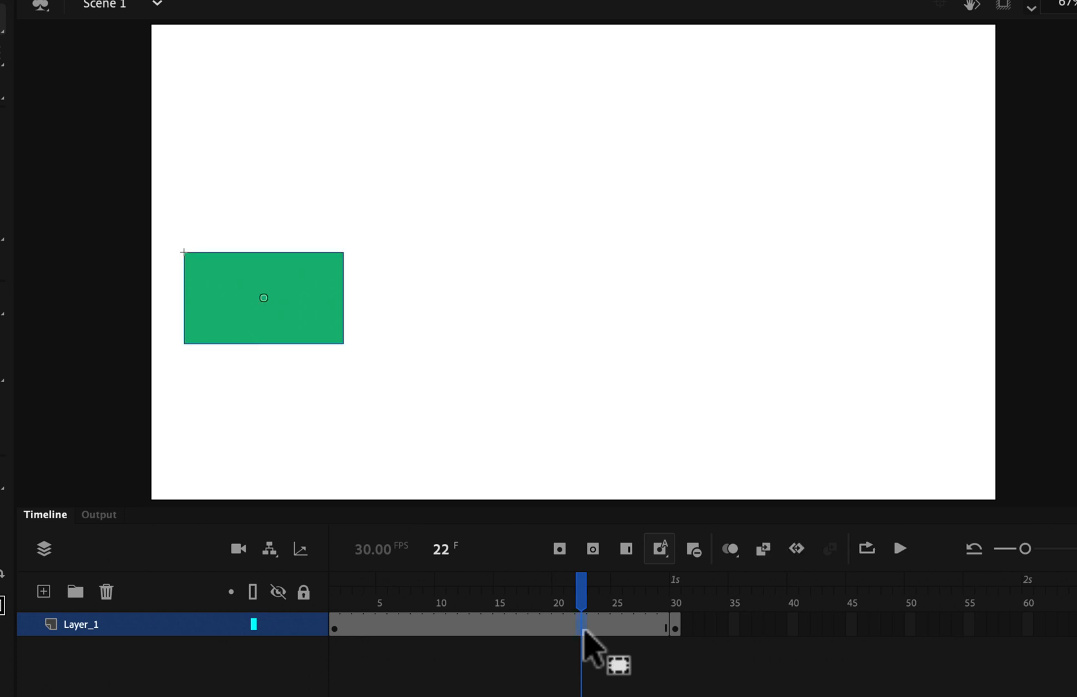
# Add a classic tween across frames 1–30 and scrub to check the rectangle's motion.
pyautogui.rightClick(580, 623)
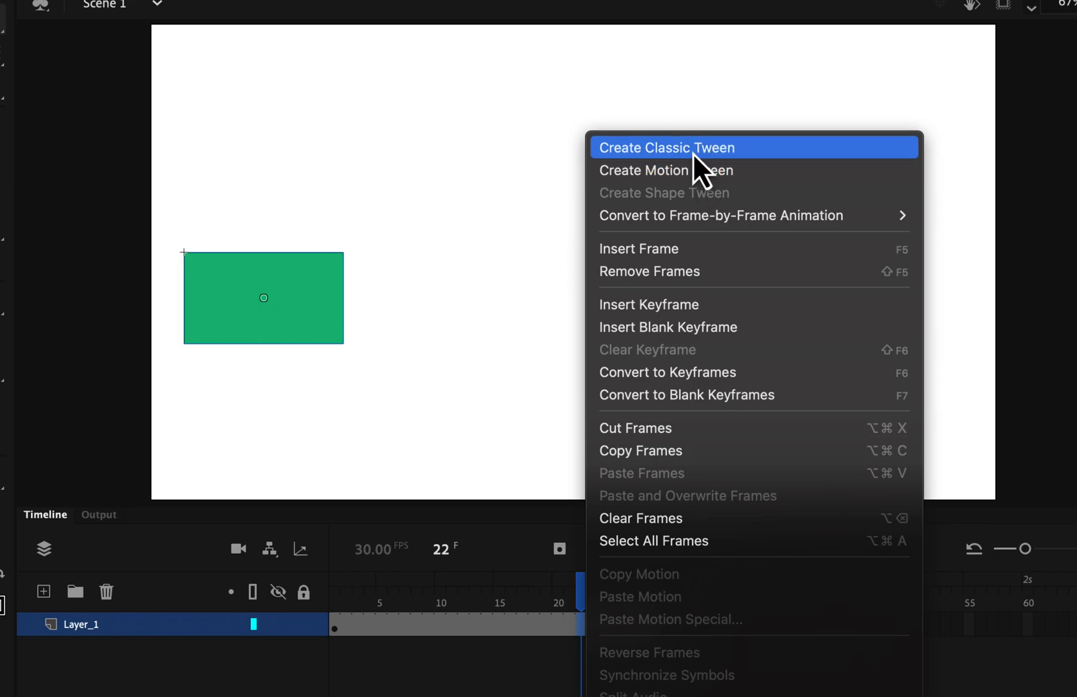
pyautogui.click(665, 147)
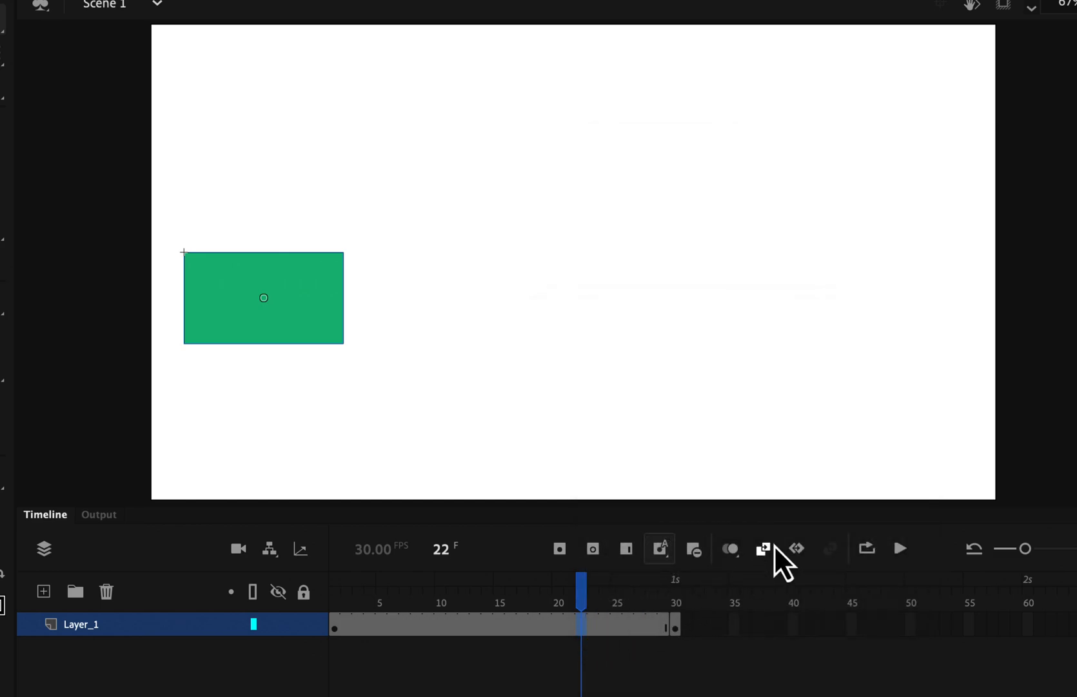
pyautogui.moveTo(795, 549)
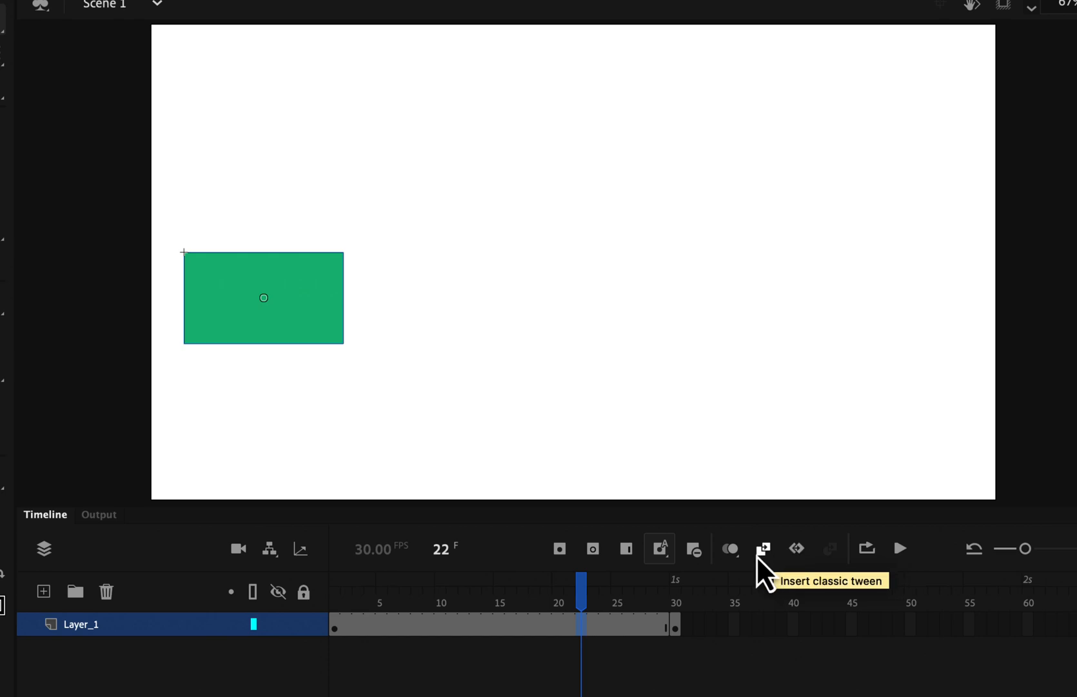
pyautogui.click(763, 548)
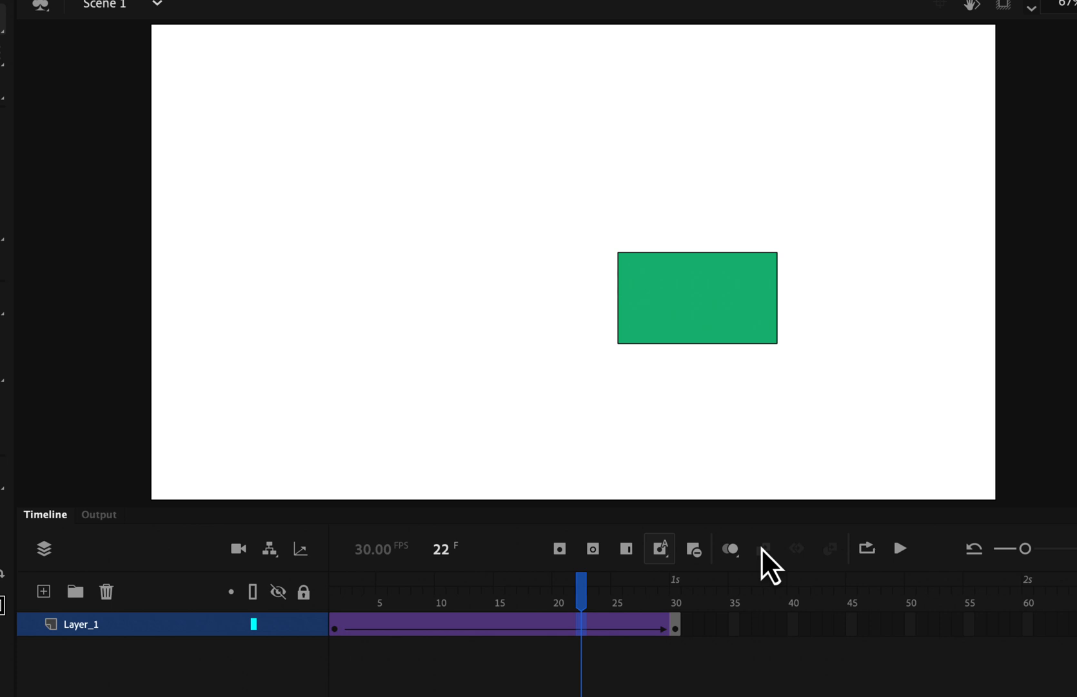
pyautogui.moveTo(606, 610)
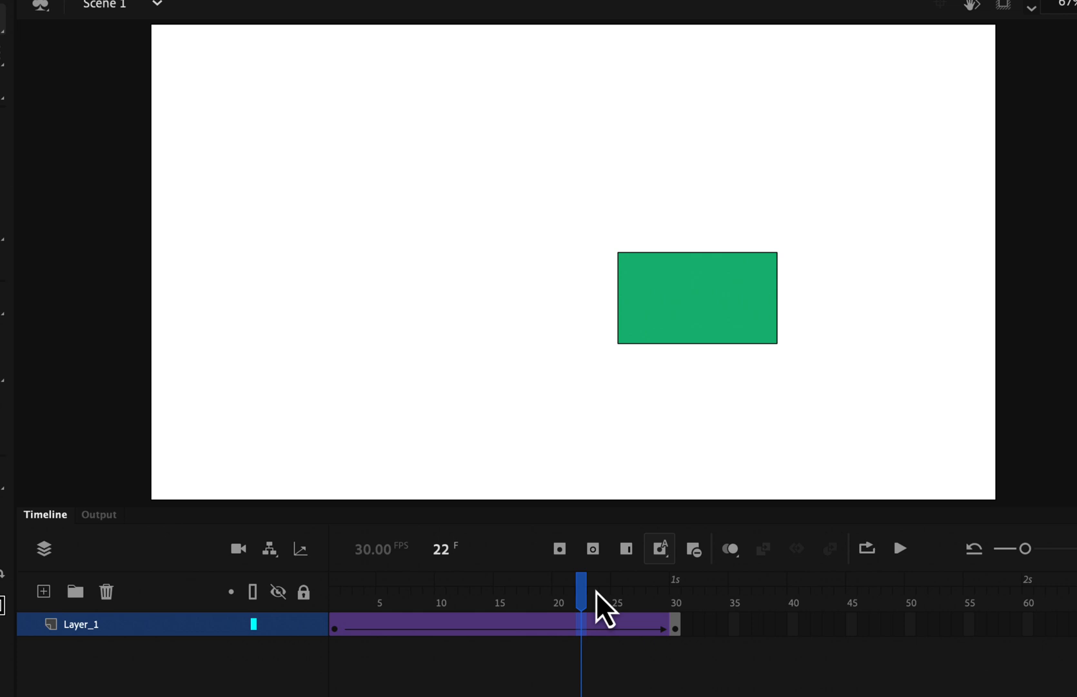
pyautogui.moveTo(582, 580); pyautogui.dragTo(488, 579)
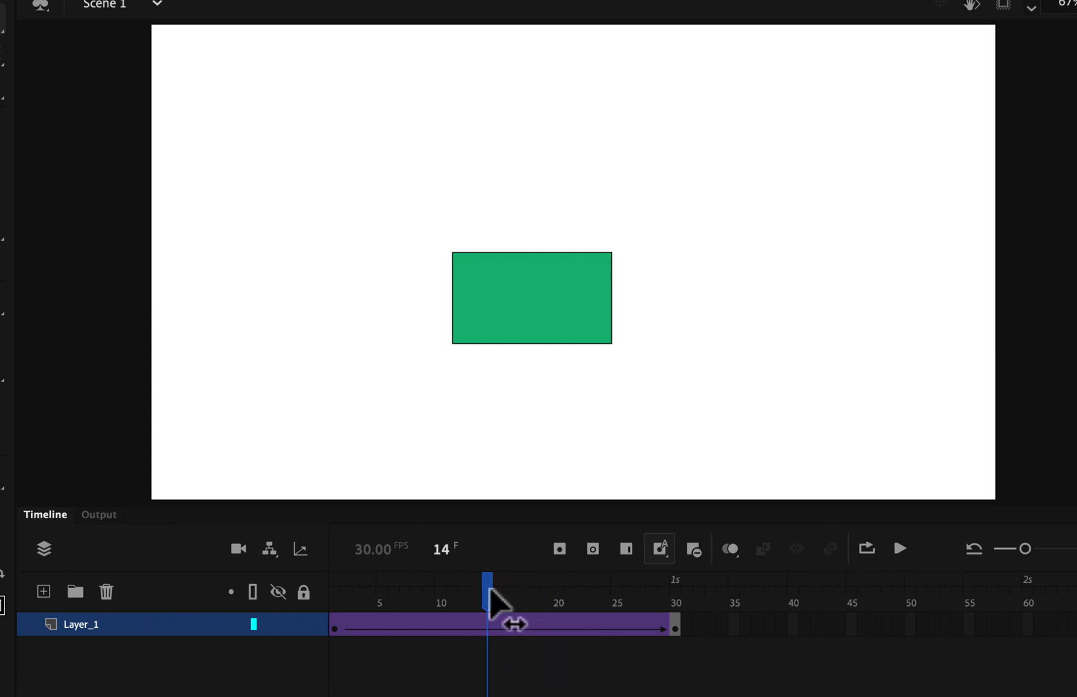
pyautogui.moveTo(488, 580); pyautogui.dragTo(675, 581)
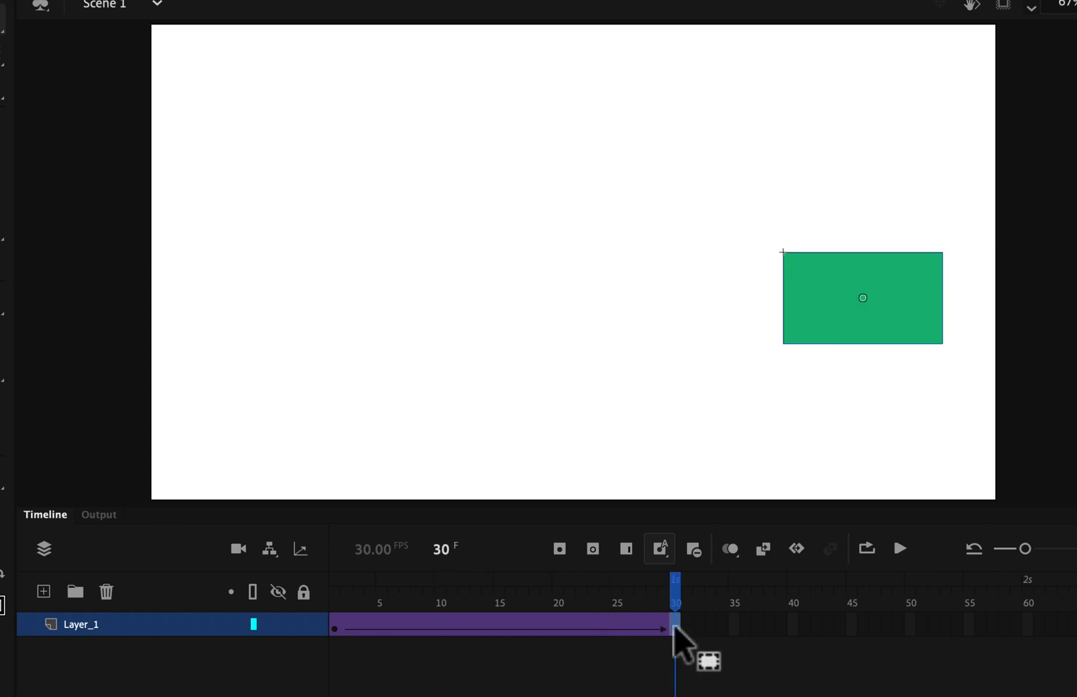
pyautogui.moveTo(340, 642)
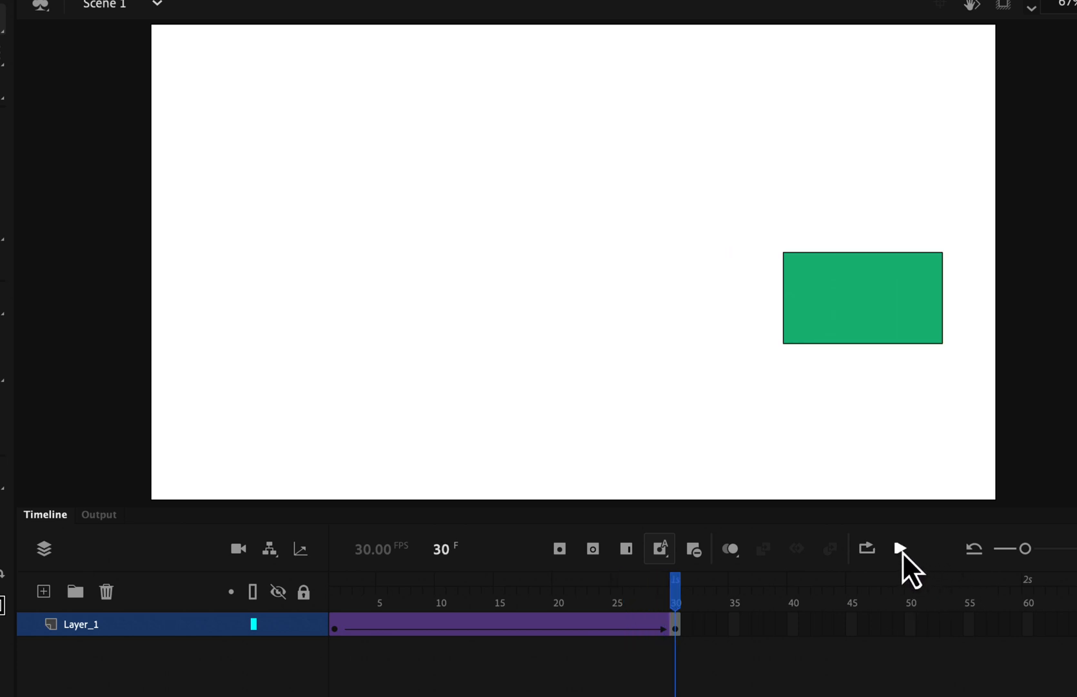
pyautogui.moveTo(902, 551)
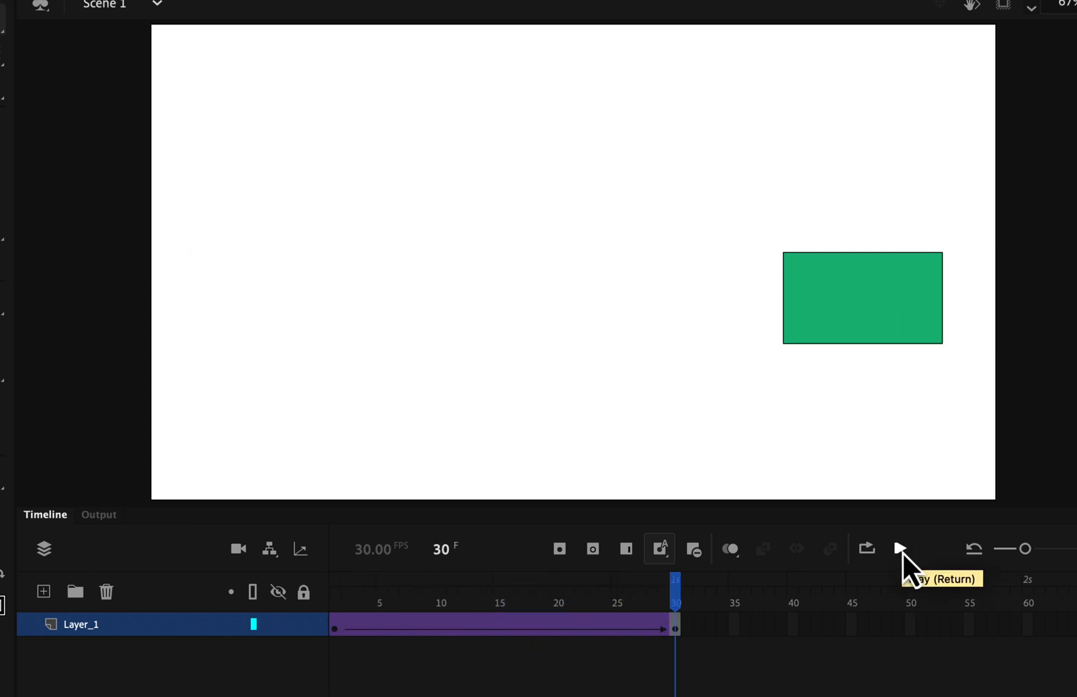
pyautogui.click(901, 548)
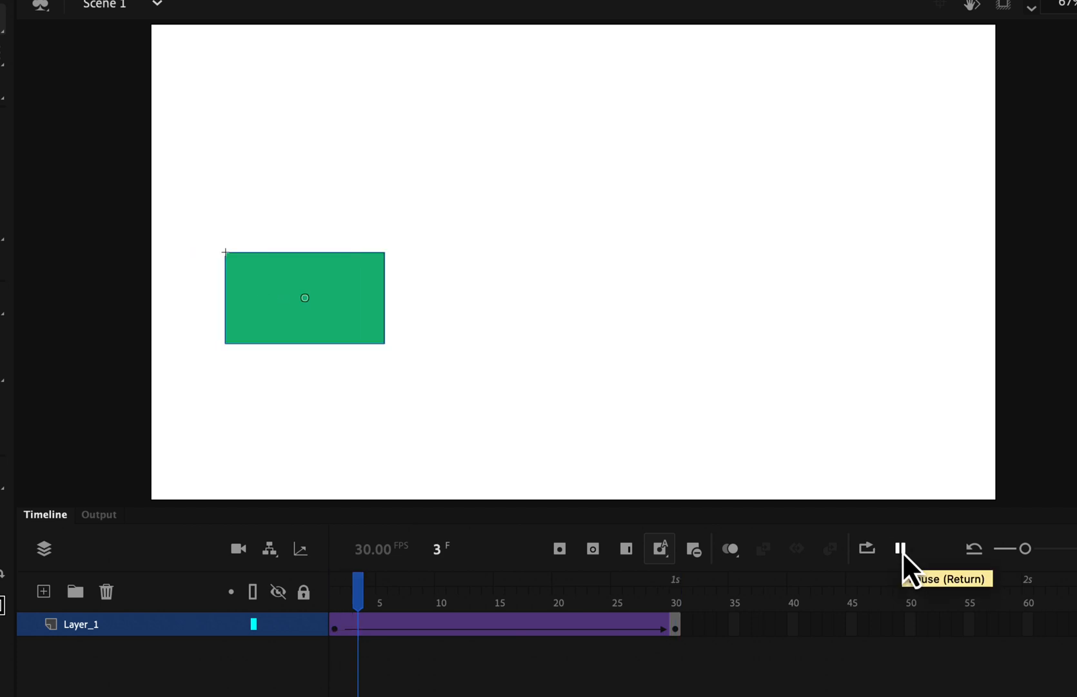
pyautogui.click(900, 549)
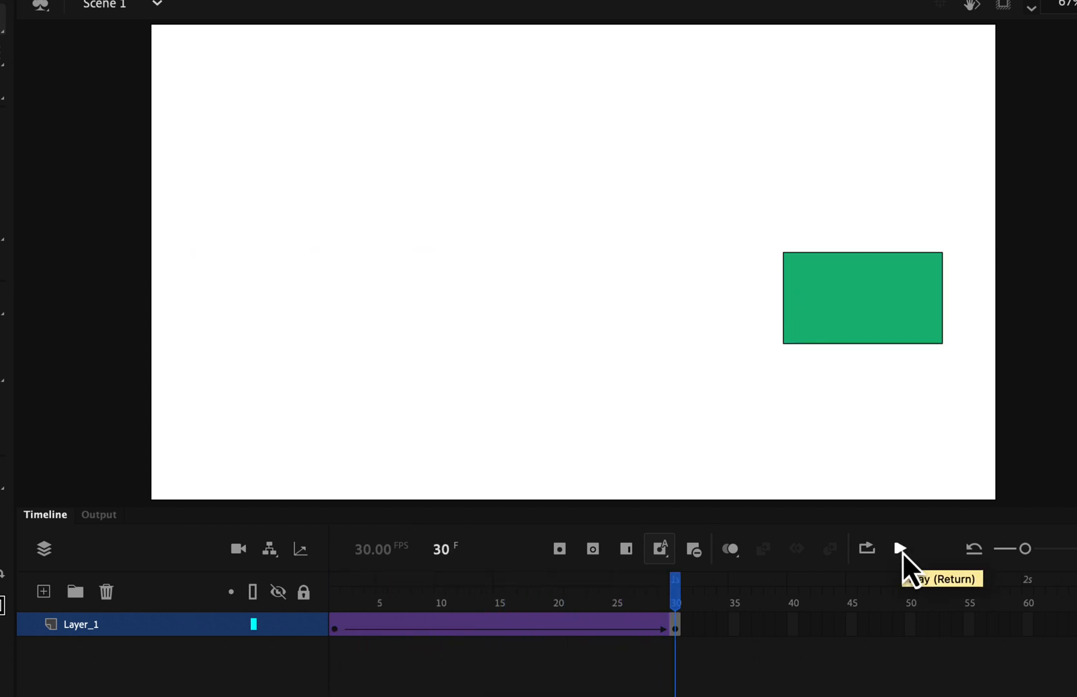
pyautogui.moveTo(908, 570)
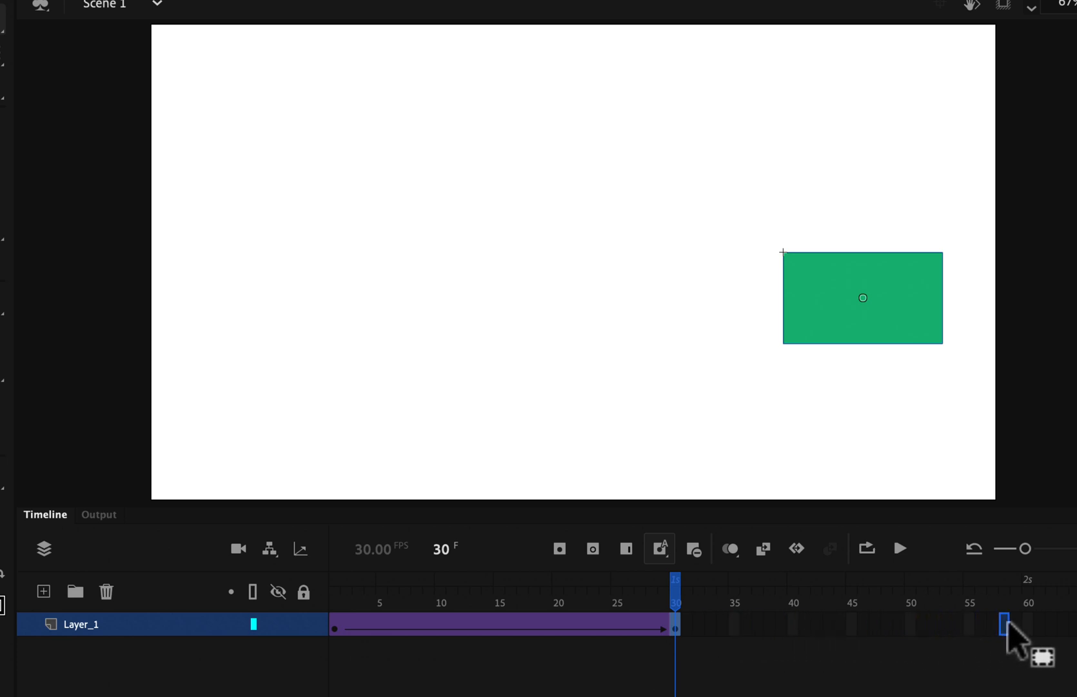
# Extend the tween to frame 60, lower the rectangle at frame 35, and play it.
pyautogui.moveTo(675, 627); pyautogui.dragTo(1027, 628)
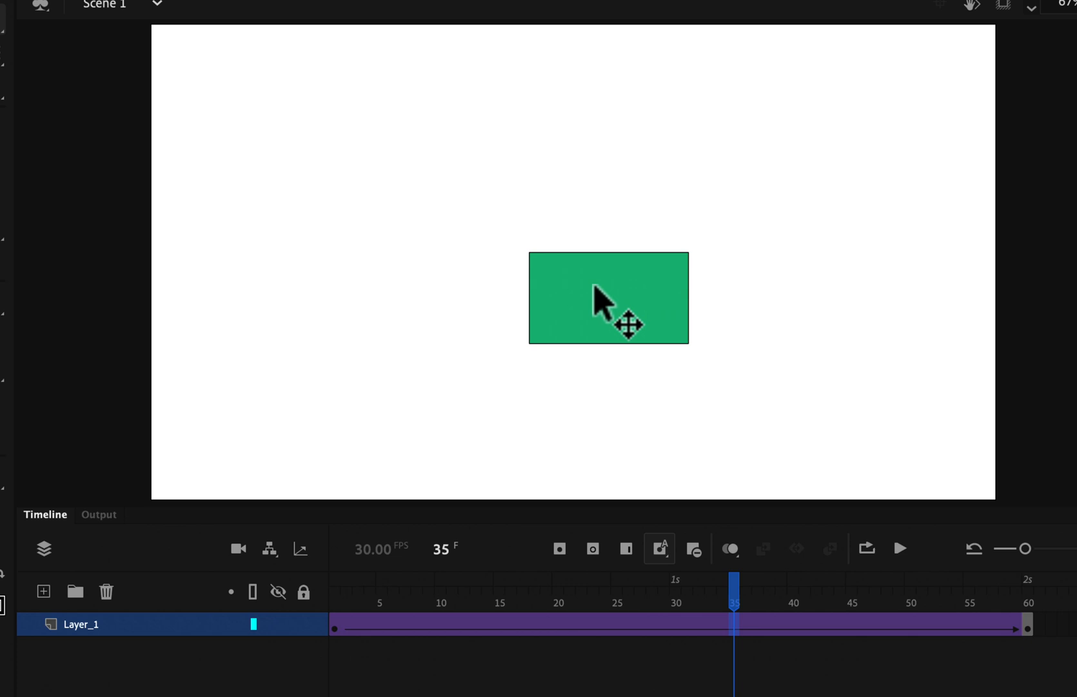
pyautogui.moveTo(608, 298); pyautogui.dragTo(620, 374)
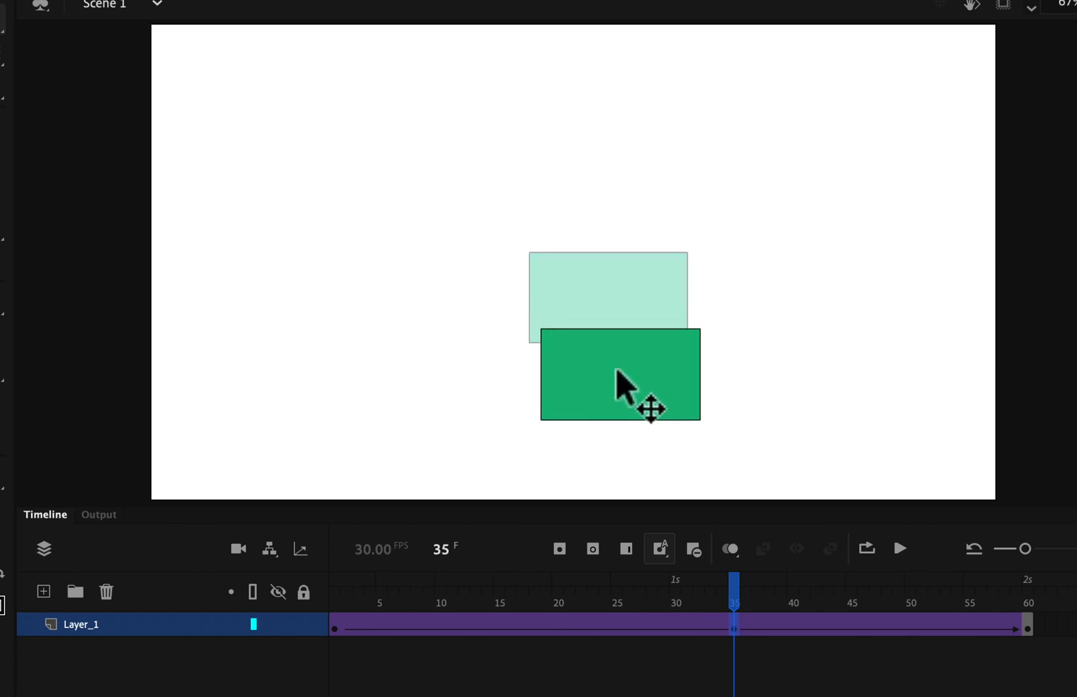
pyautogui.moveTo(618, 374); pyautogui.dragTo(608, 381)
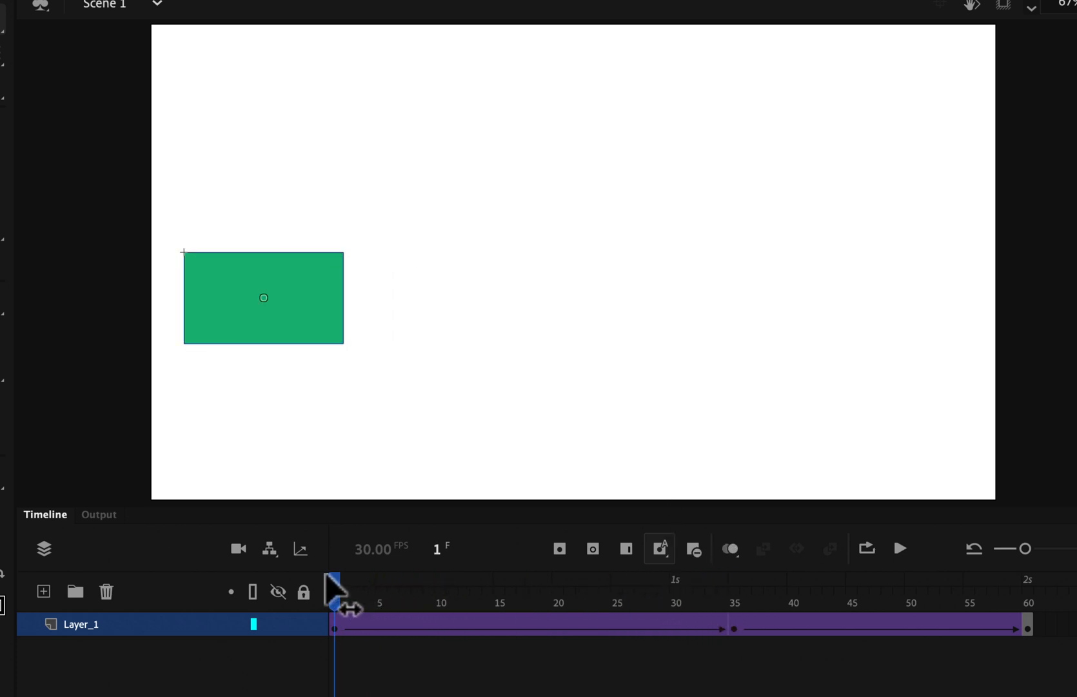
pyautogui.click(901, 548)
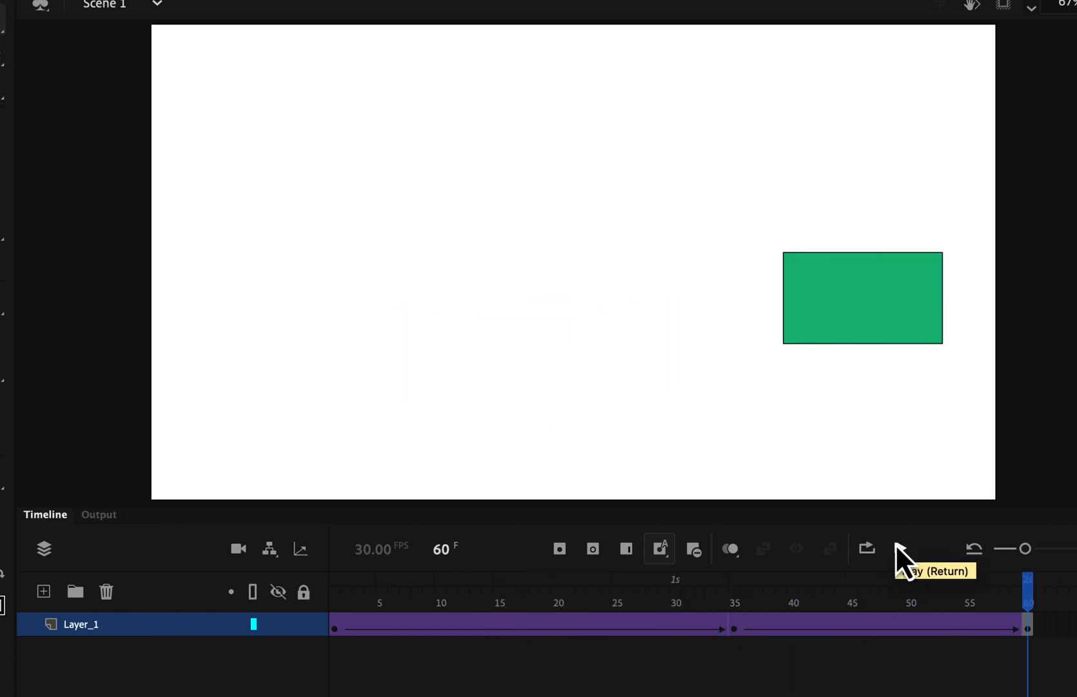
pyautogui.click(905, 548)
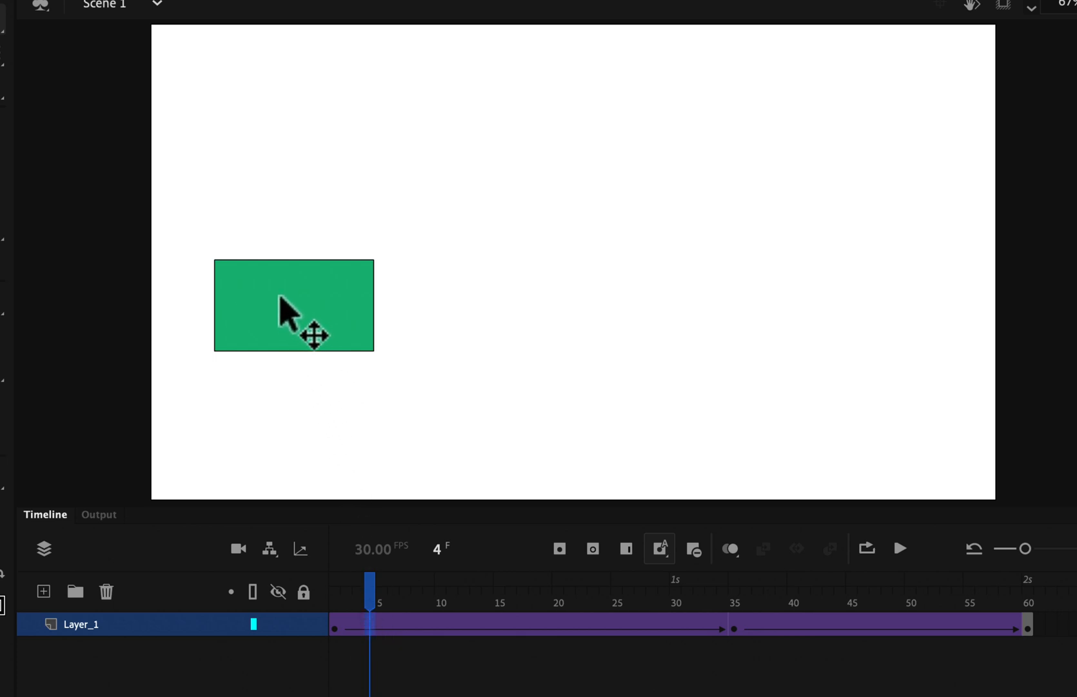
# Nudge the rectangle lower at frame 4 and replay the animation.
pyautogui.moveTo(292, 305); pyautogui.dragTo(295, 347)
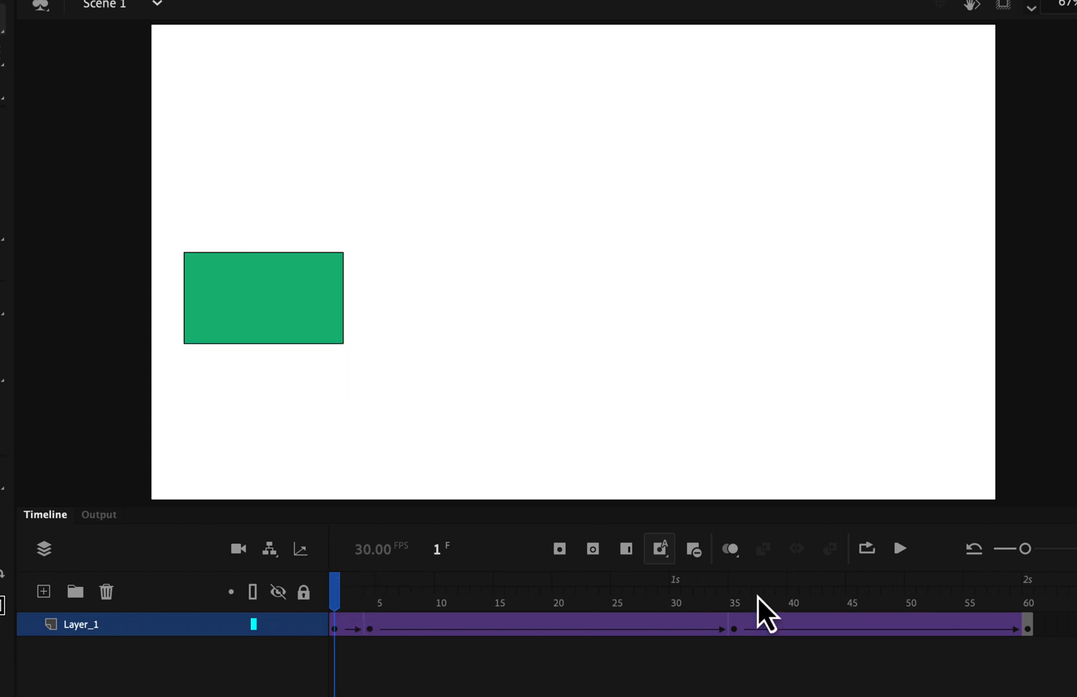
pyautogui.click(899, 548)
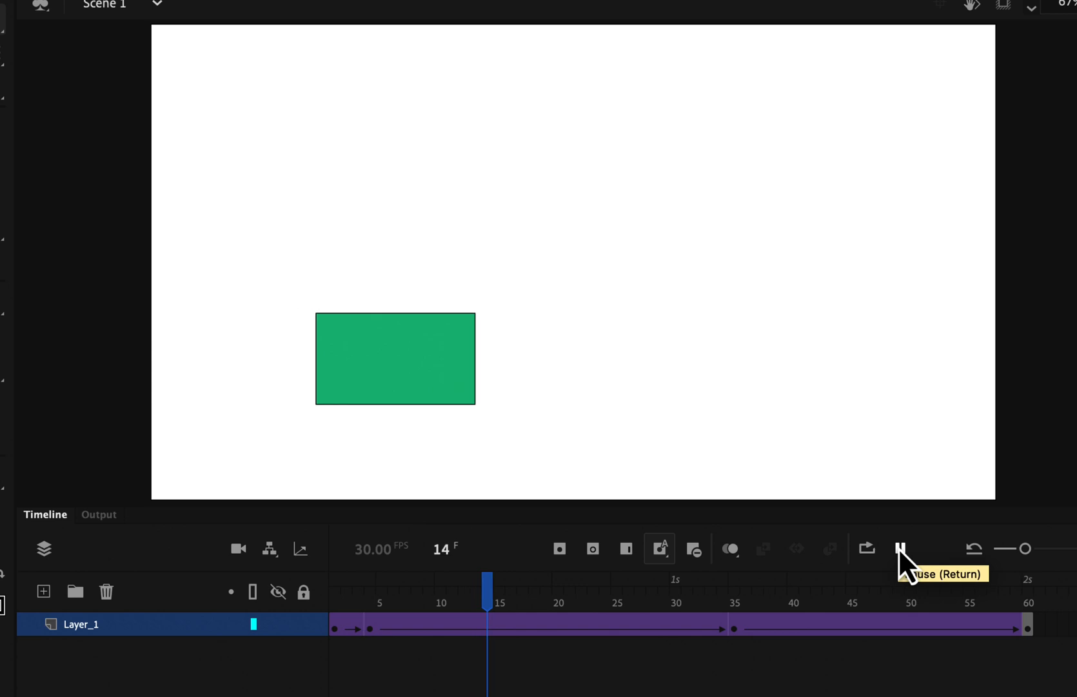
pyautogui.click(902, 549)
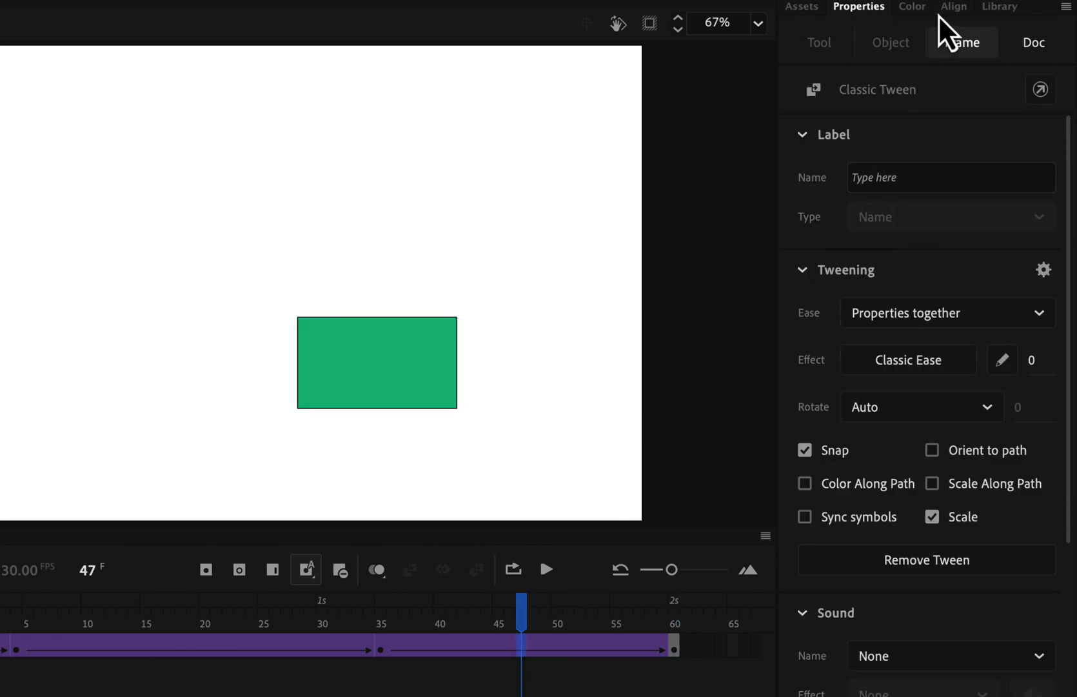
# Inspect the Classic Tween properties and the rect symbol, then select frame 60.
pyautogui.click(1001, 6)
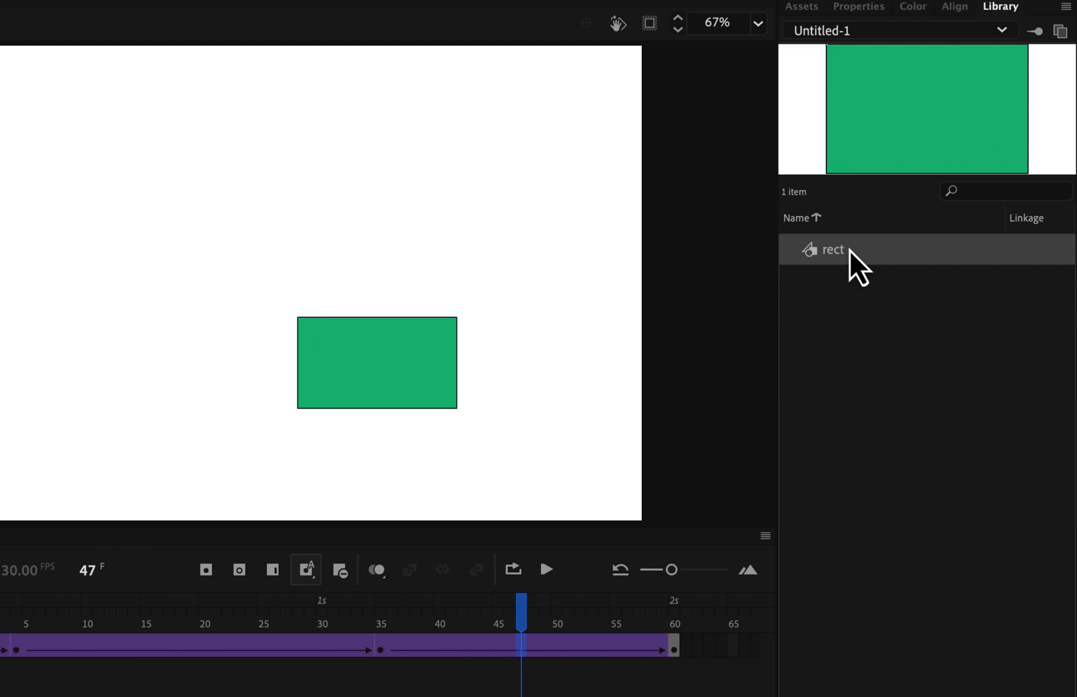
pyautogui.click(858, 7)
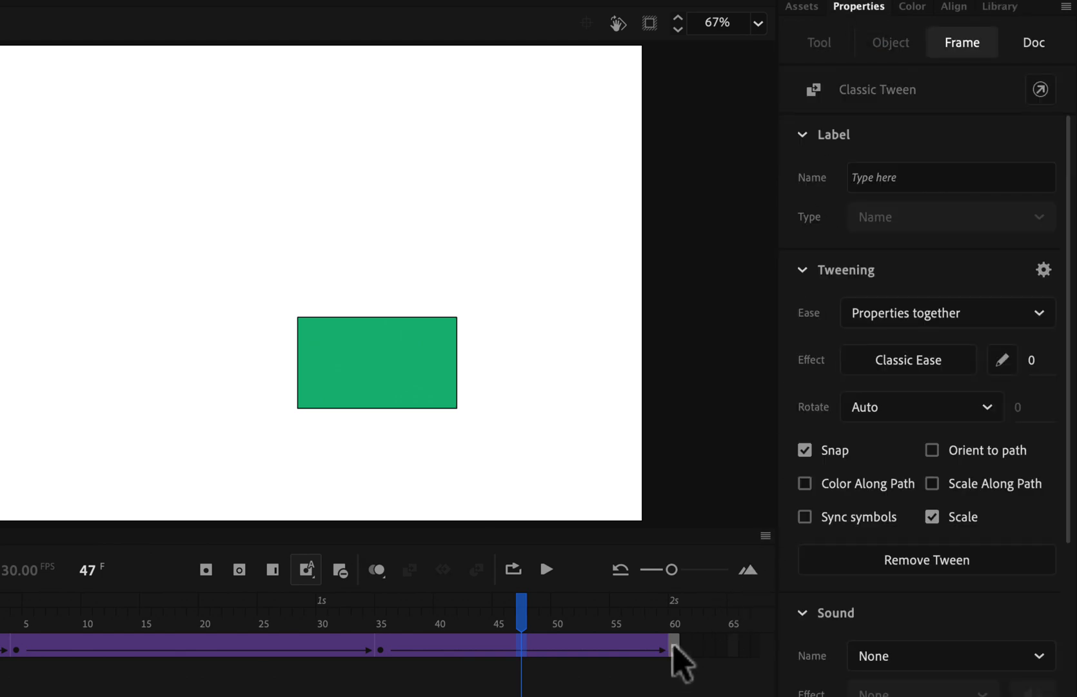
pyautogui.click(674, 646)
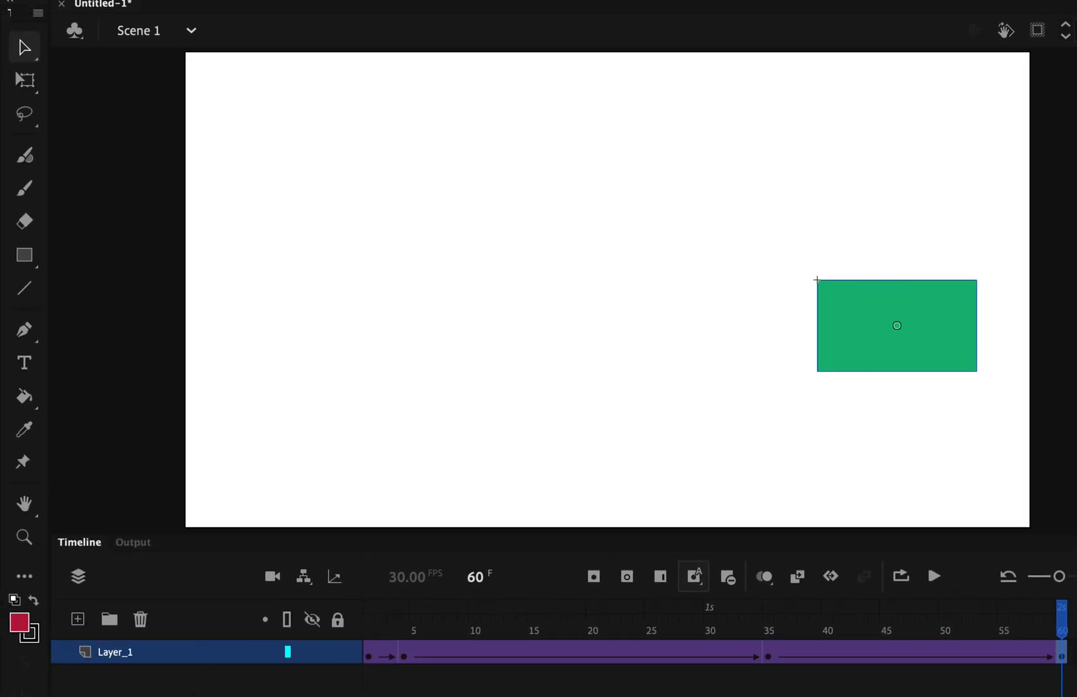
# Pick the Oval Tool with a bright red fill and remove the trial circle.
pyautogui.click(23, 255)
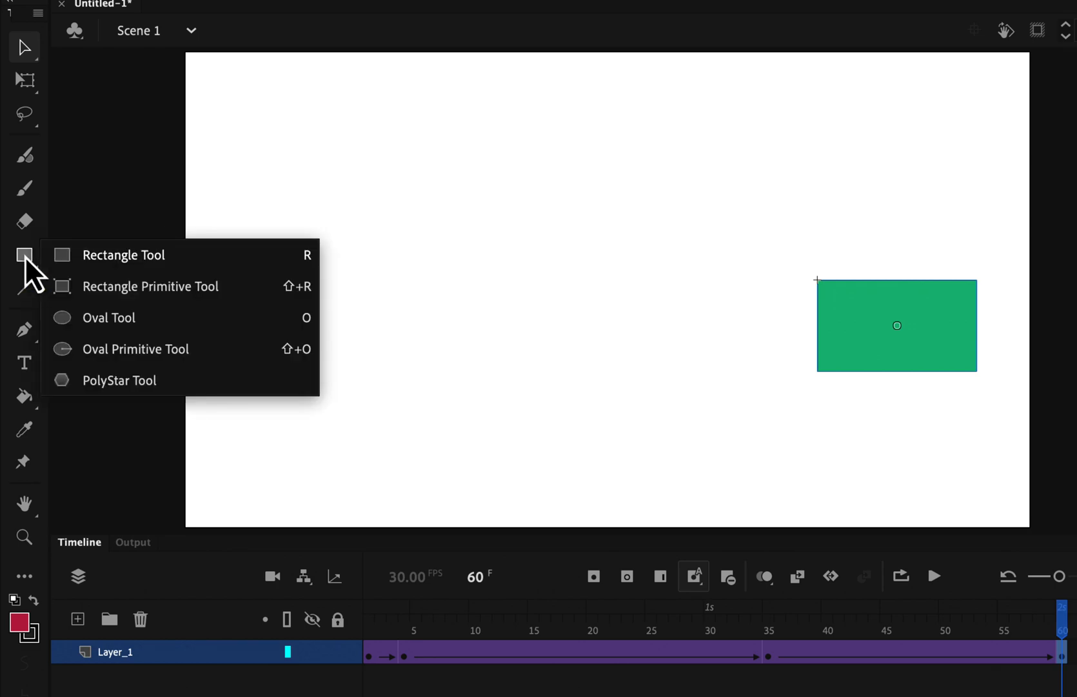
pyautogui.click(108, 317)
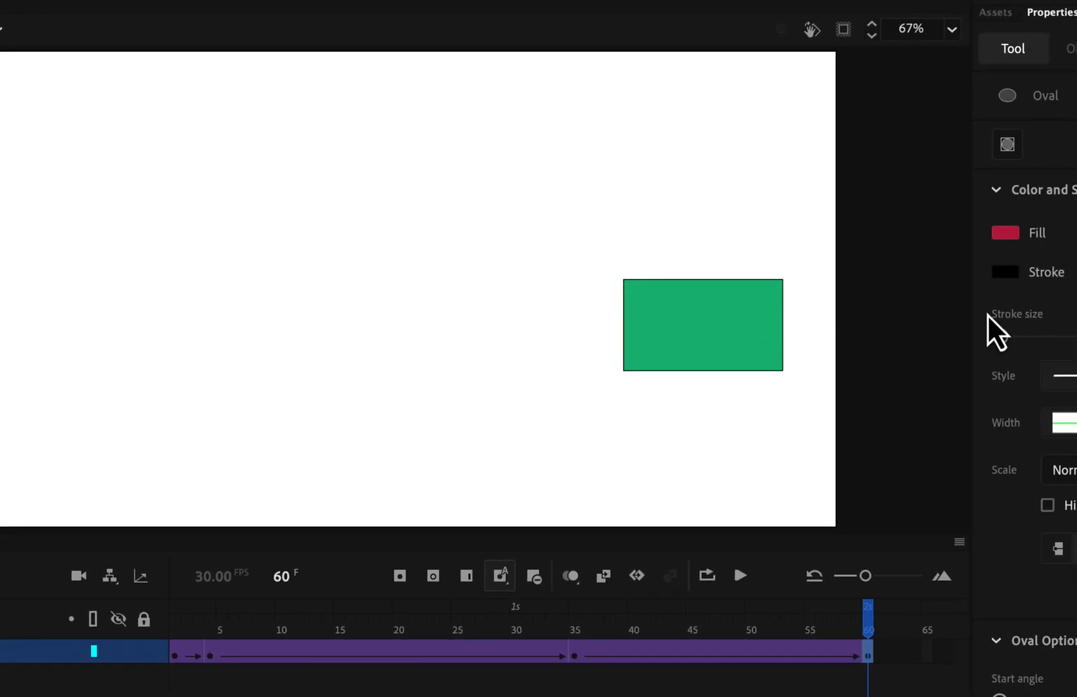
pyautogui.click(1004, 233)
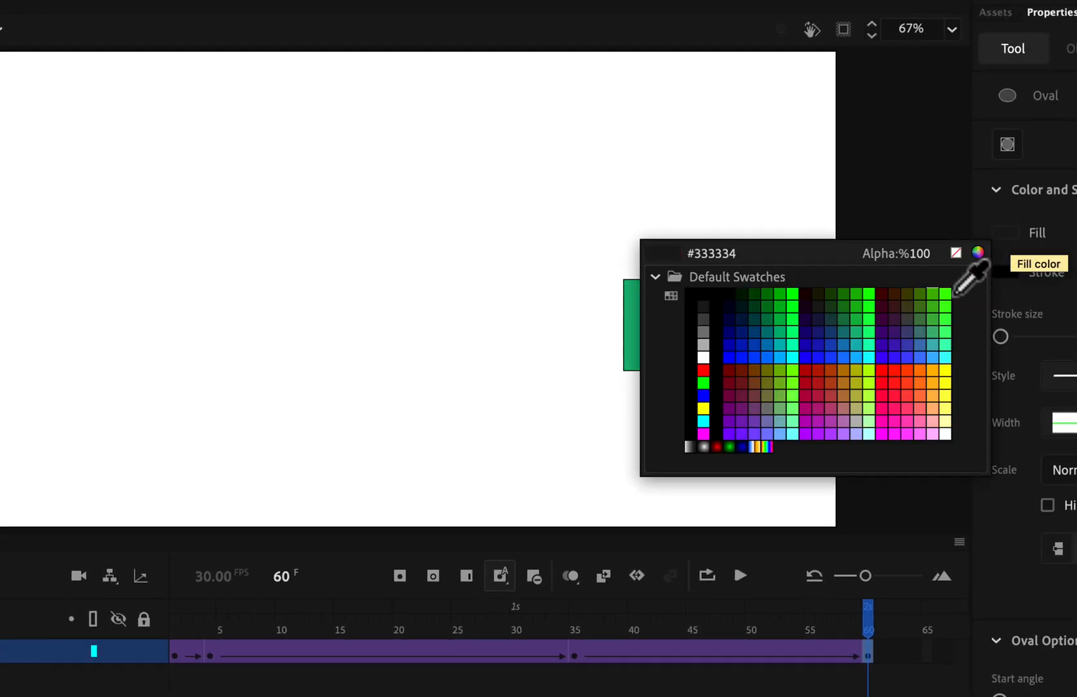
pyautogui.click(749, 321)
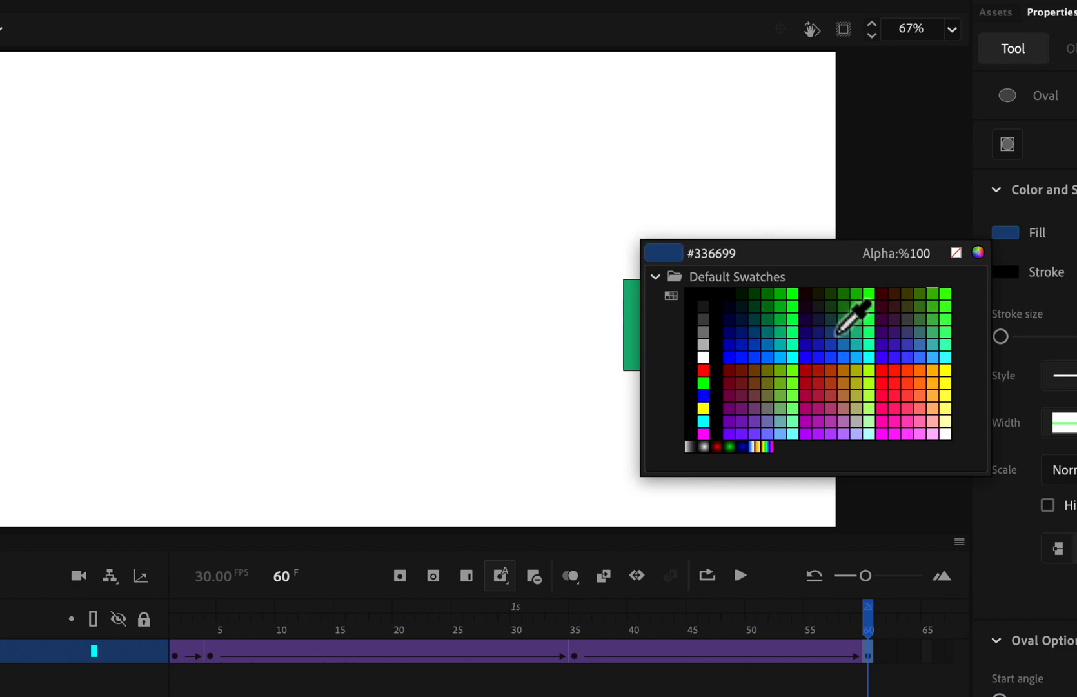
pyautogui.click(897, 400)
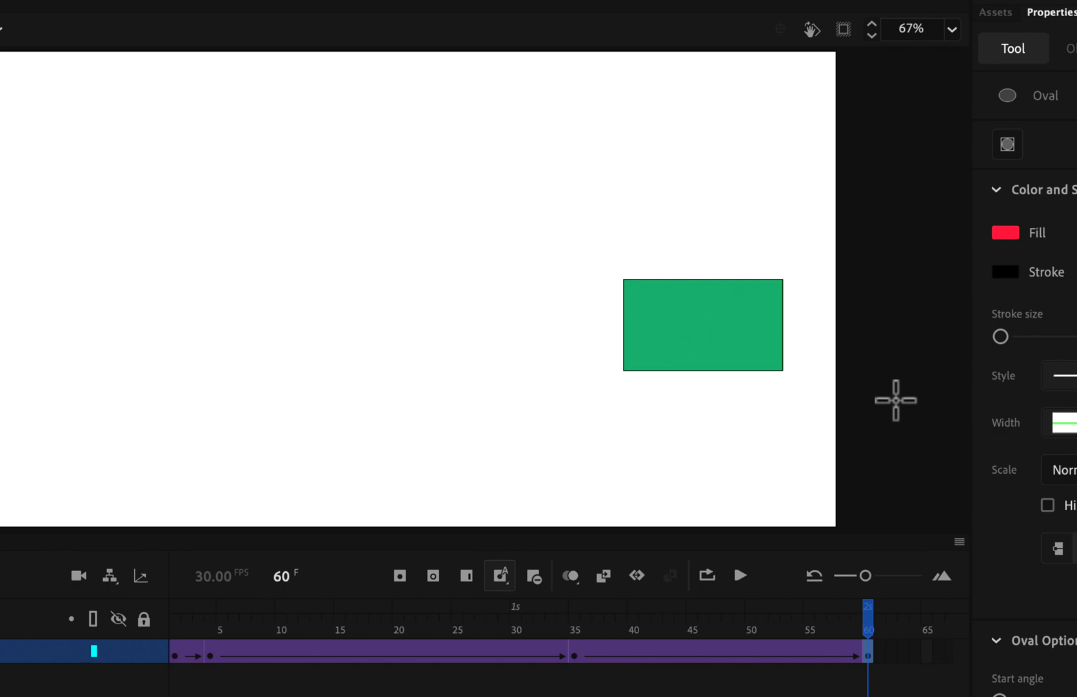
pyautogui.moveTo(704, 148)
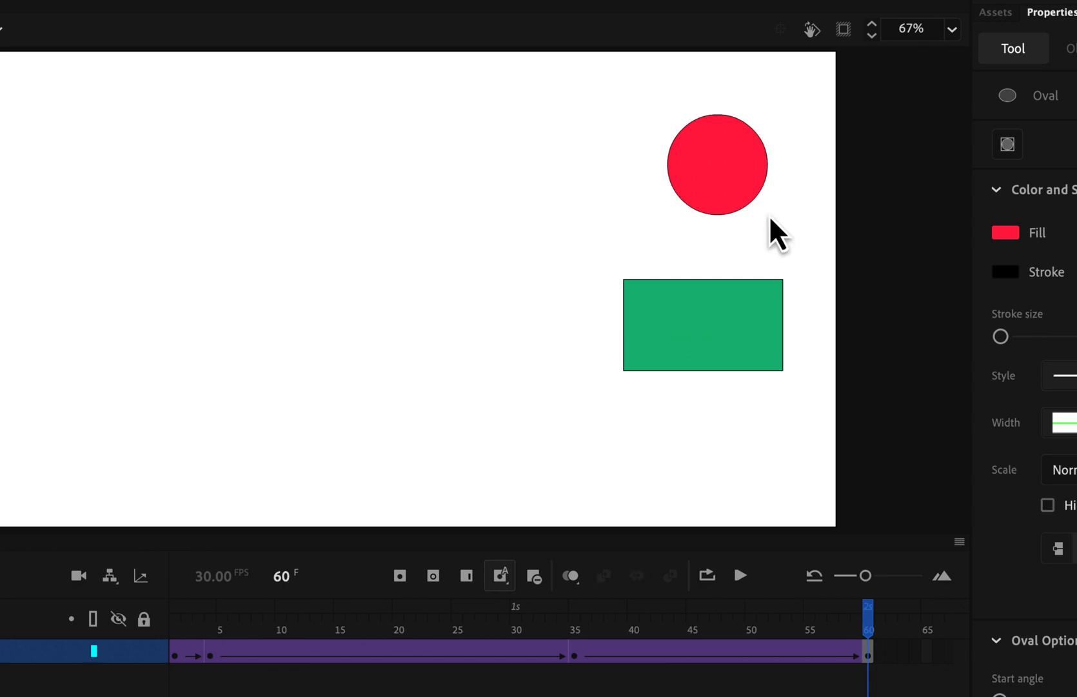
pyautogui.moveTo(876, 670)
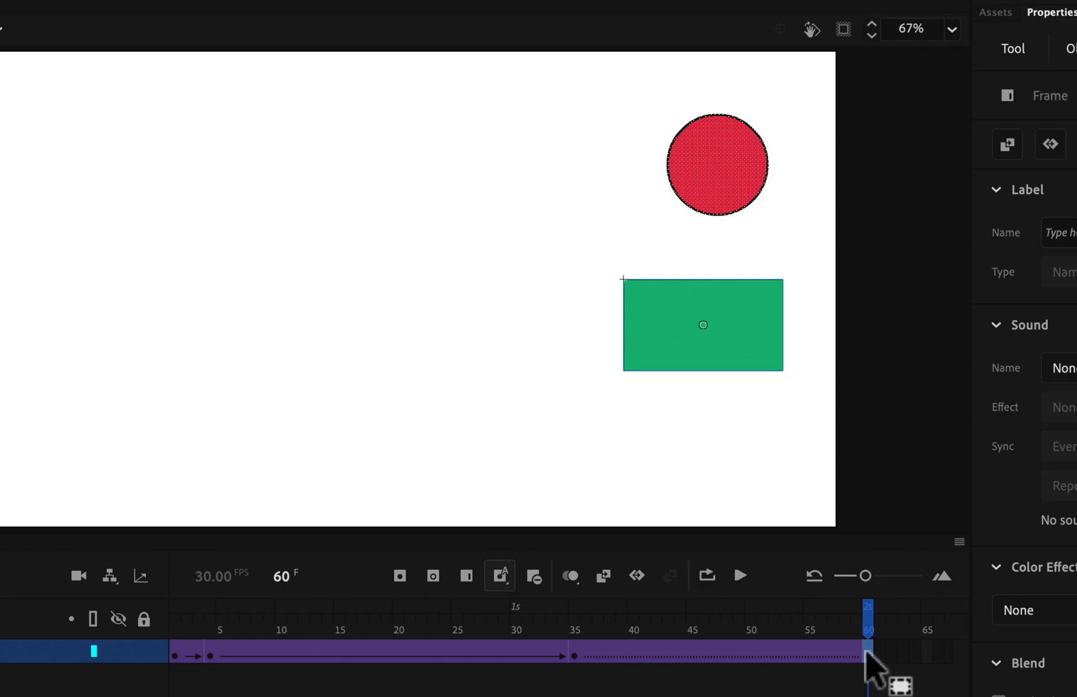
pyautogui.click(717, 165)
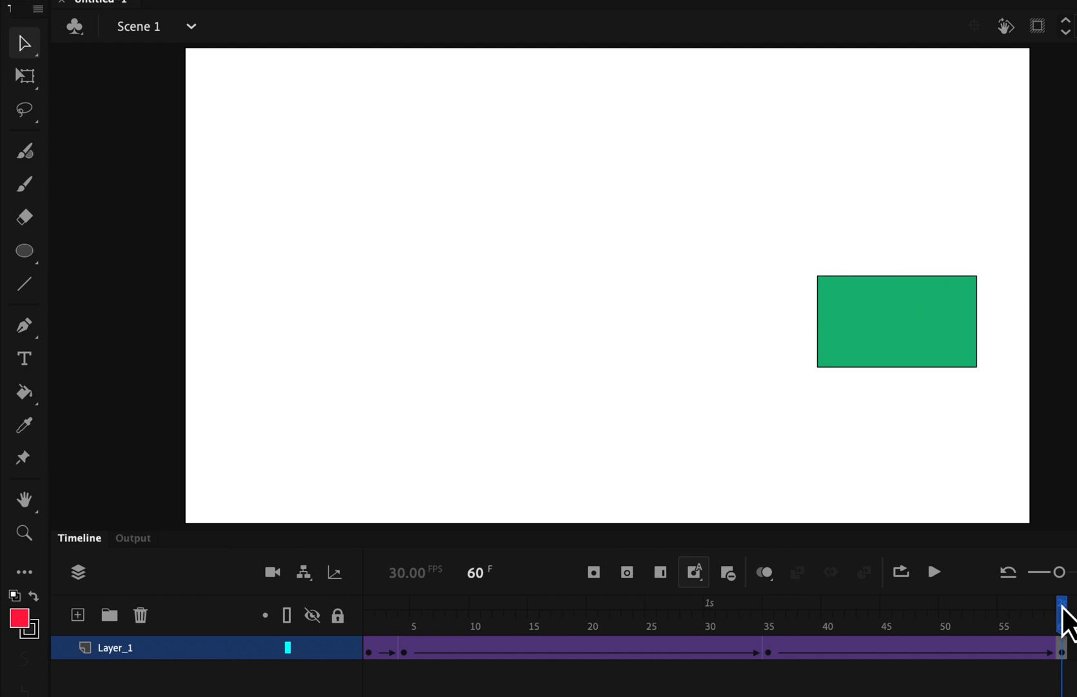
# Rename Layer_1 to 'rectangle', add a 'circle' layer, and hide the rectangle layer.
pyautogui.click(77, 614)
pyautogui.write('circle')
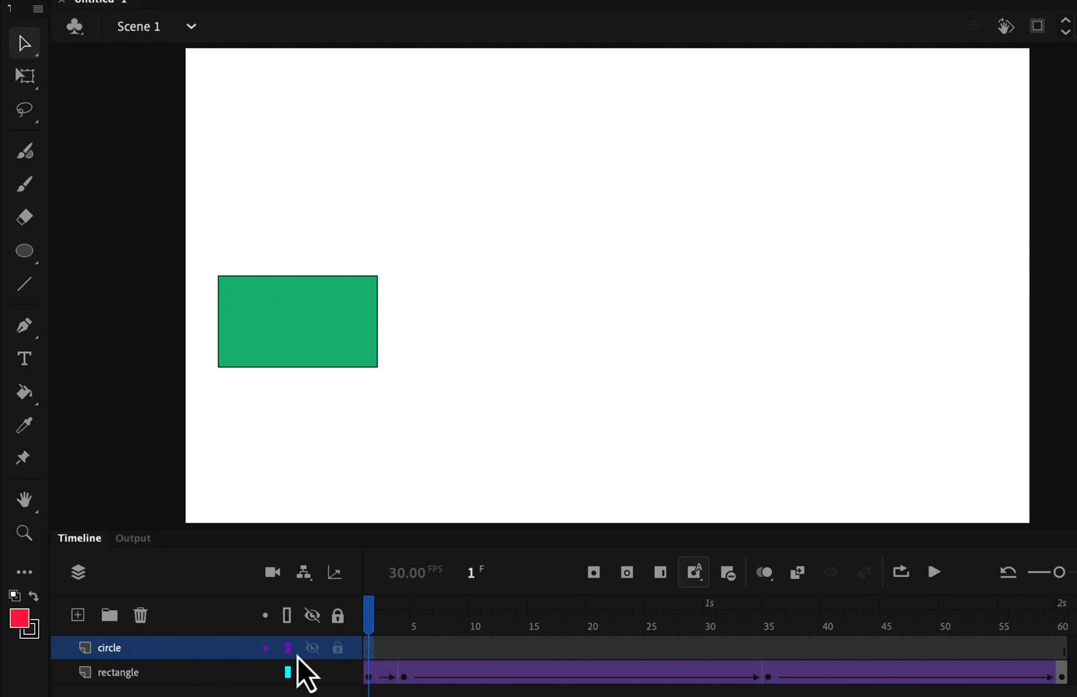
pyautogui.click(109, 672)
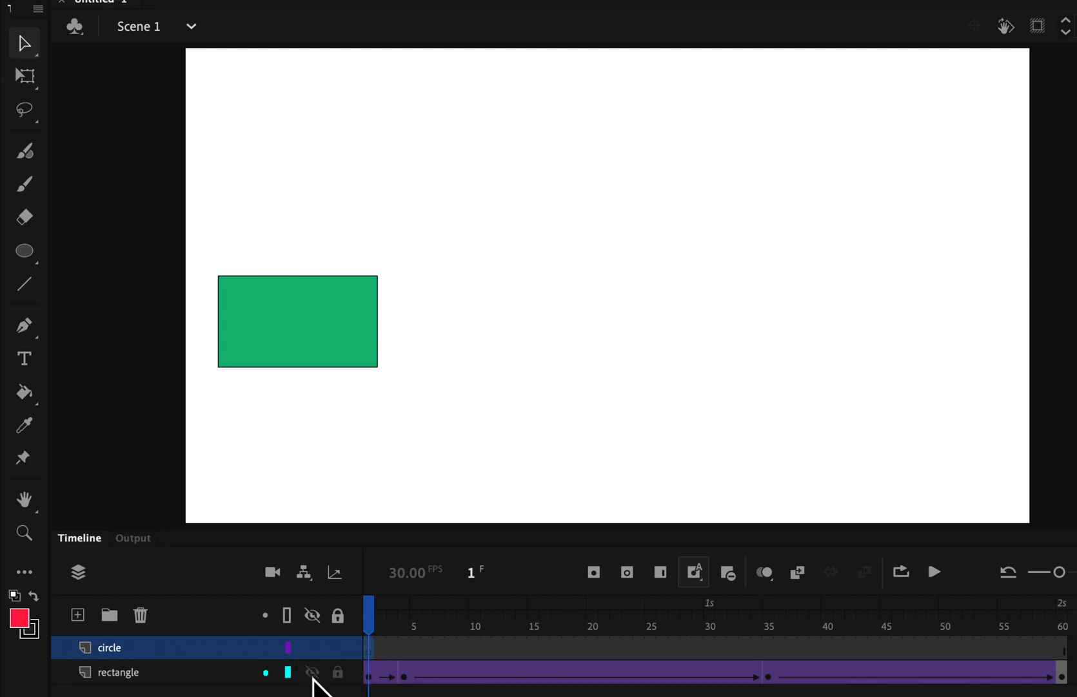
pyautogui.click(312, 672)
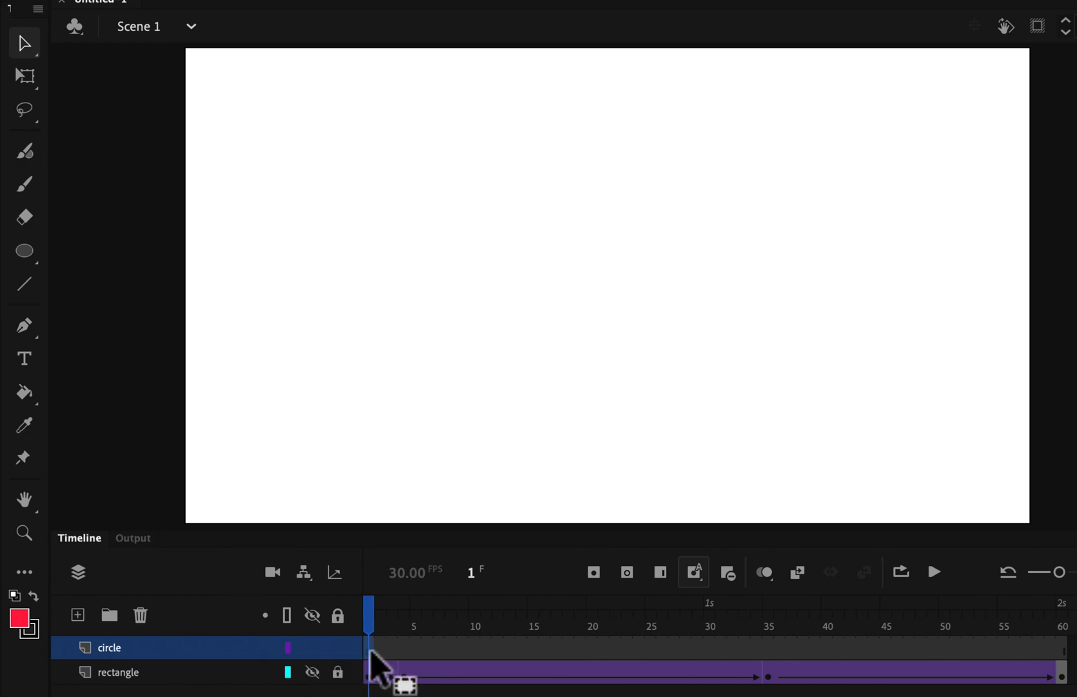
pyautogui.moveTo(24, 251)
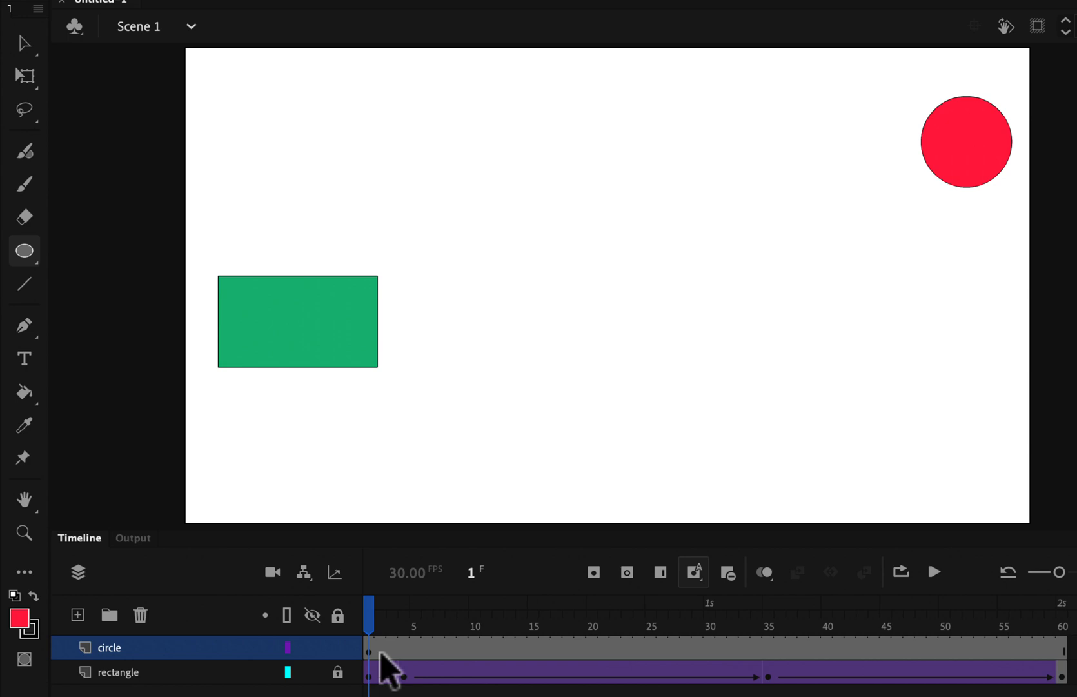
# Convert the selected red circle into a graphic symbol named 'circl'.
pyautogui.click(966, 140)
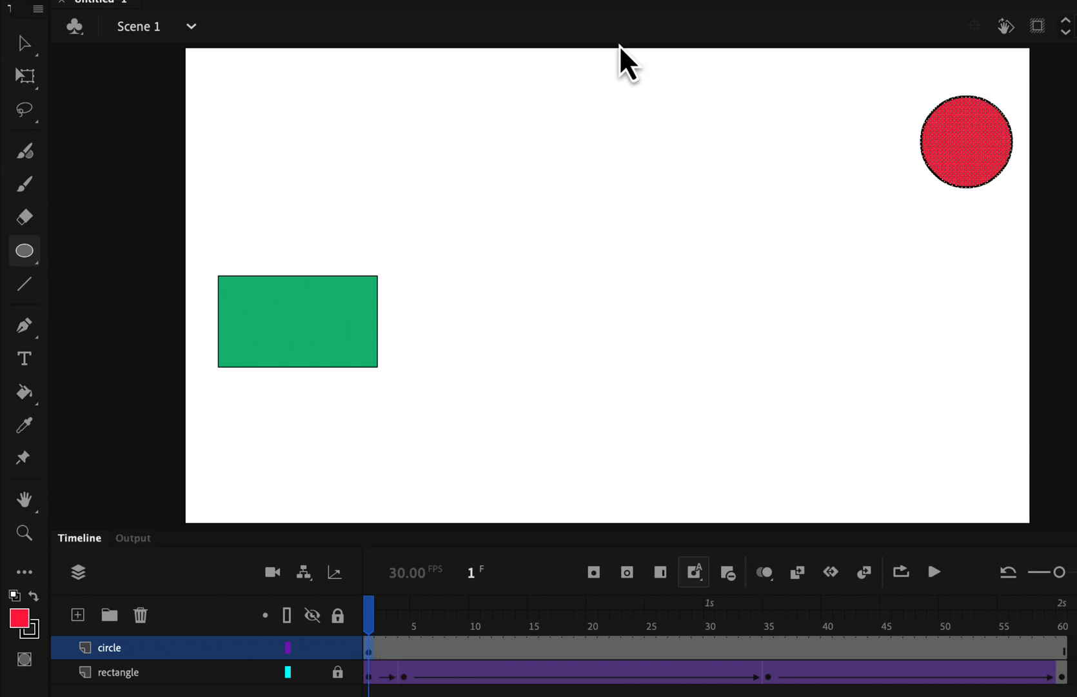
pyautogui.click(342, 6)
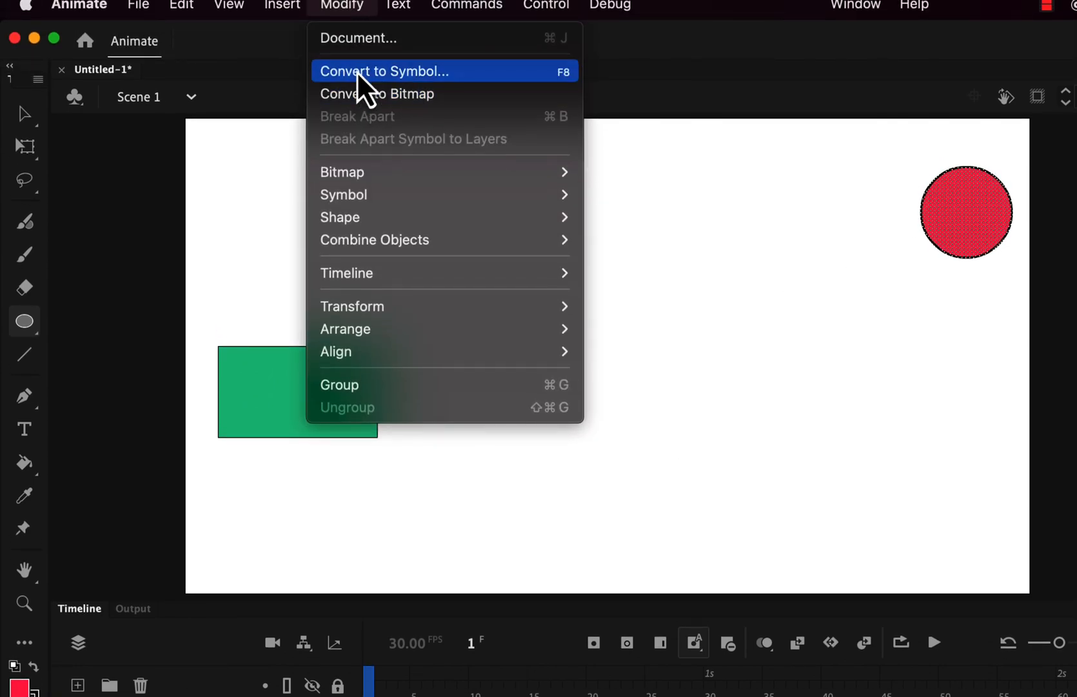
pyautogui.click(384, 71)
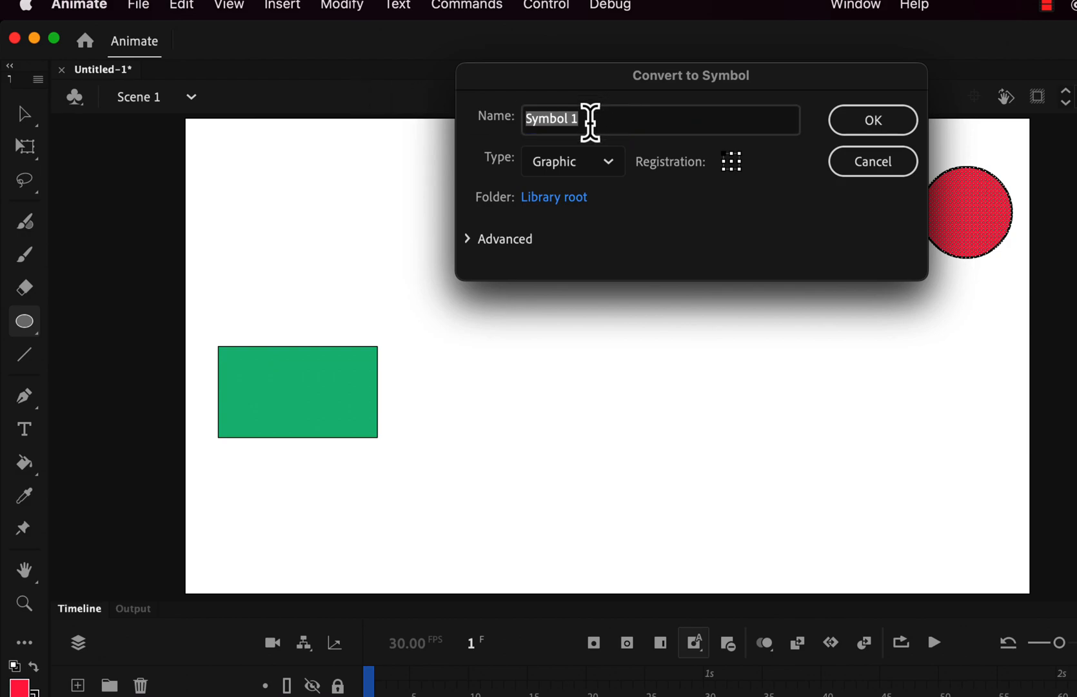
pyautogui.write('circl')
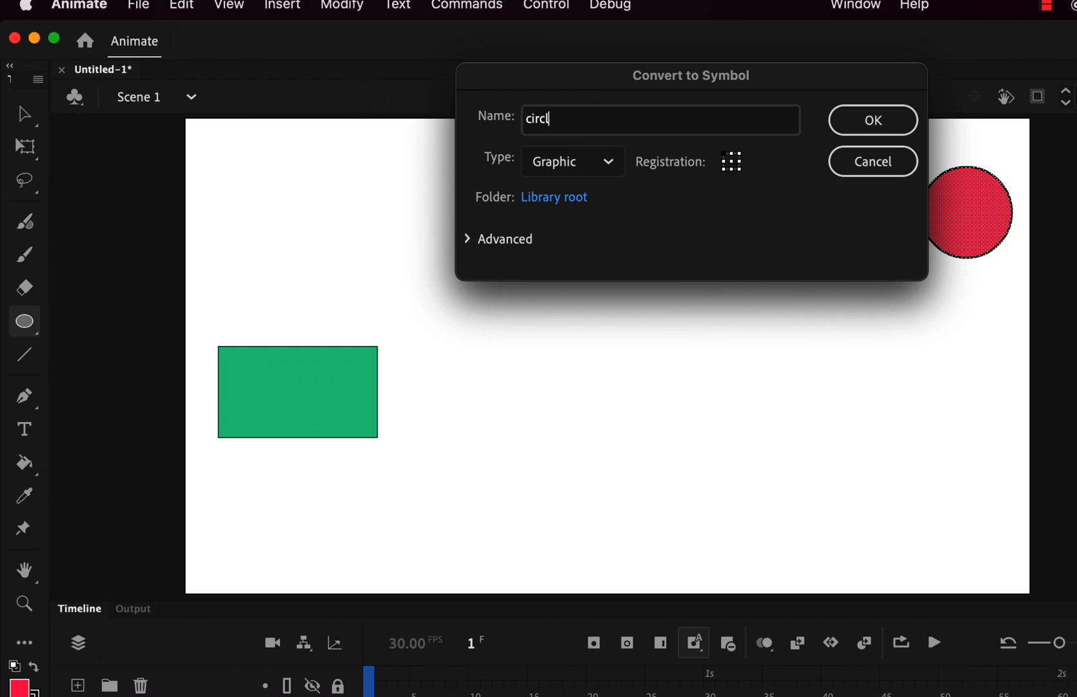
pyautogui.click(872, 119)
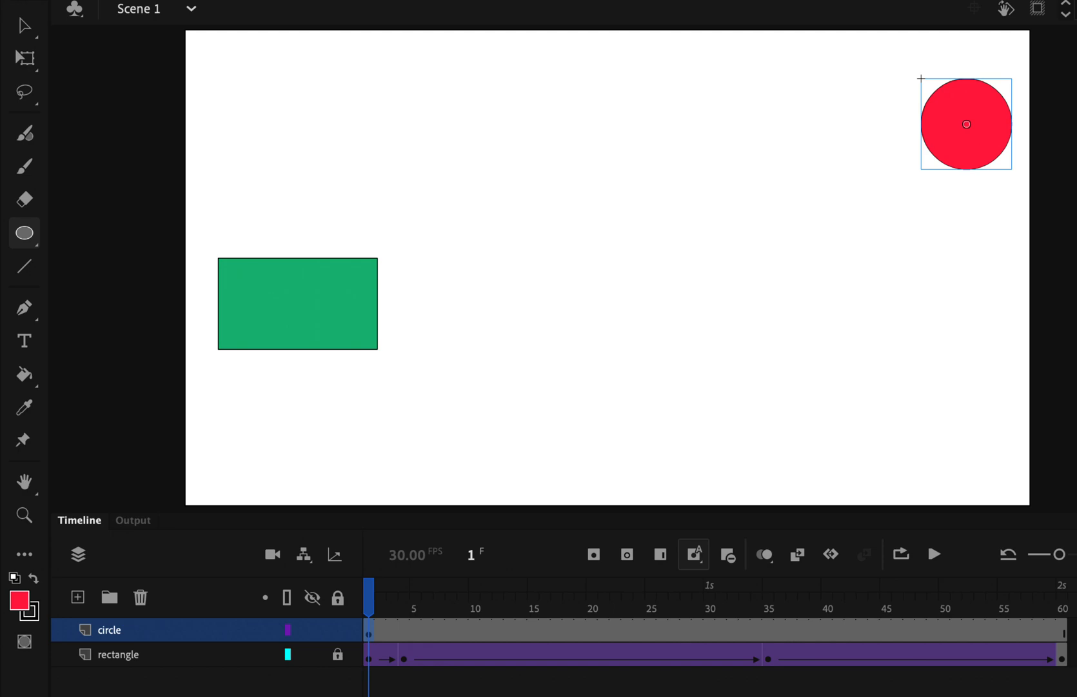
pyautogui.moveTo(674, 425)
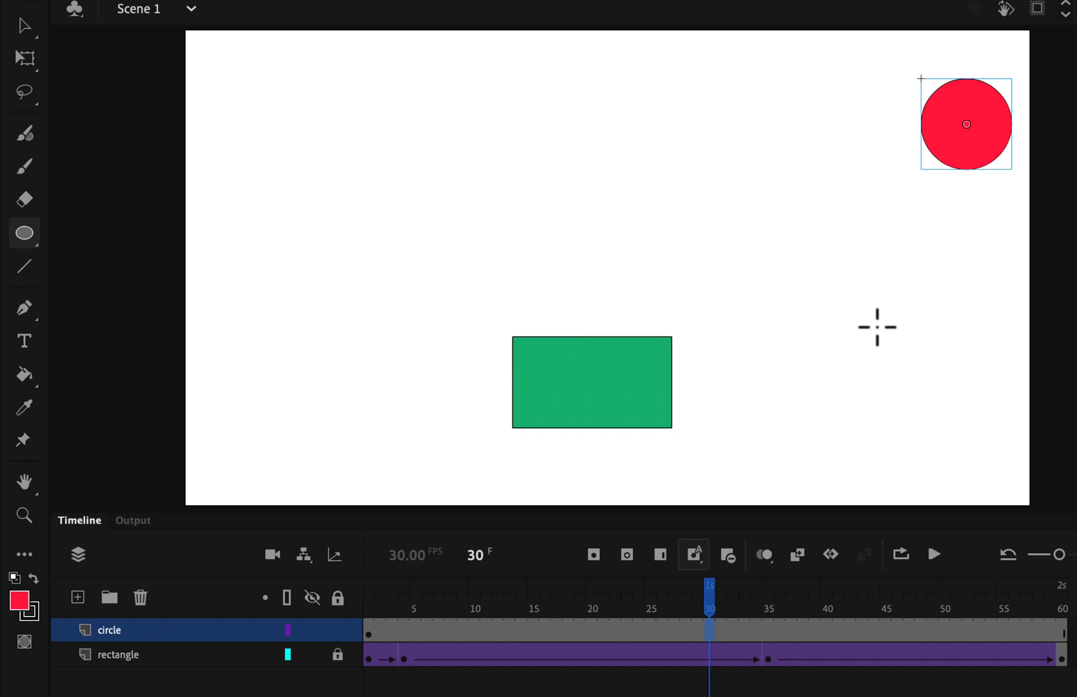
pyautogui.moveTo(131, 44)
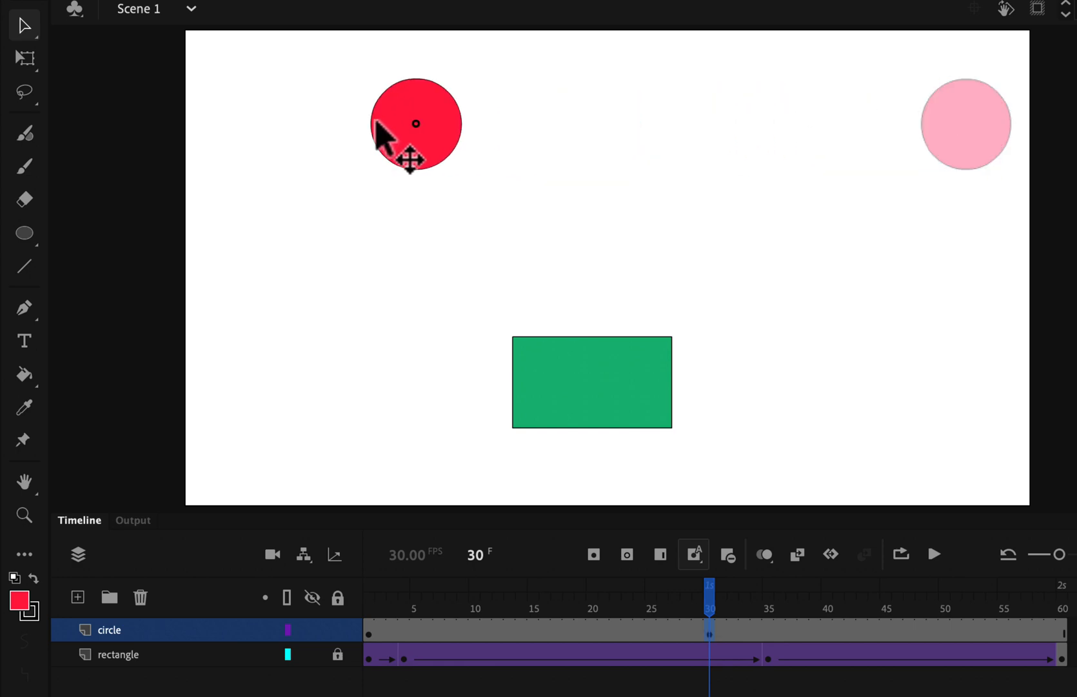
# Drag the circle to the top-left corner at frame 30 and add a classic tween.
pyautogui.moveTo(412, 144); pyautogui.dragTo(302, 144)
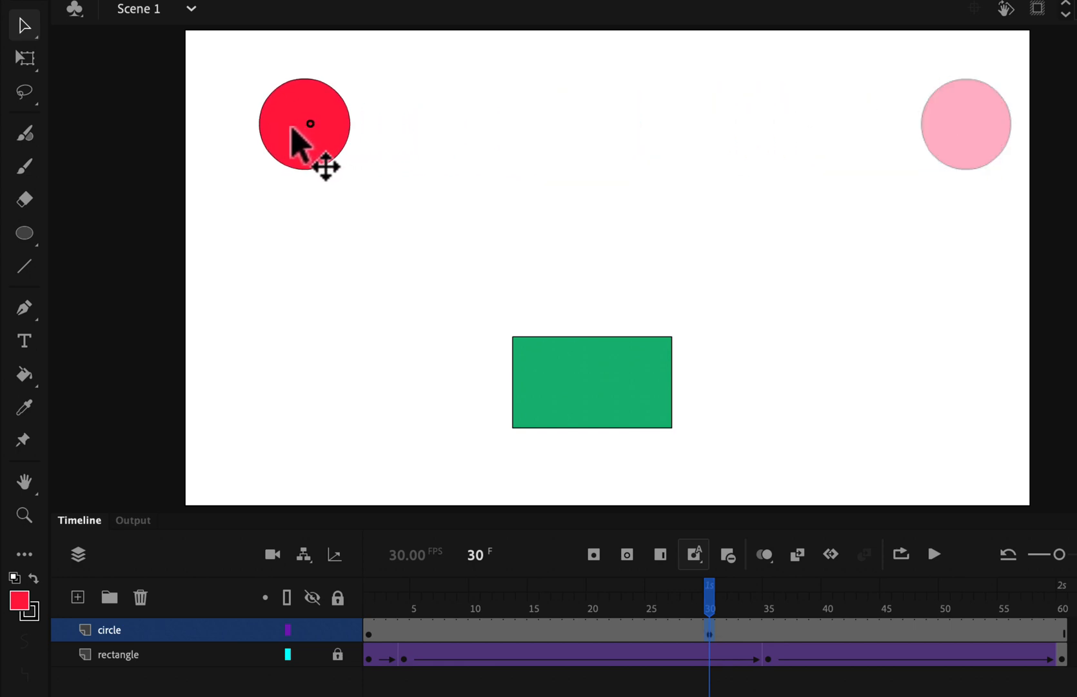
pyautogui.moveTo(305, 124); pyautogui.dragTo(263, 124)
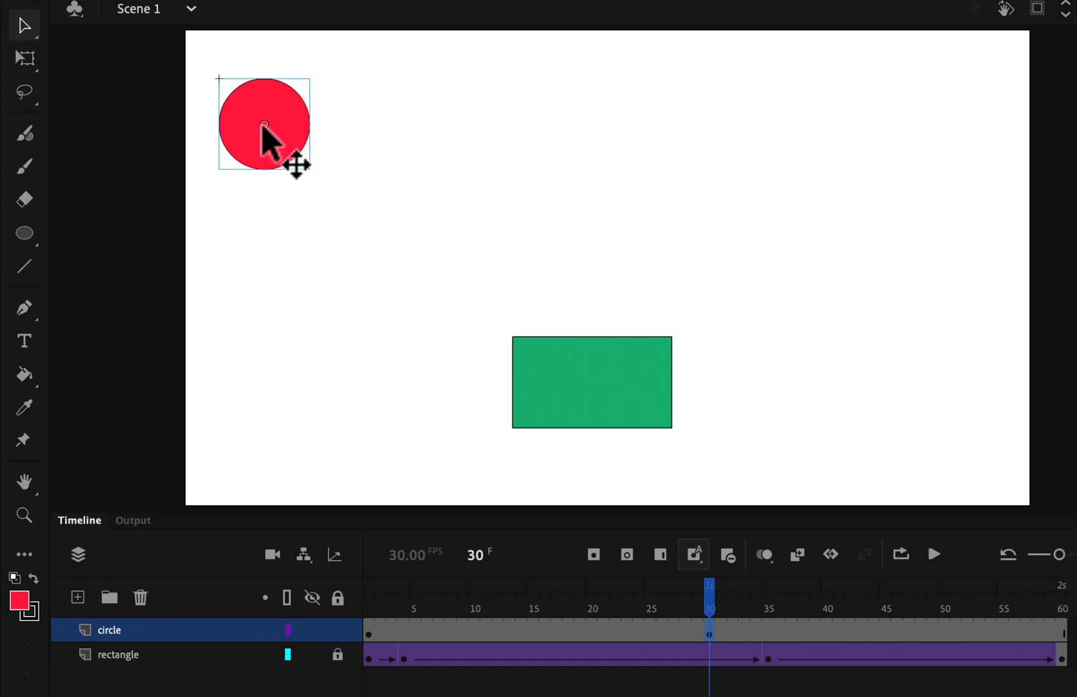
pyautogui.moveTo(569, 482)
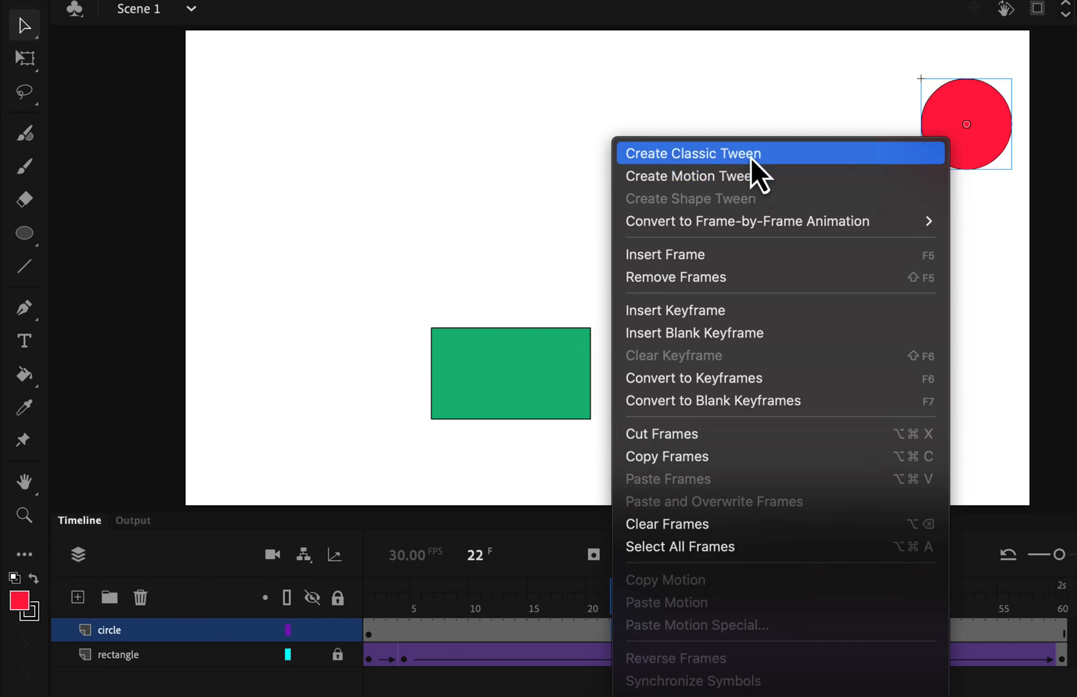
pyautogui.click(692, 154)
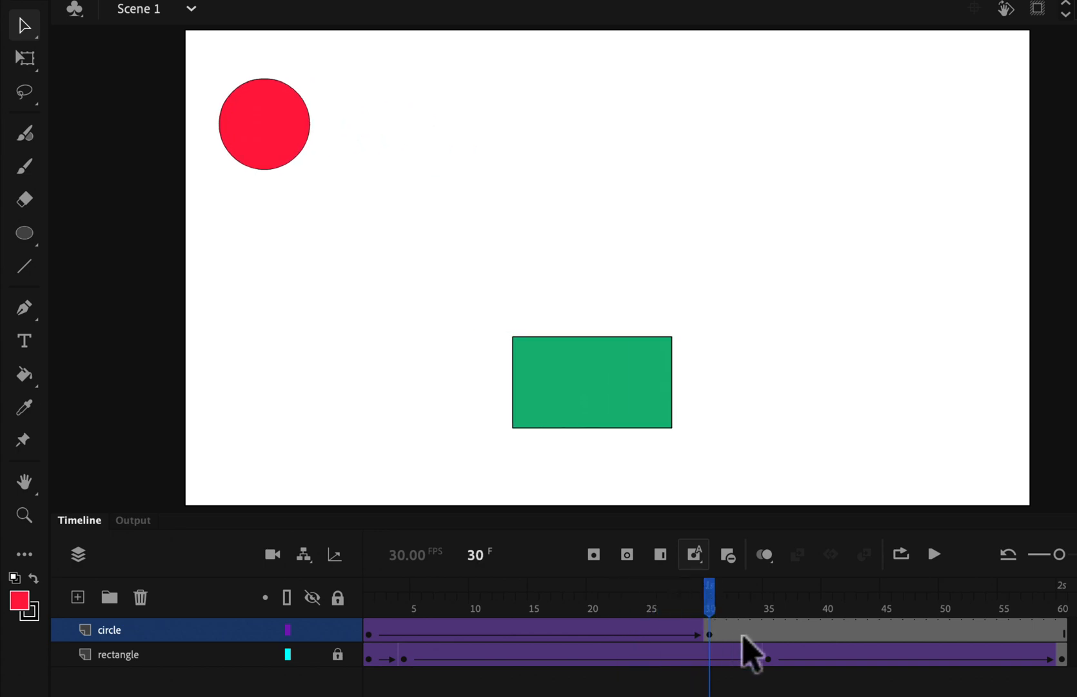
# Extend the circle layer's frames out to frame 60 and check frame 35.
pyautogui.click(312, 654)
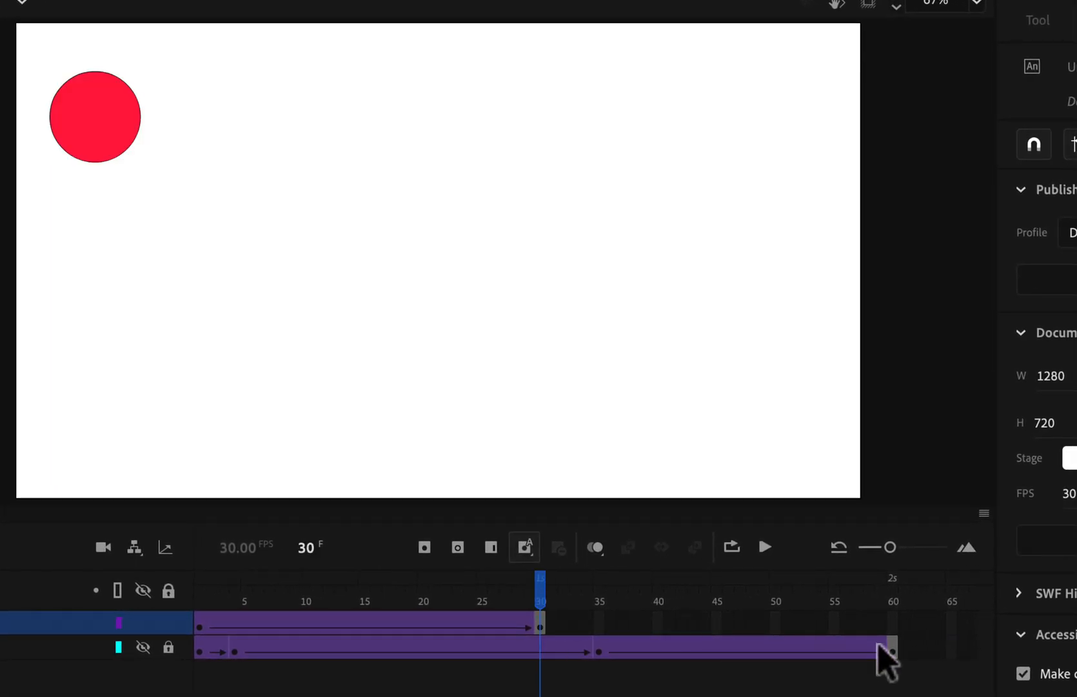
pyautogui.rightClick(890, 651)
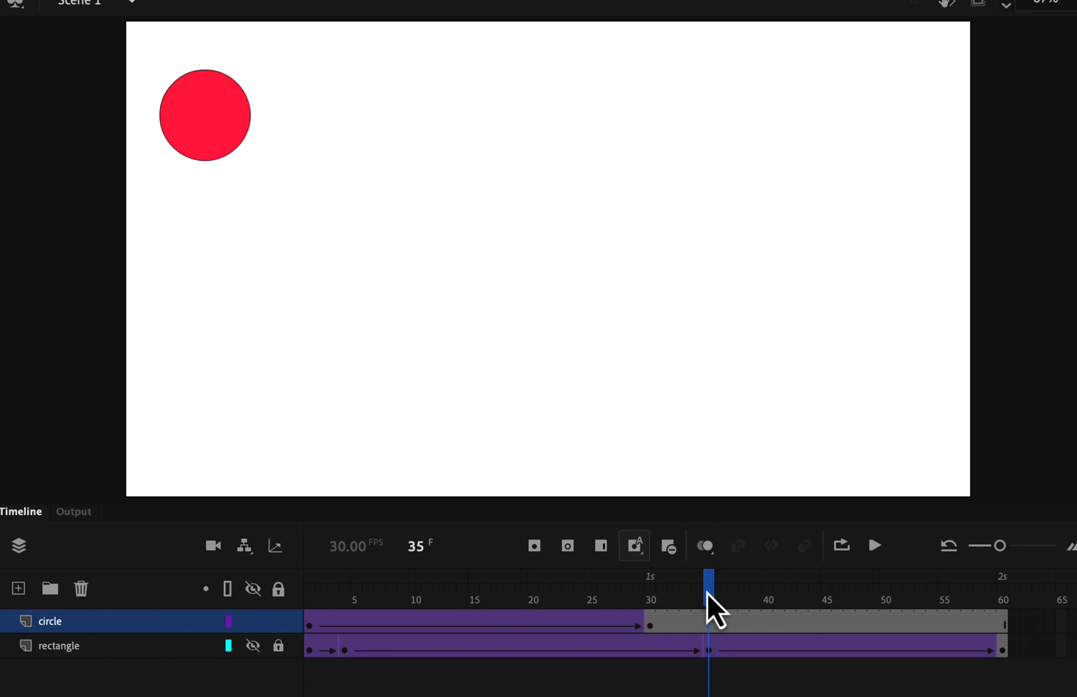
pyautogui.click(253, 645)
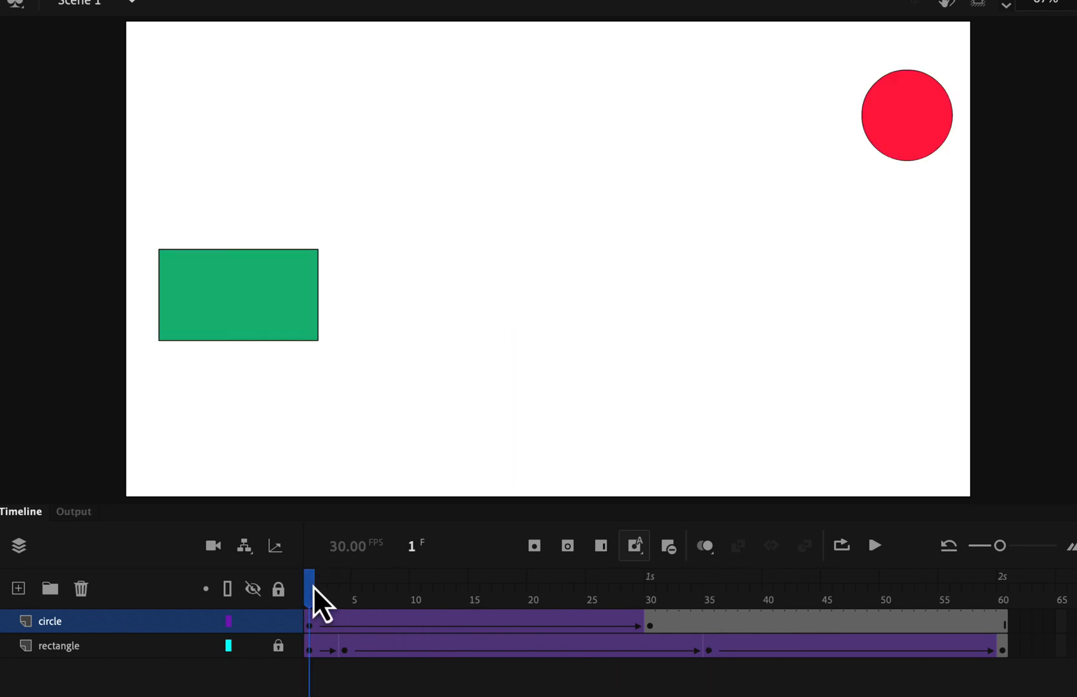
# Rewind to frame 1, then start and stop the animation preview.
pyautogui.click(875, 546)
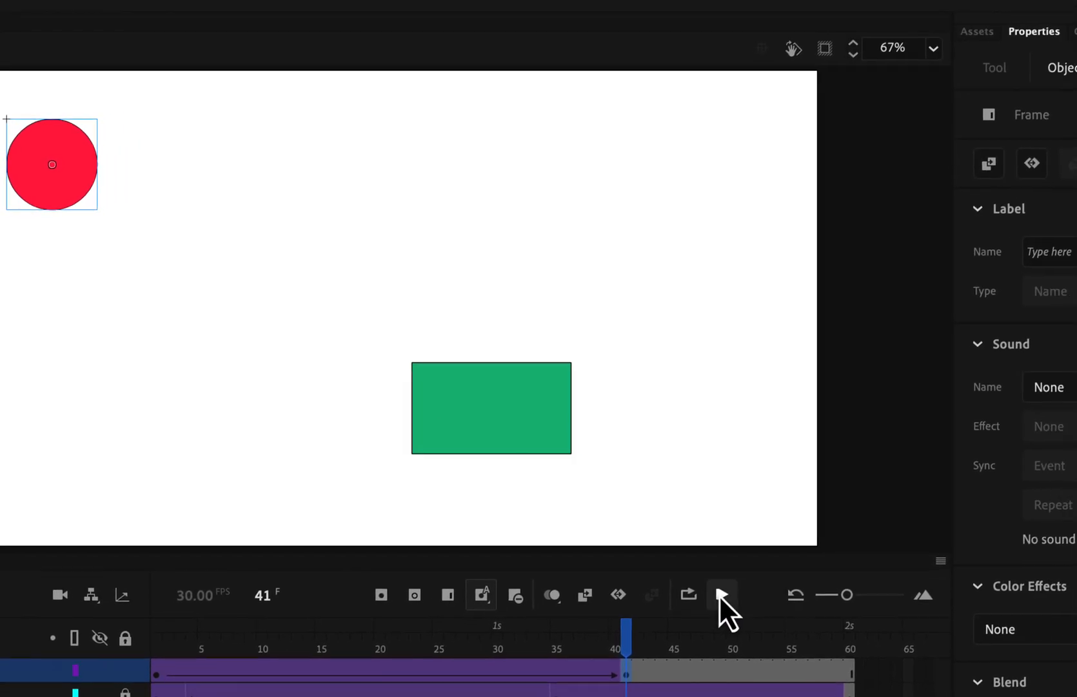
pyautogui.click(721, 595)
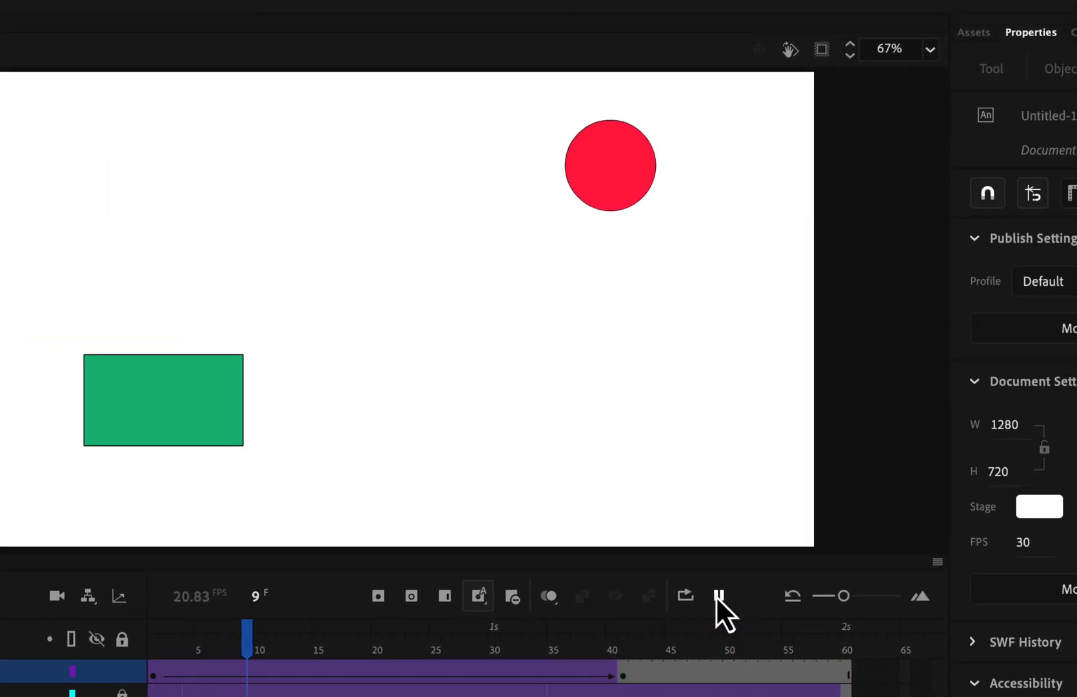
pyautogui.click(719, 595)
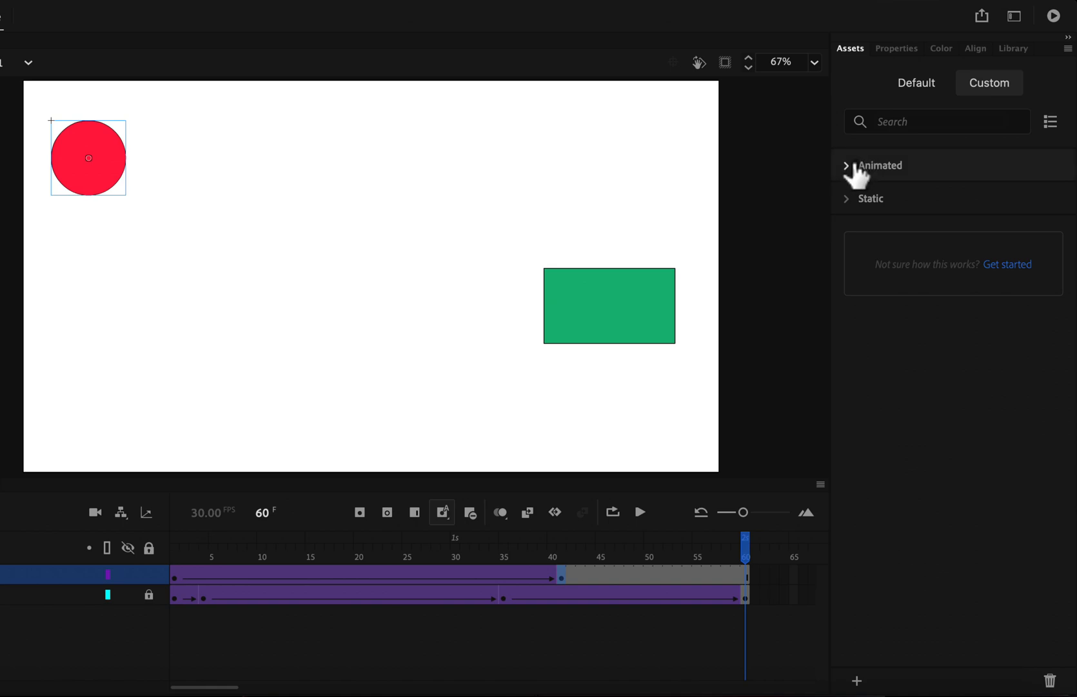
# Show the Default static assets filtered to the Backgrounds category.
pyautogui.click(880, 165)
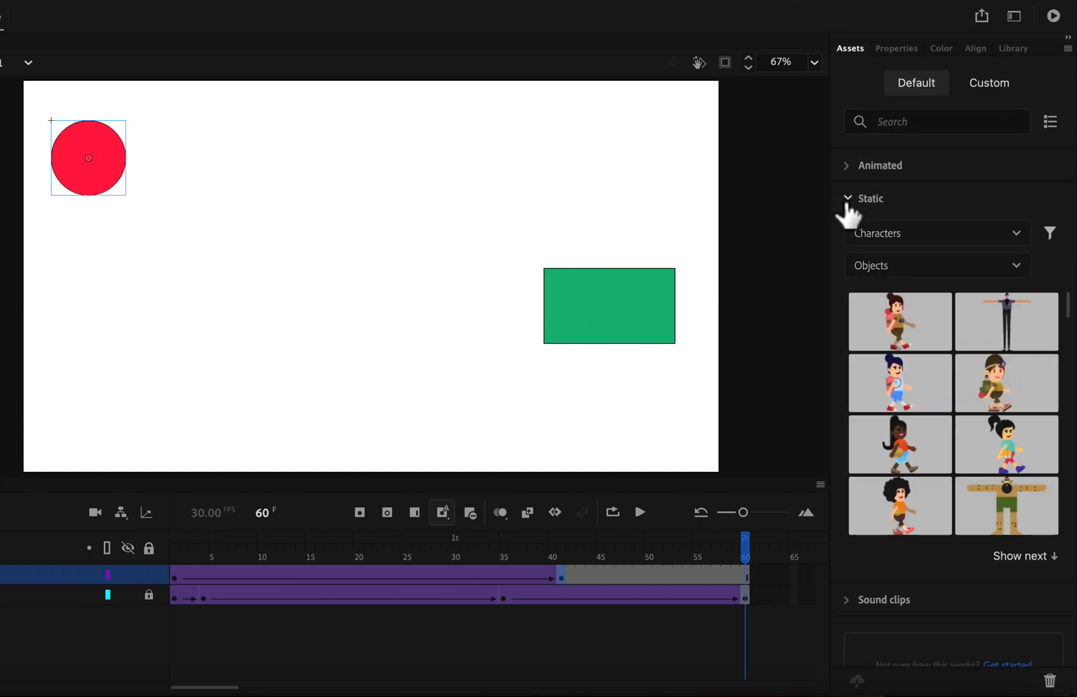
pyautogui.click(936, 233)
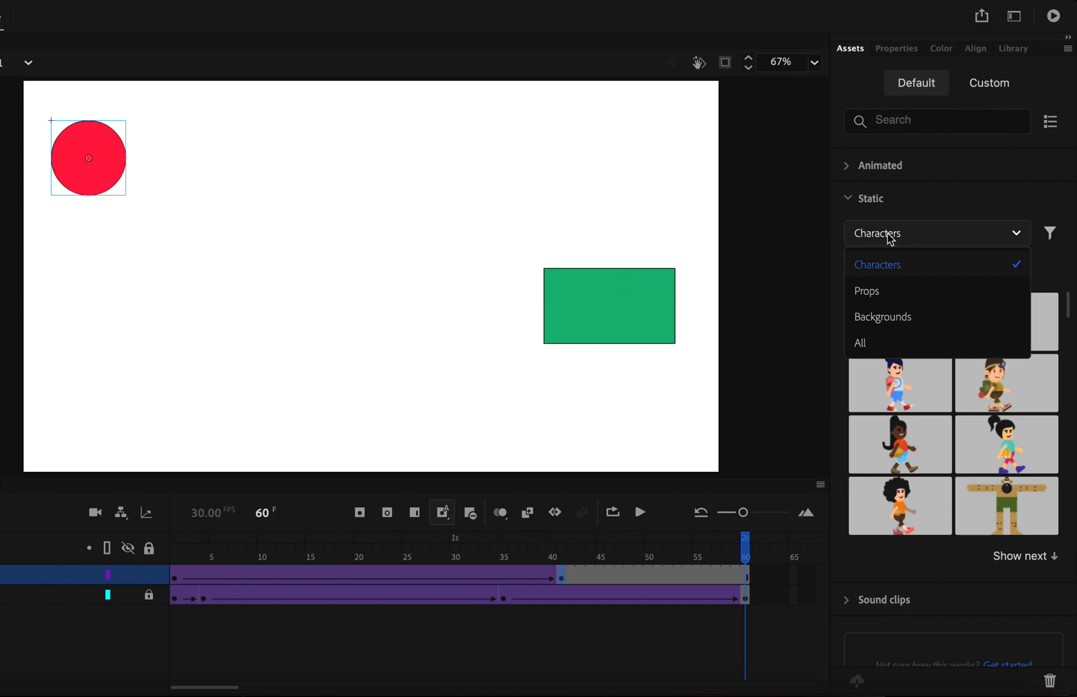
pyautogui.click(883, 316)
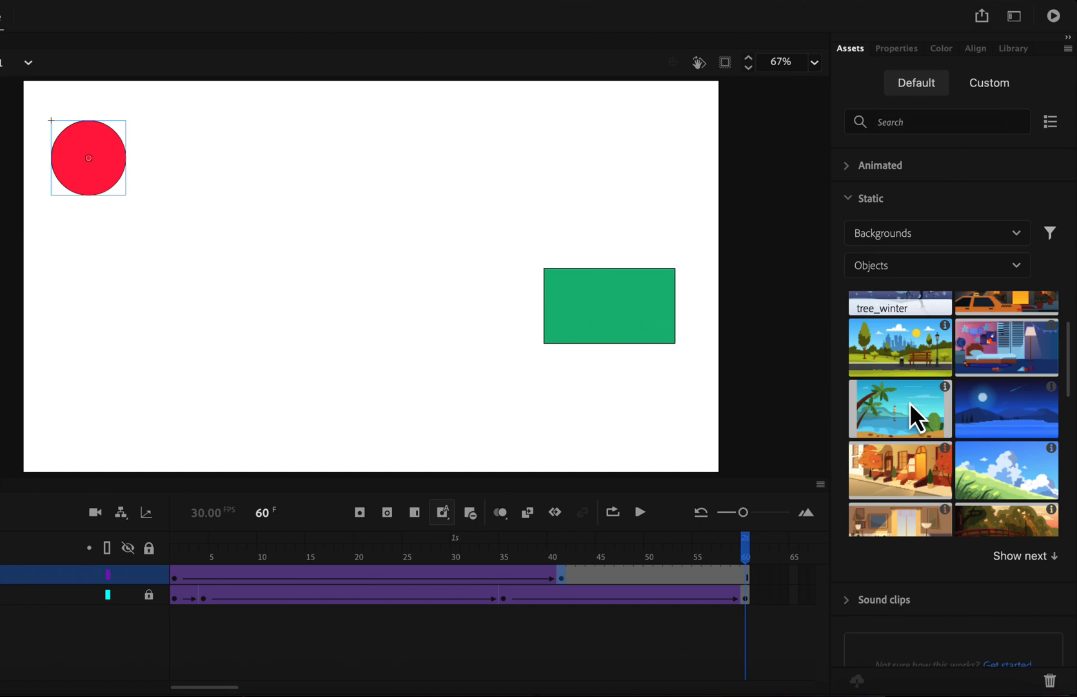
pyautogui.moveTo(1007, 409)
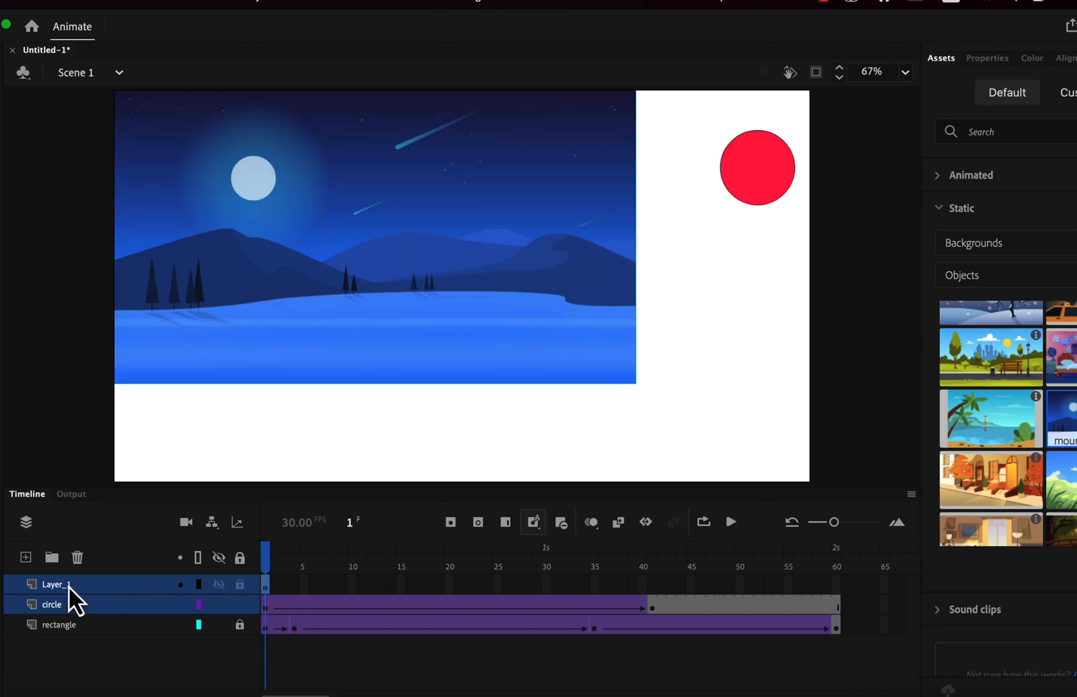
# Place the night-mountain background on a bottom 'bg' layer at width 1280.
pyautogui.write('bg')
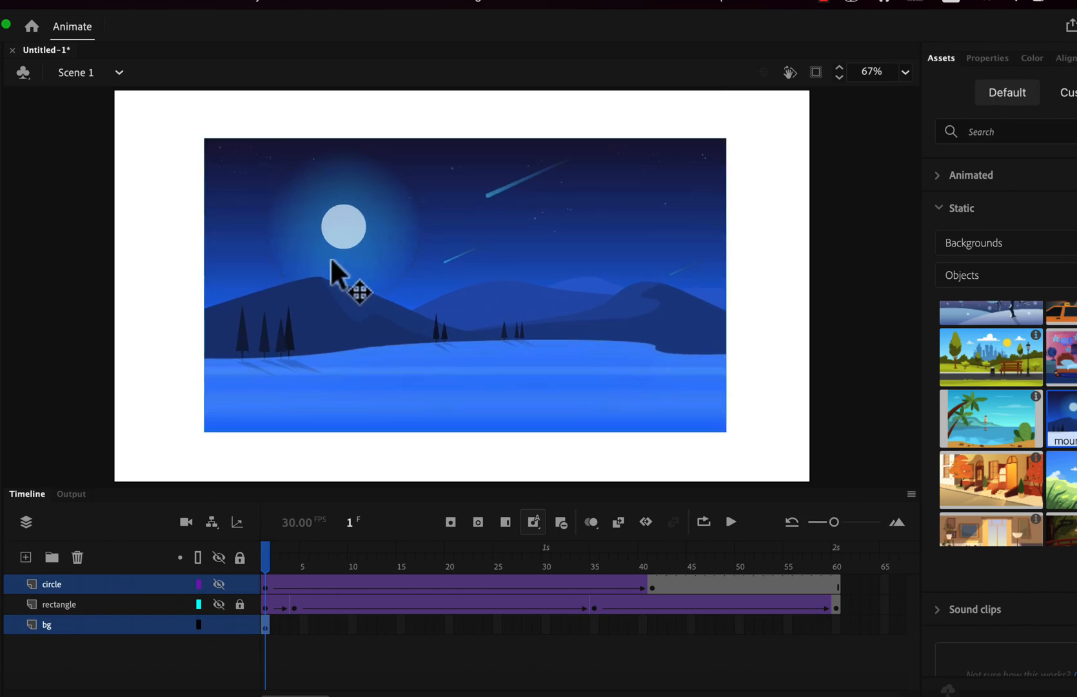
pyautogui.click(987, 57)
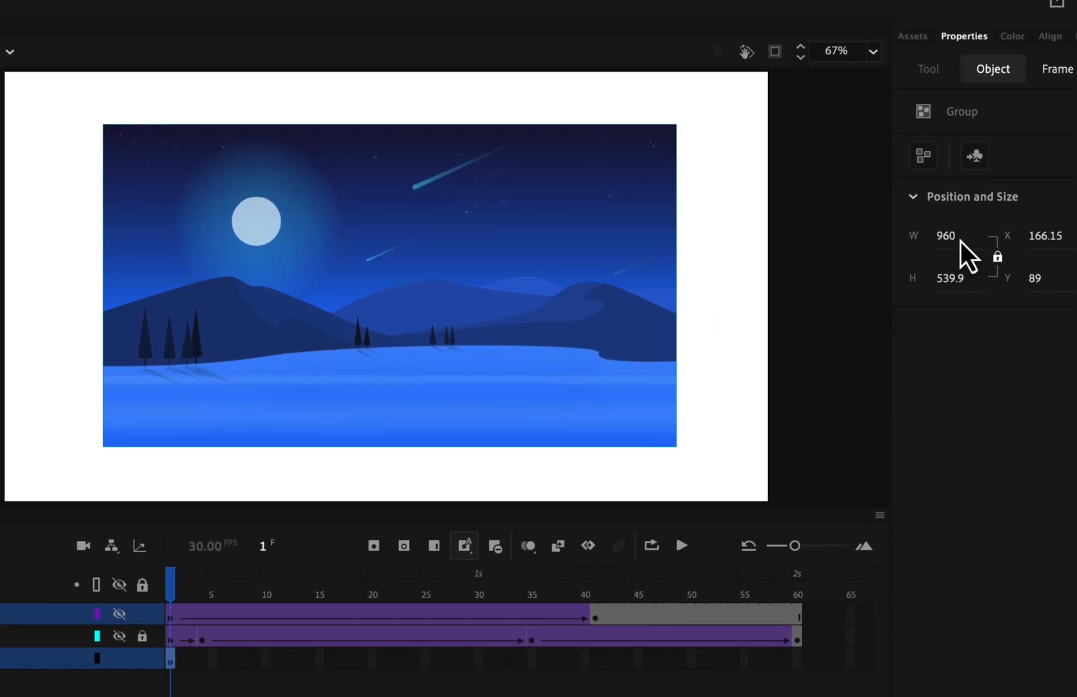
pyautogui.write('1280')
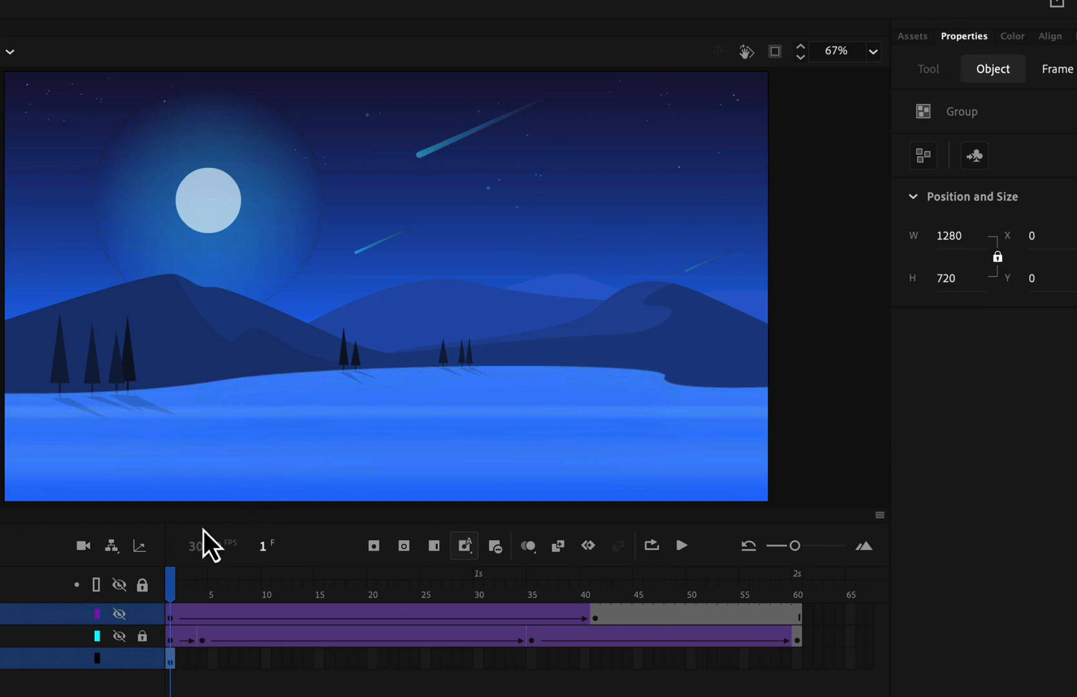
pyautogui.click(118, 584)
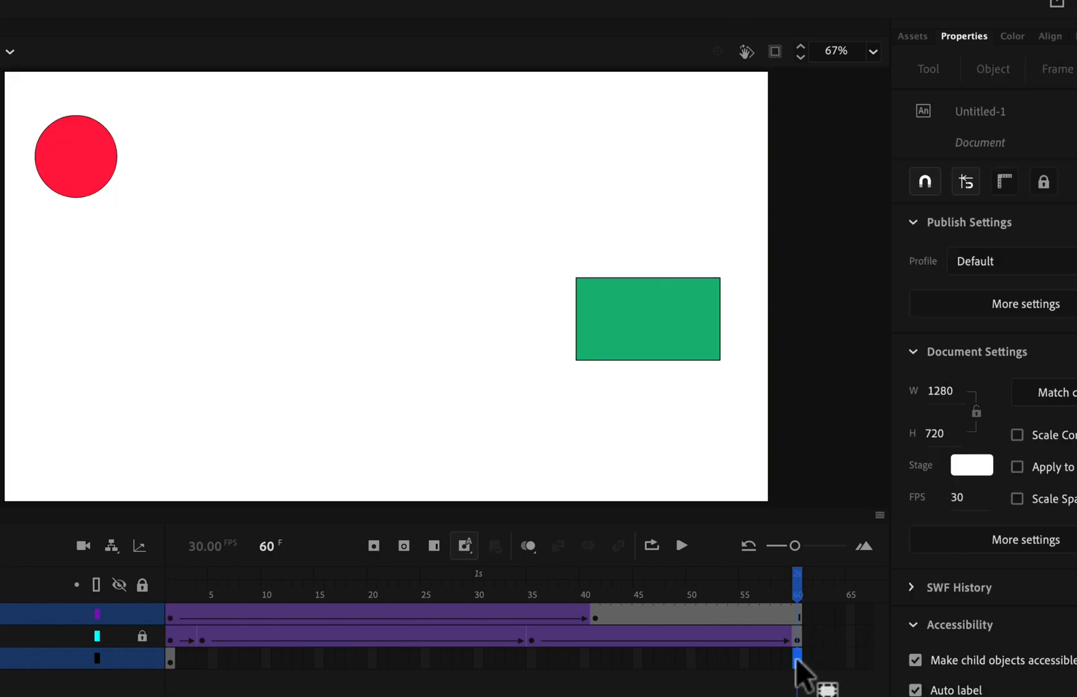
# Extend the bg layer to frame 60, then play and stop the timeline preview.
pyautogui.rightClick(796, 658)
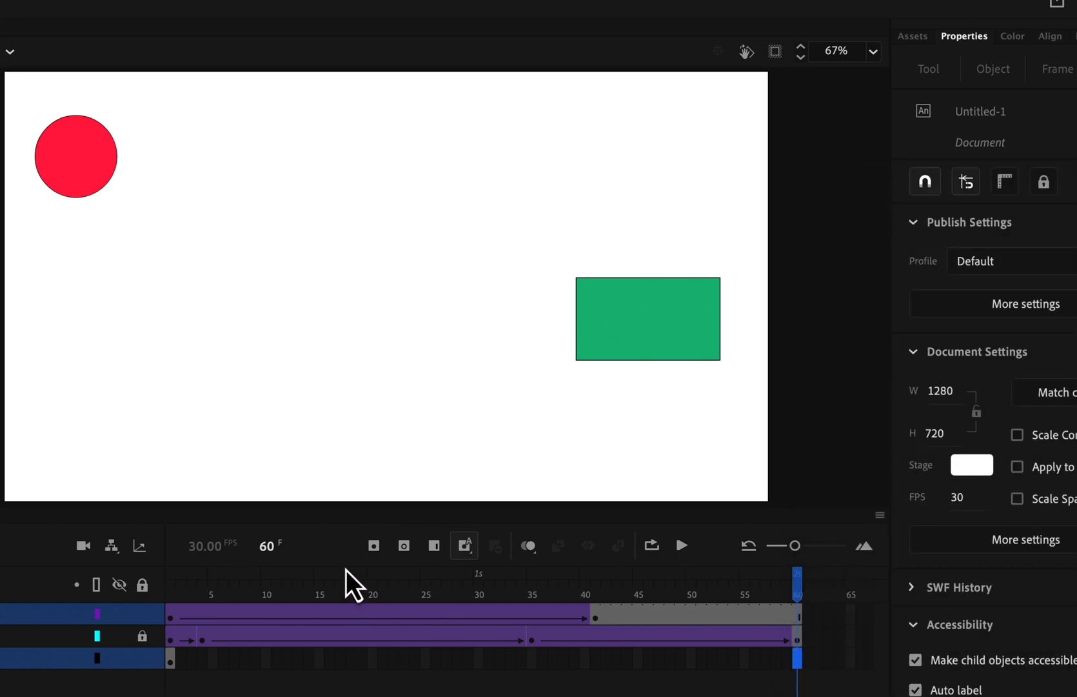
pyautogui.moveTo(434, 545)
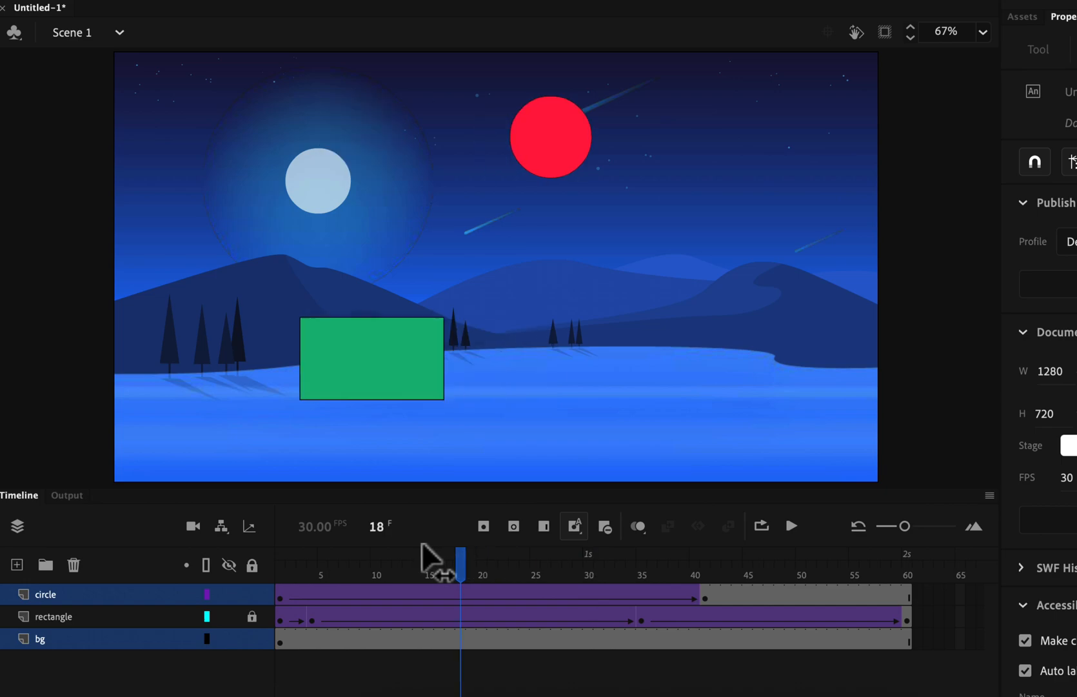
pyautogui.click(791, 526)
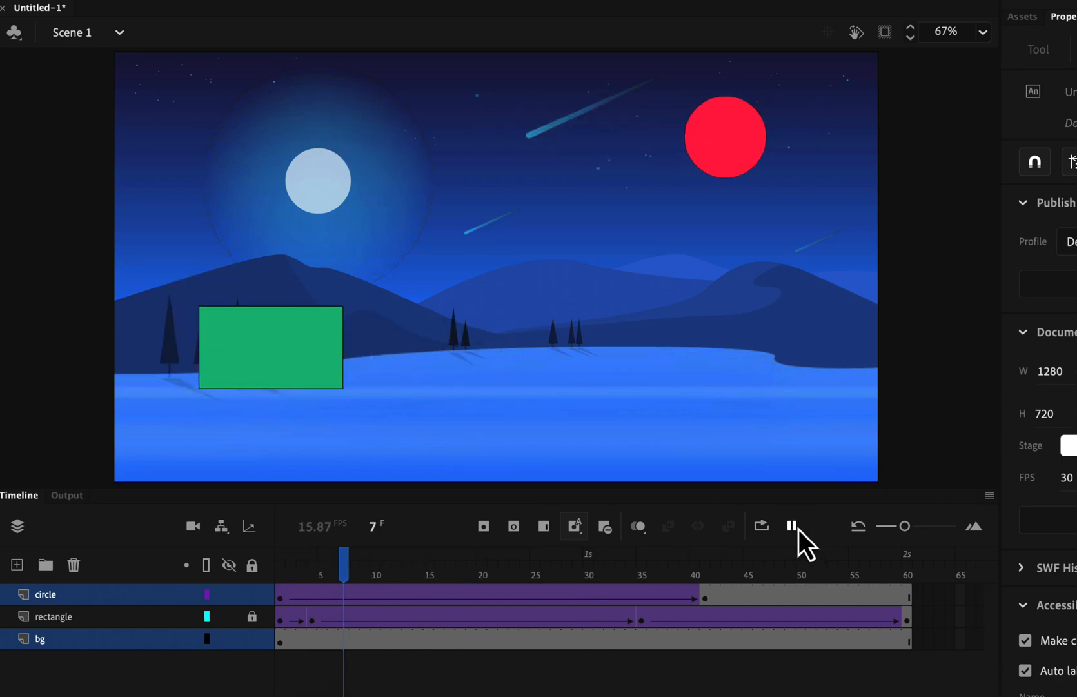
pyautogui.click(791, 525)
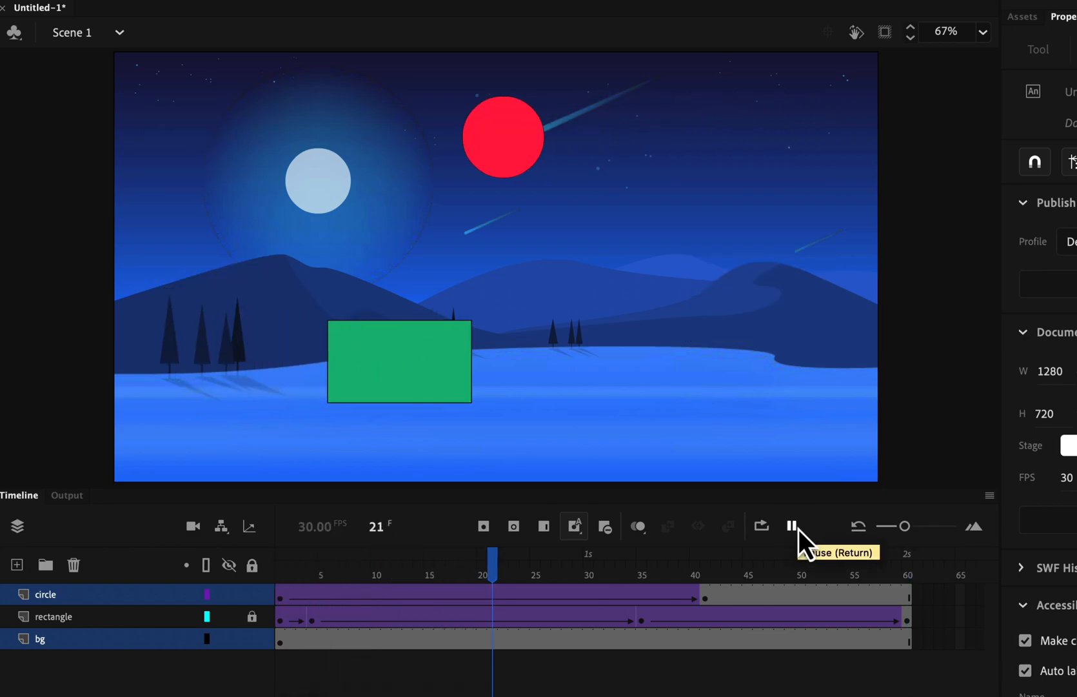
pyautogui.click(791, 526)
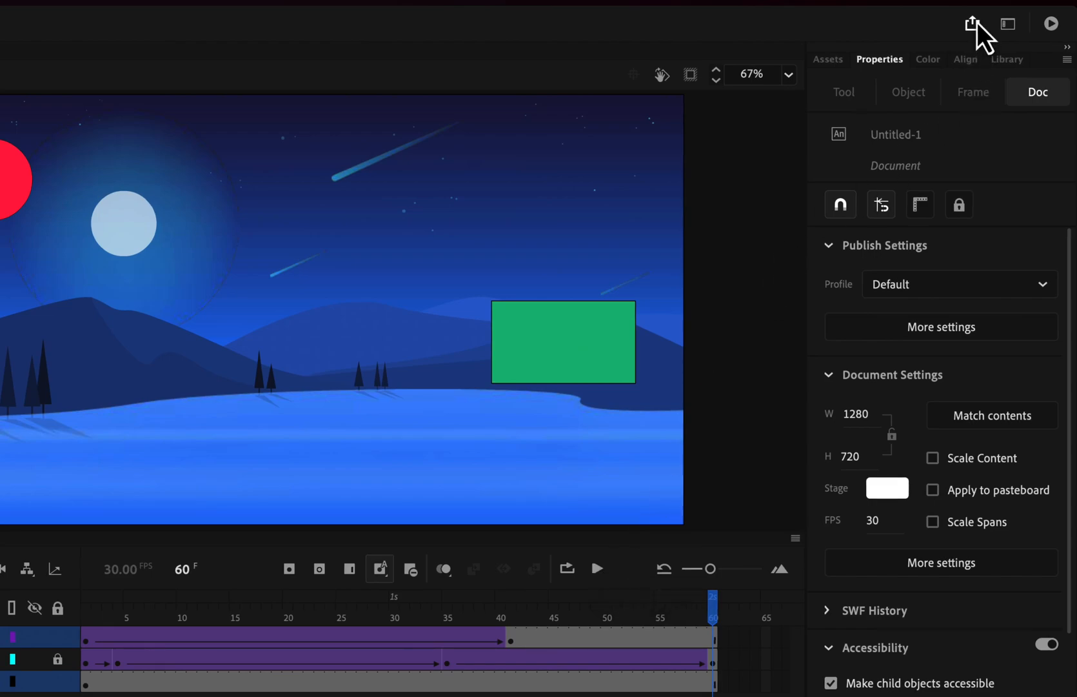
# Publish the animation as Video (.mp4) and reveal the exported Untitled-1.mp4 file.
pyautogui.click(971, 23)
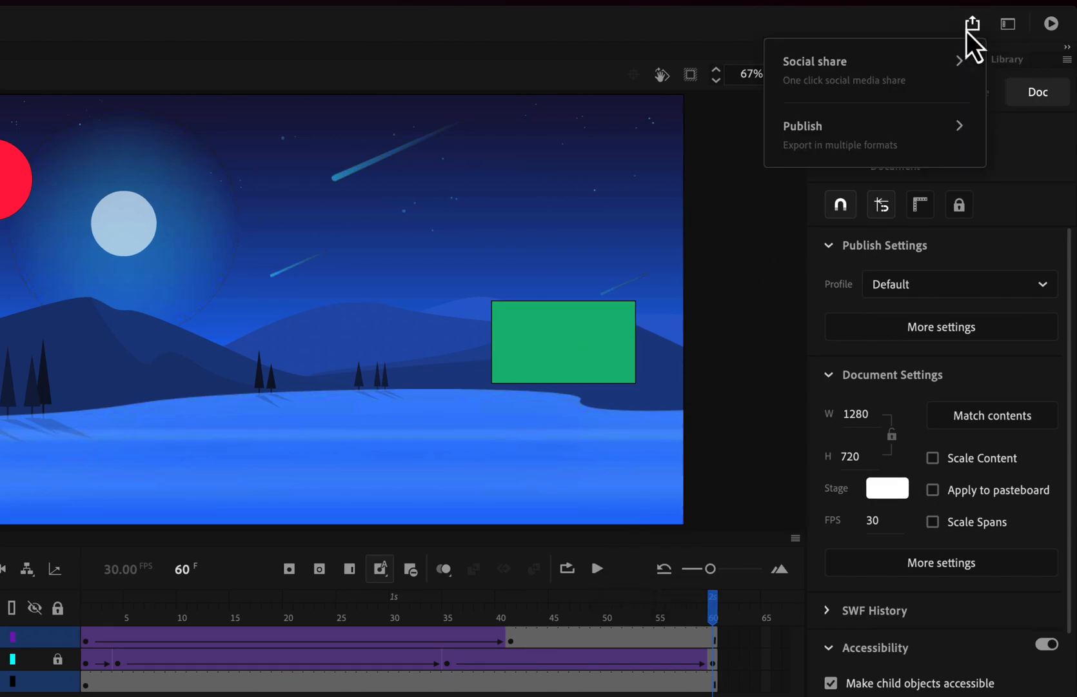
pyautogui.click(802, 125)
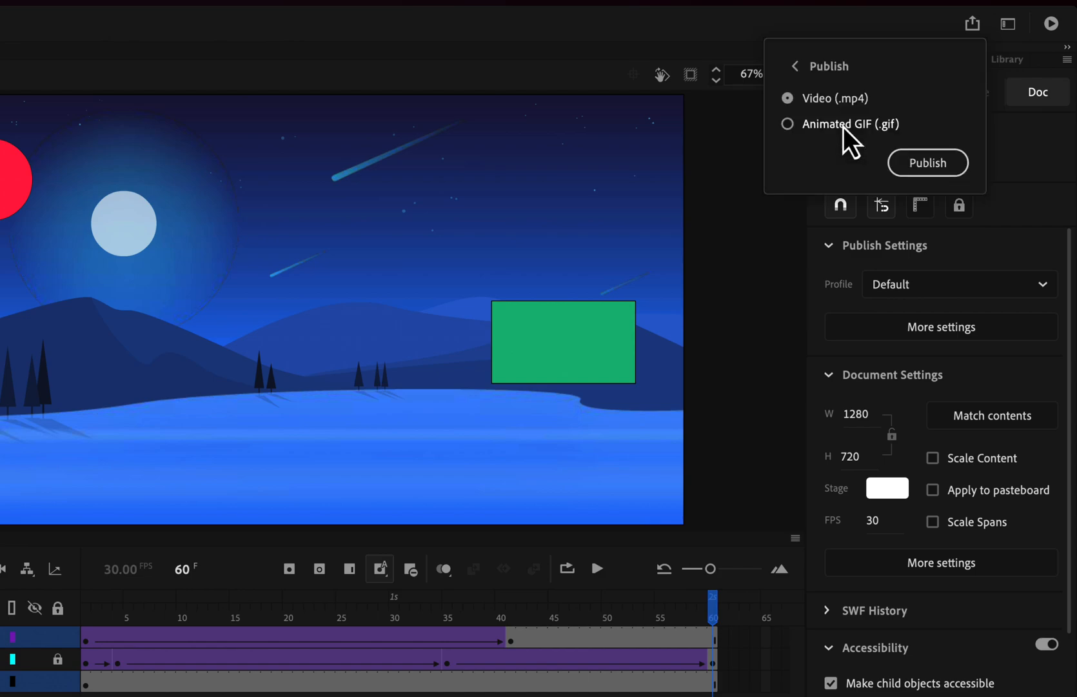
pyautogui.moveTo(831, 102)
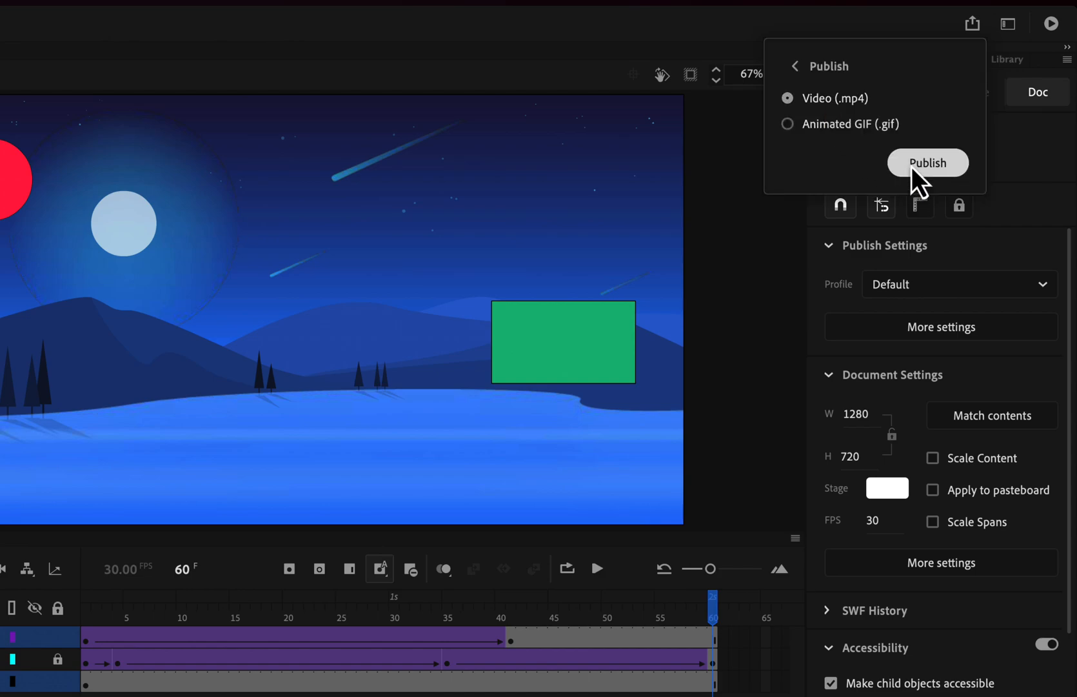
pyautogui.click(927, 163)
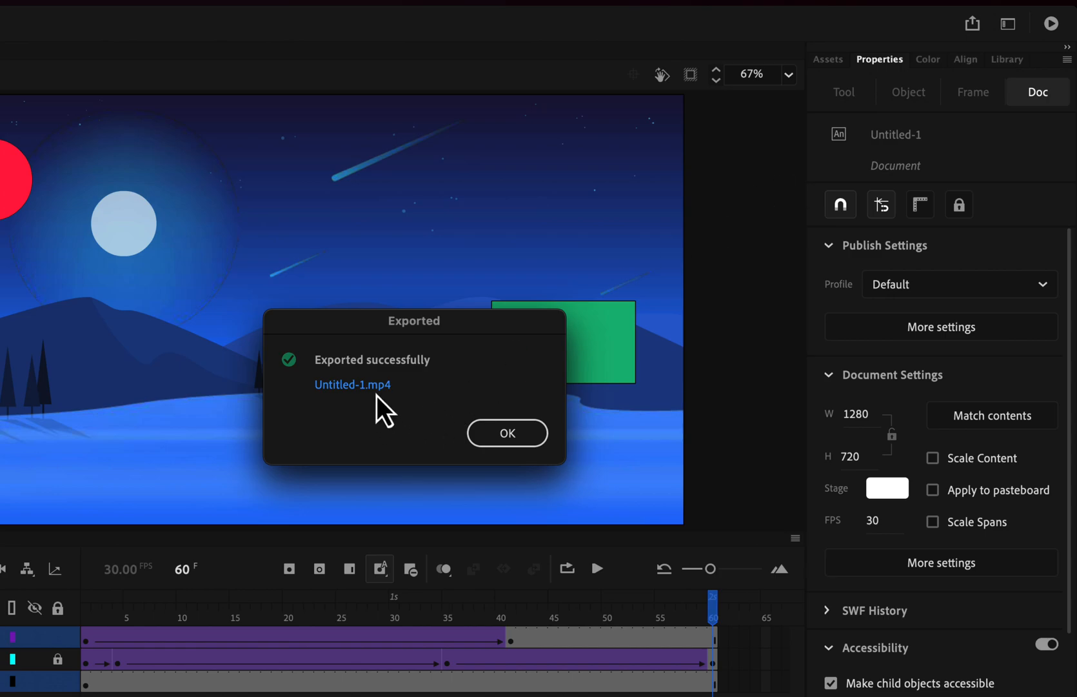
pyautogui.click(352, 383)
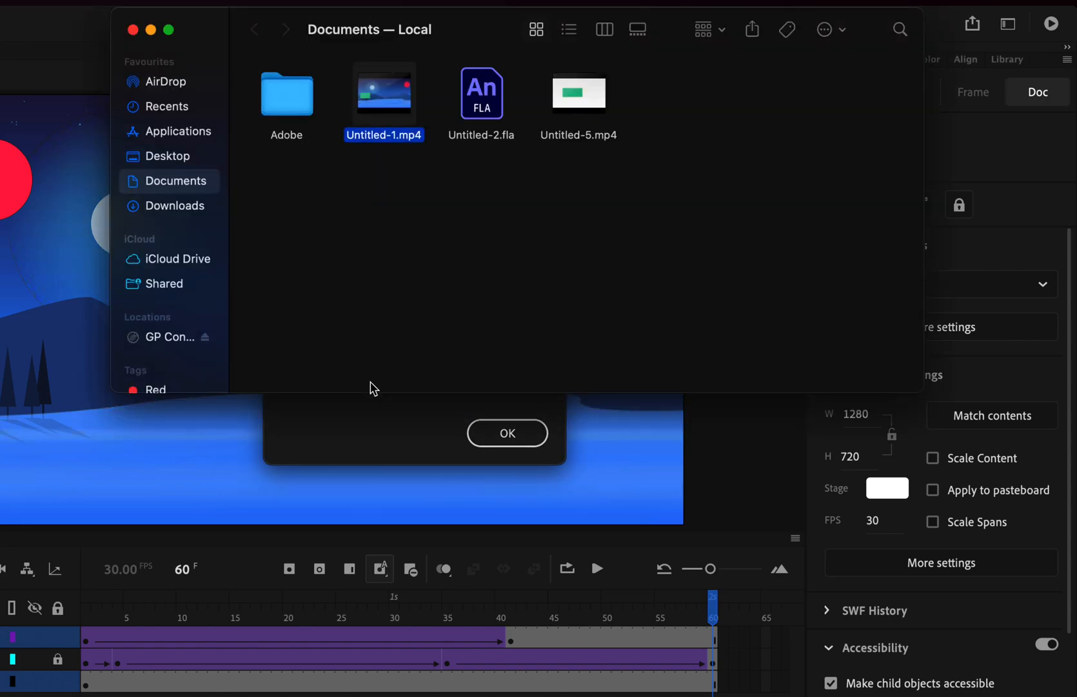
pyautogui.moveTo(392, 210)
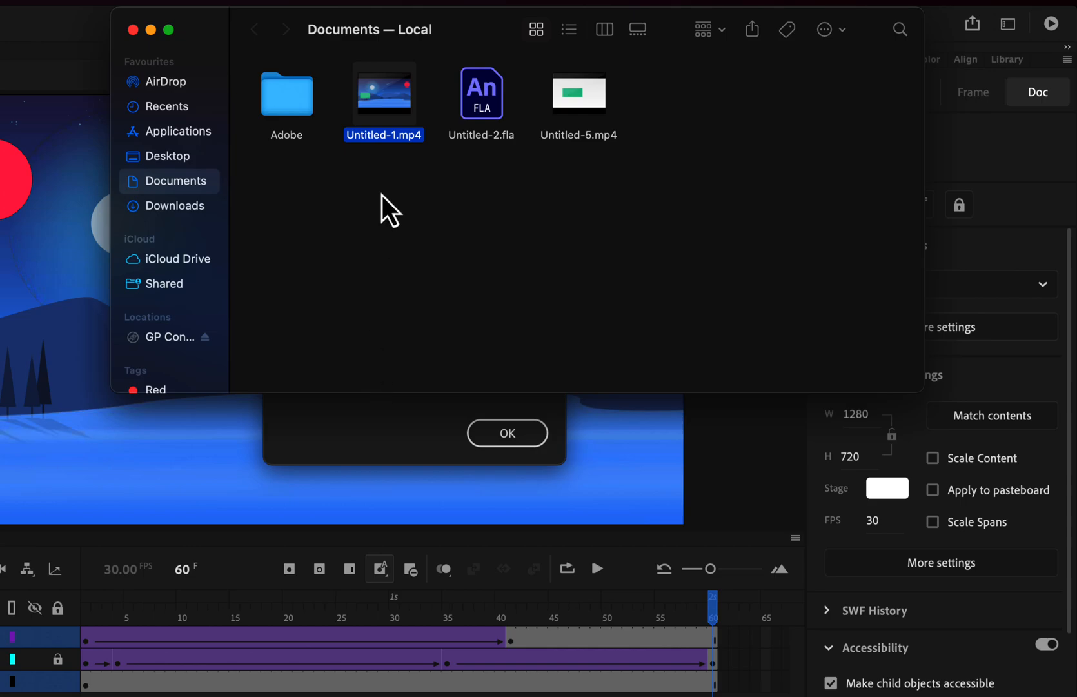
pyautogui.moveTo(384, 94)
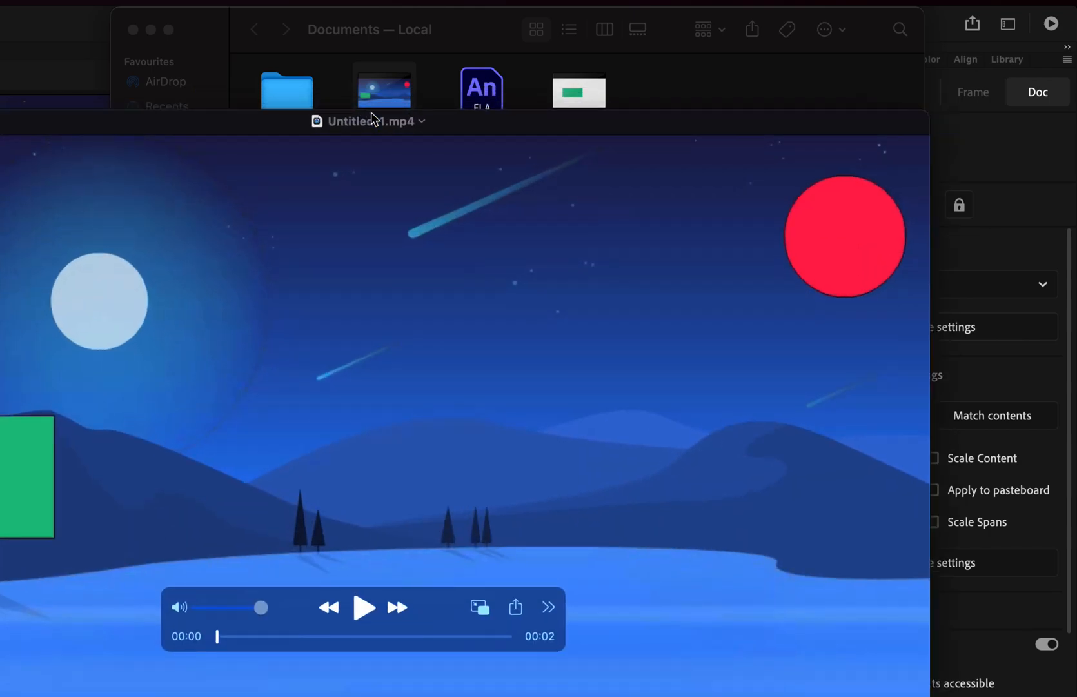
# Play Untitled-1.mp4 in QuickTime Player through its full two seconds.
pyautogui.click(364, 607)
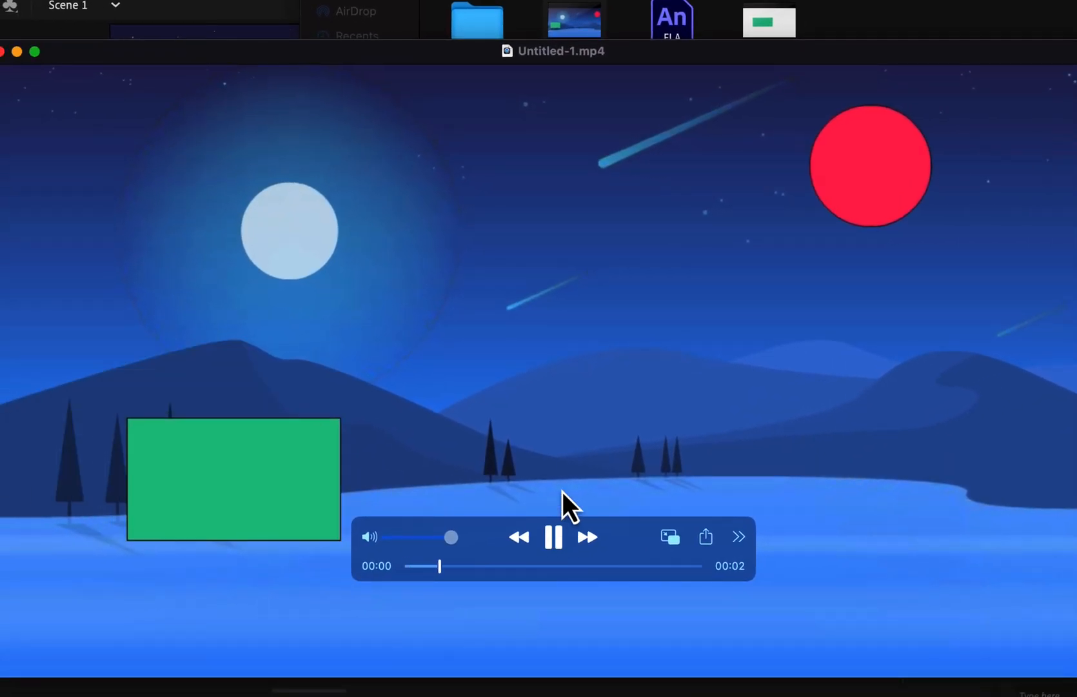
pyautogui.click(553, 536)
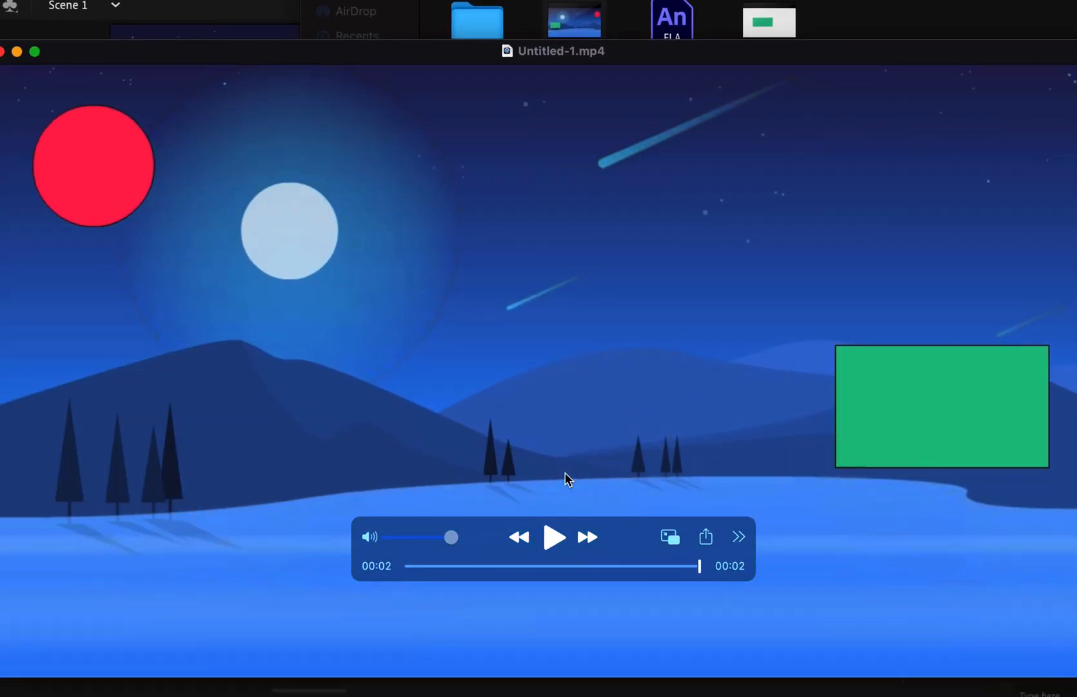